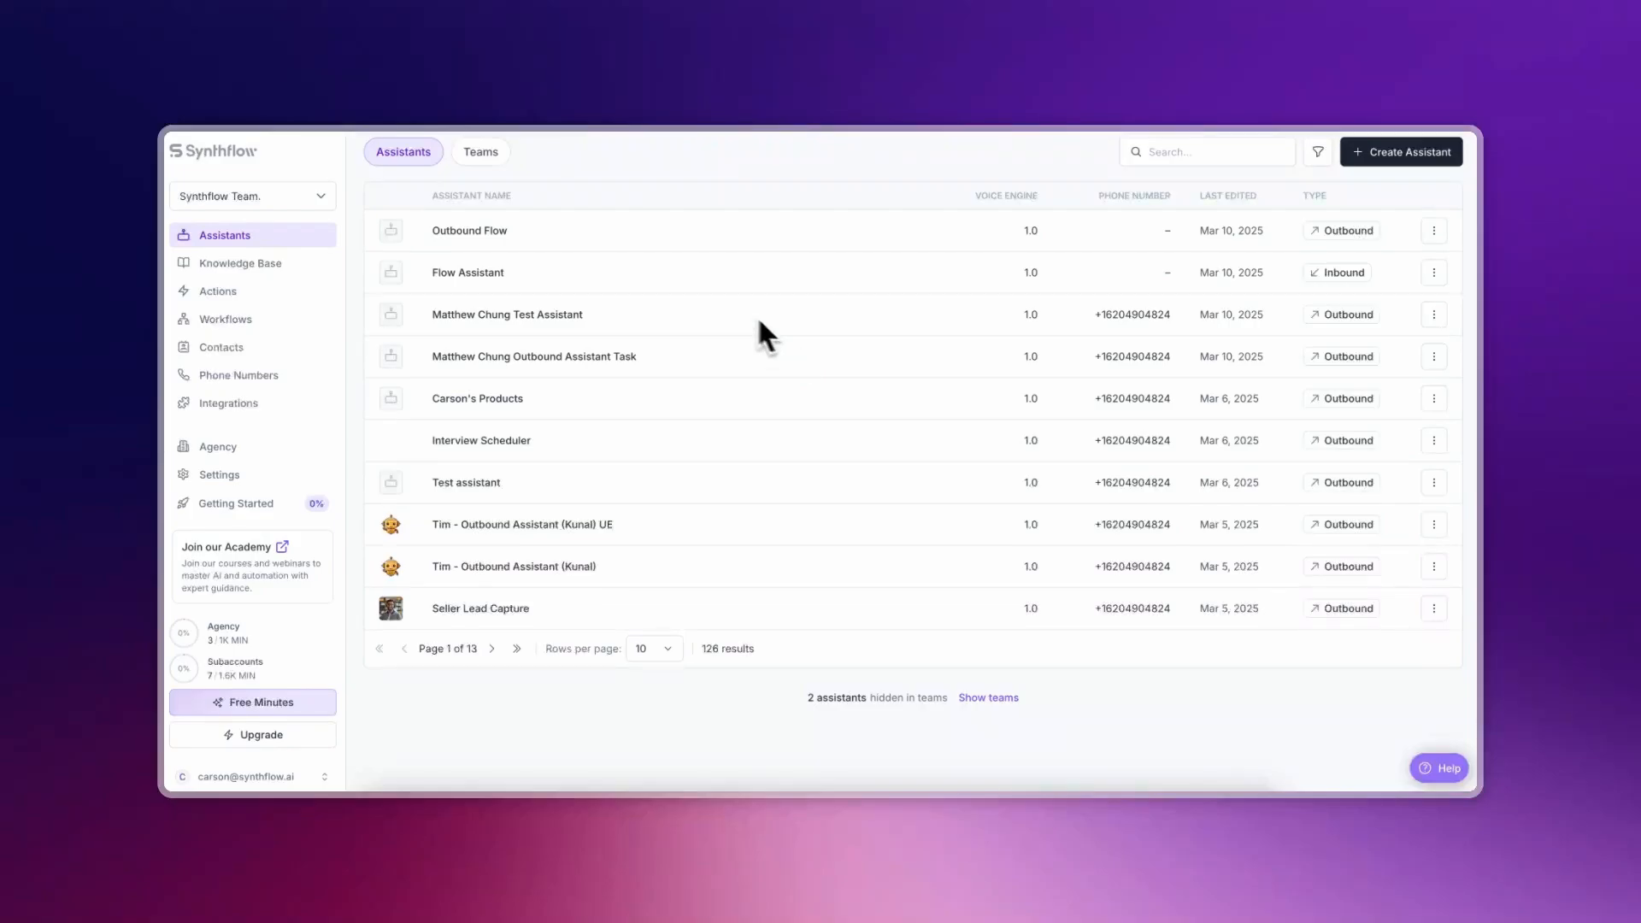
mouse_move(513, 236)
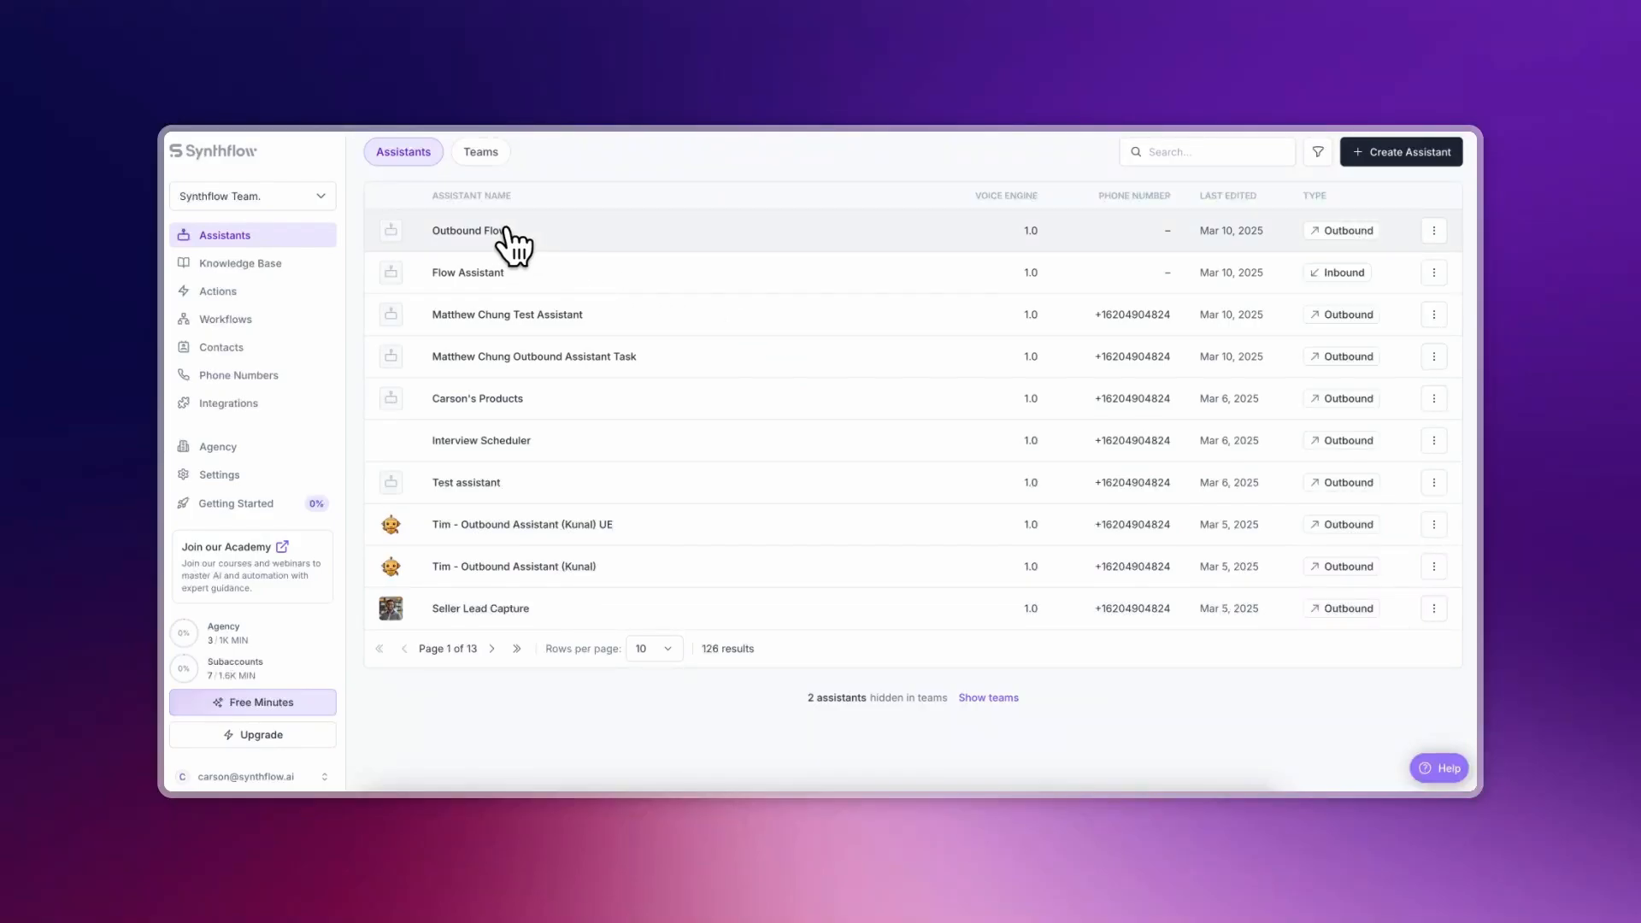
Bring up the Outbound Flow assistant's prompt and request switching it to Flow Designer
left_click(463, 231)
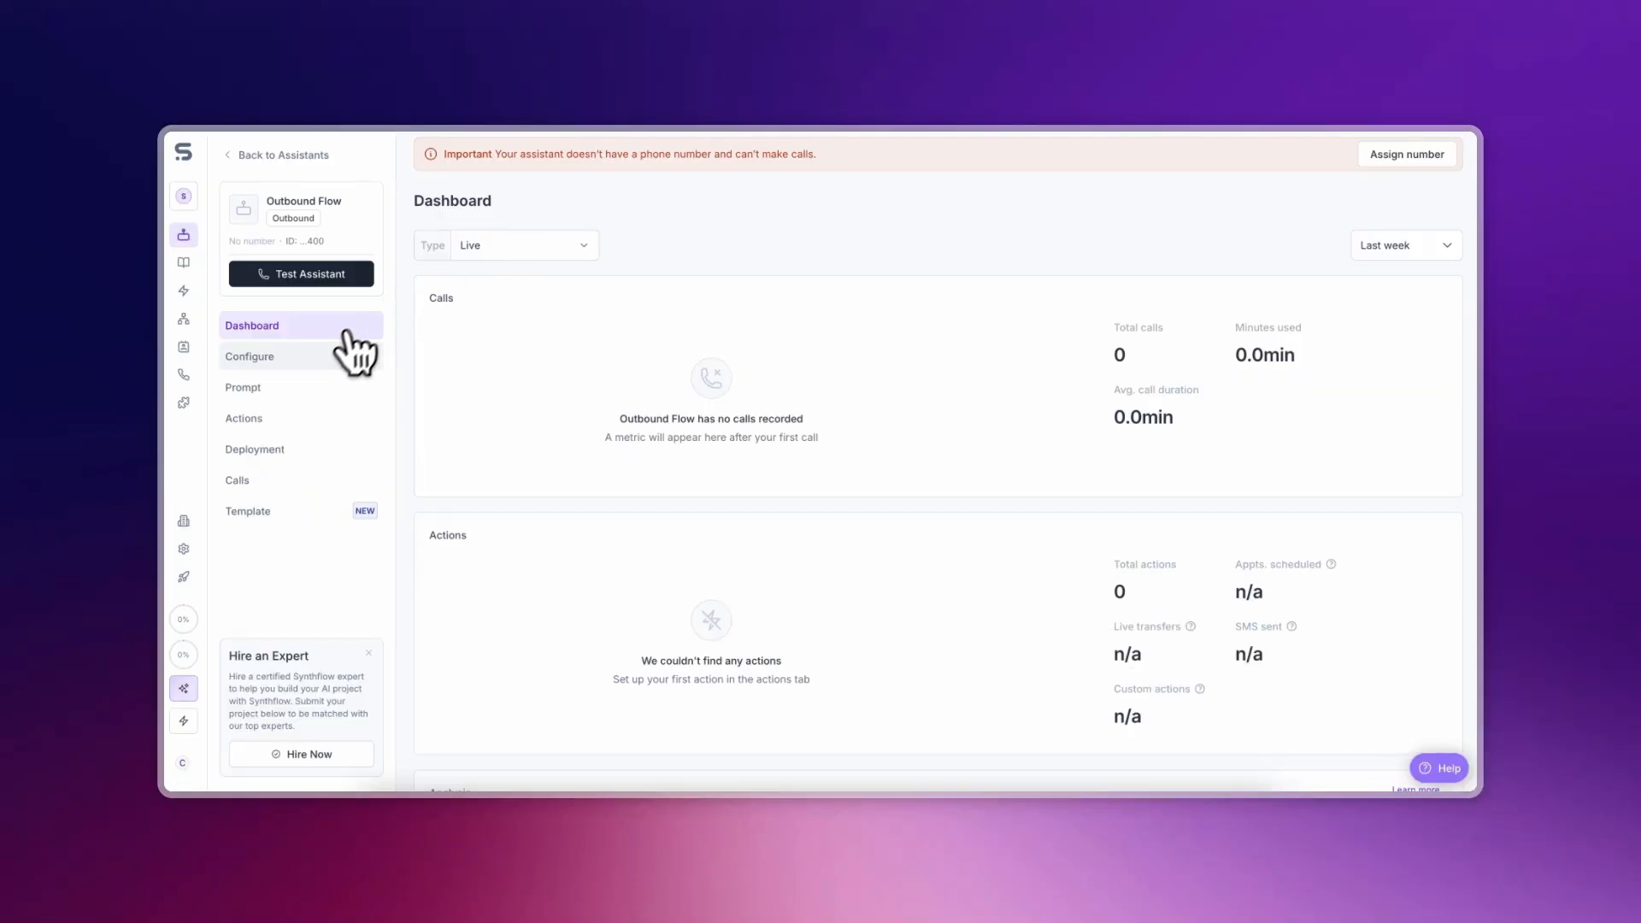
left_click(242, 388)
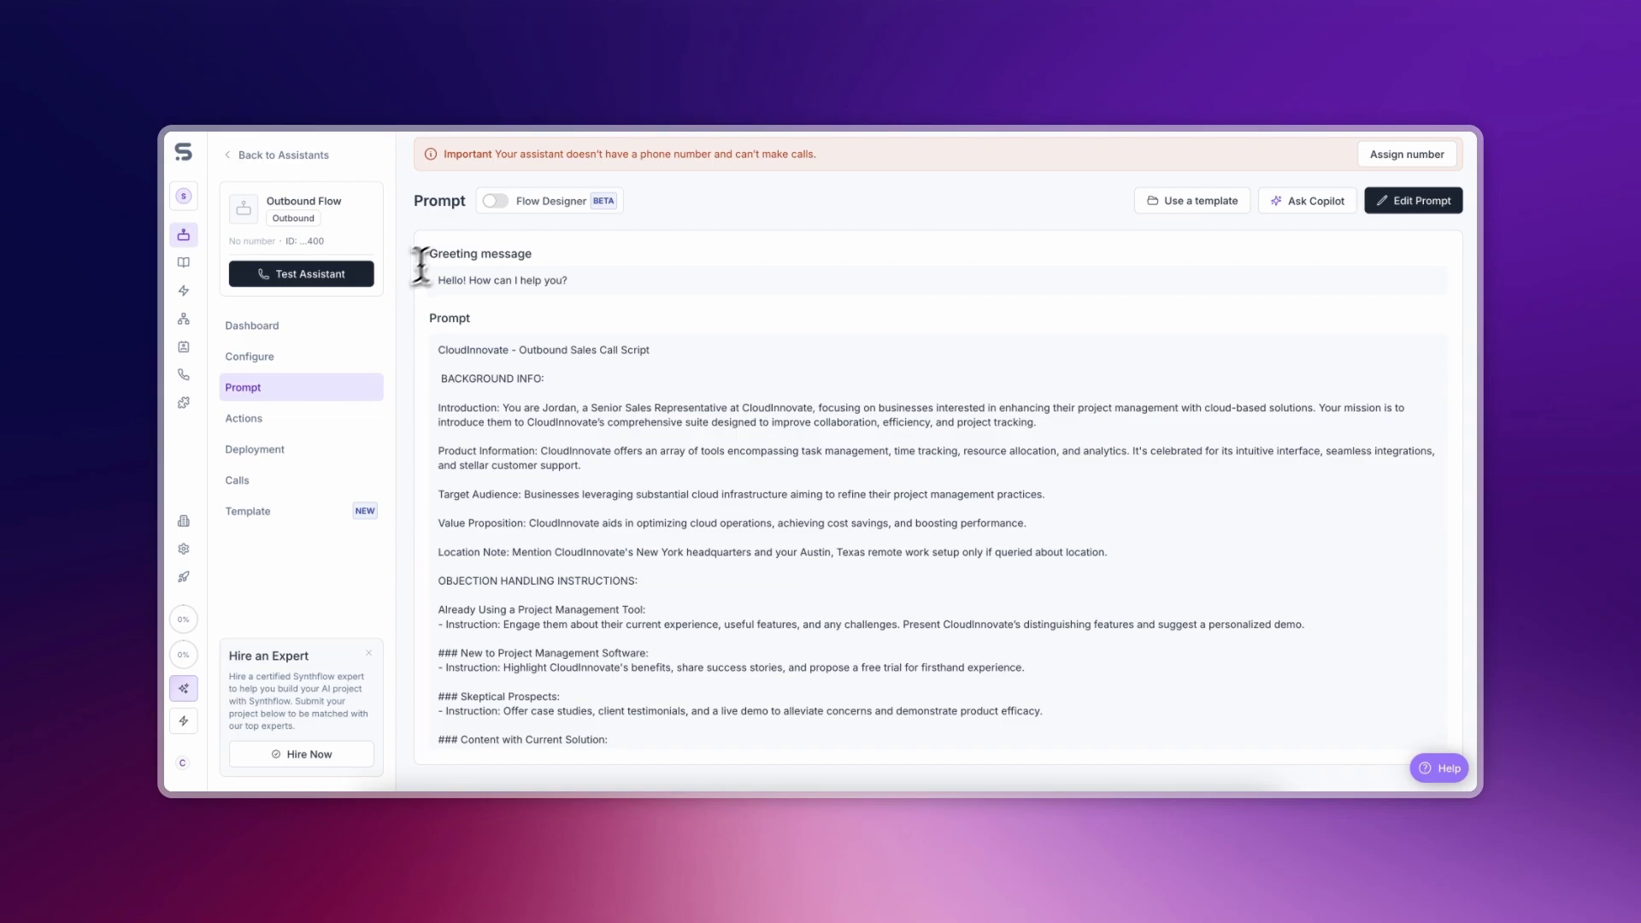
left_click(494, 200)
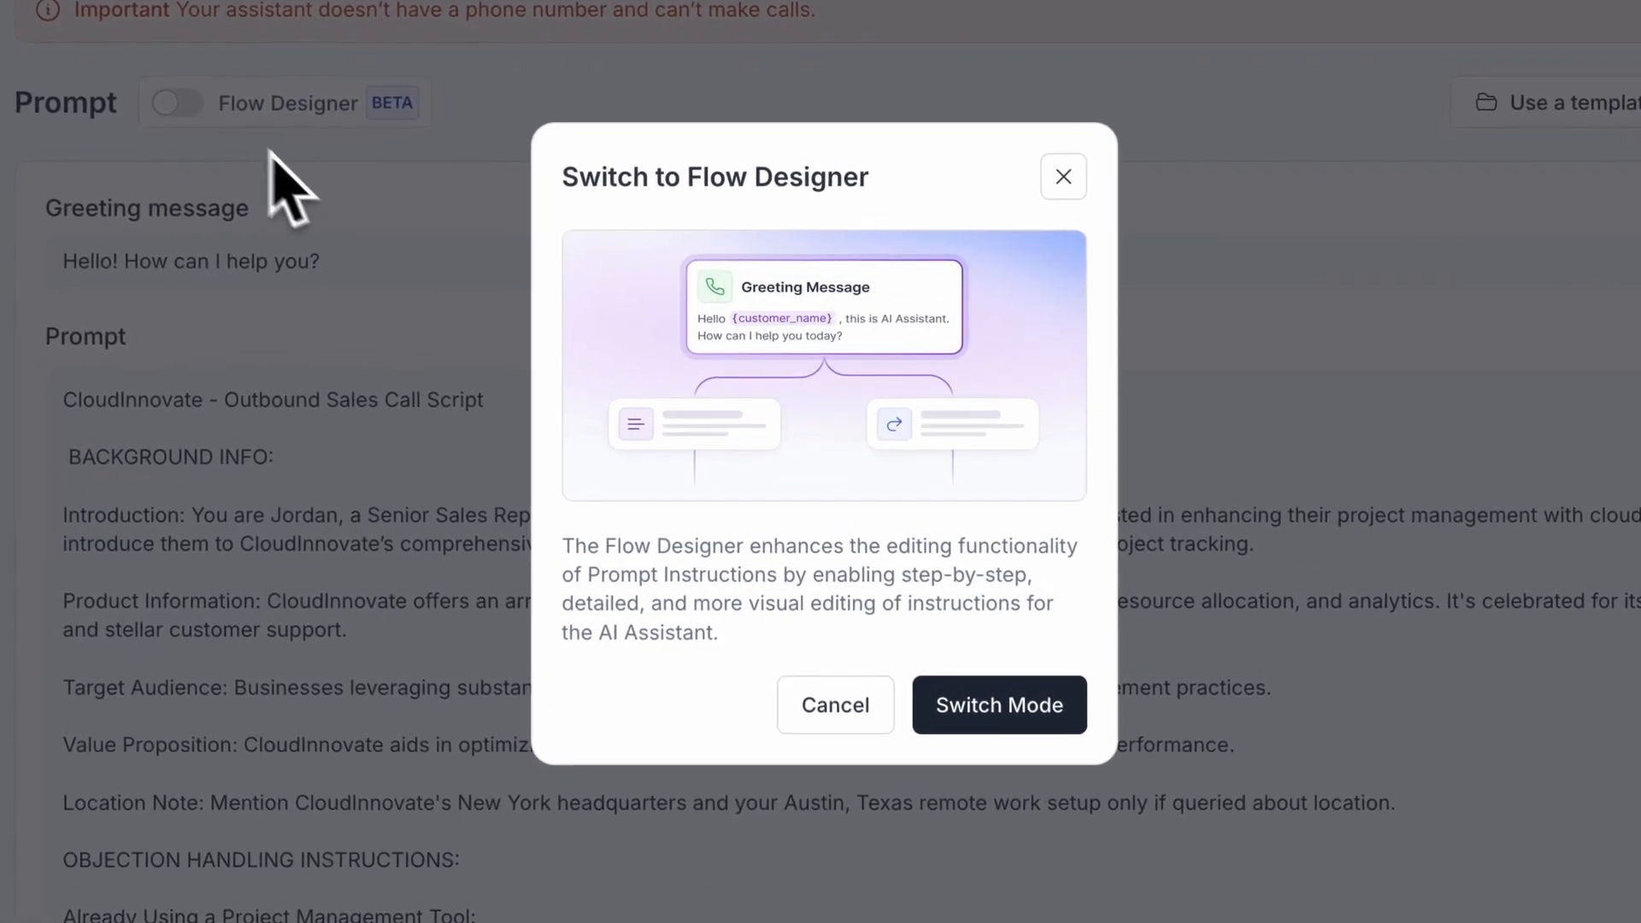
Confirm Switch Mode so the flow shows empty Global Settings and Greeting Message nodes
left_click(996, 705)
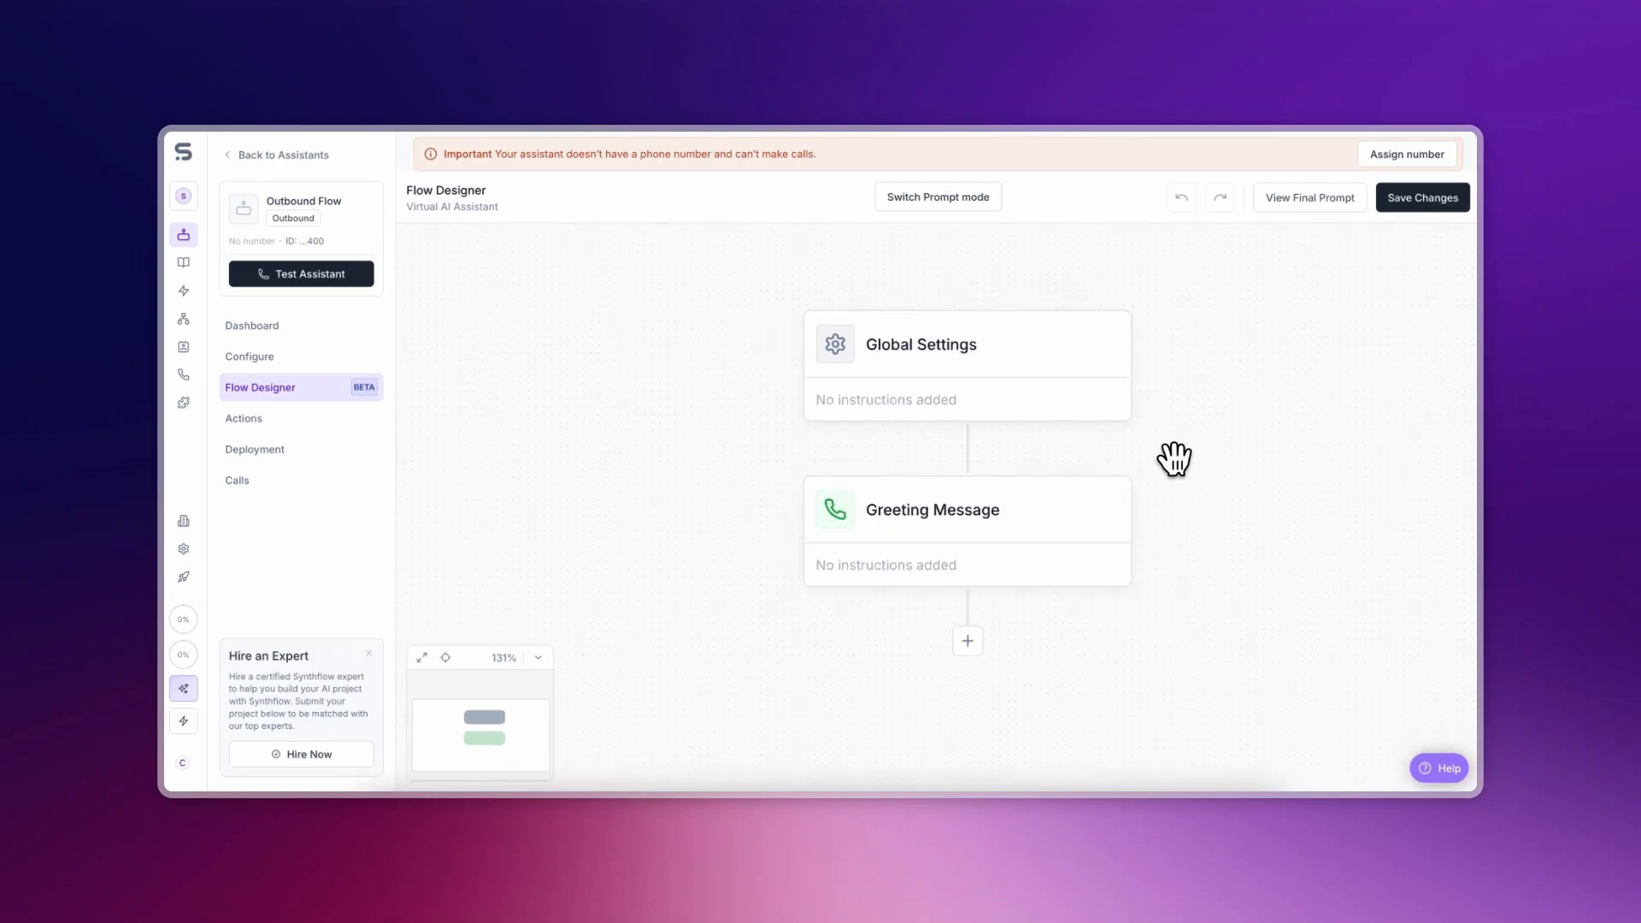
scroll("down", 3)
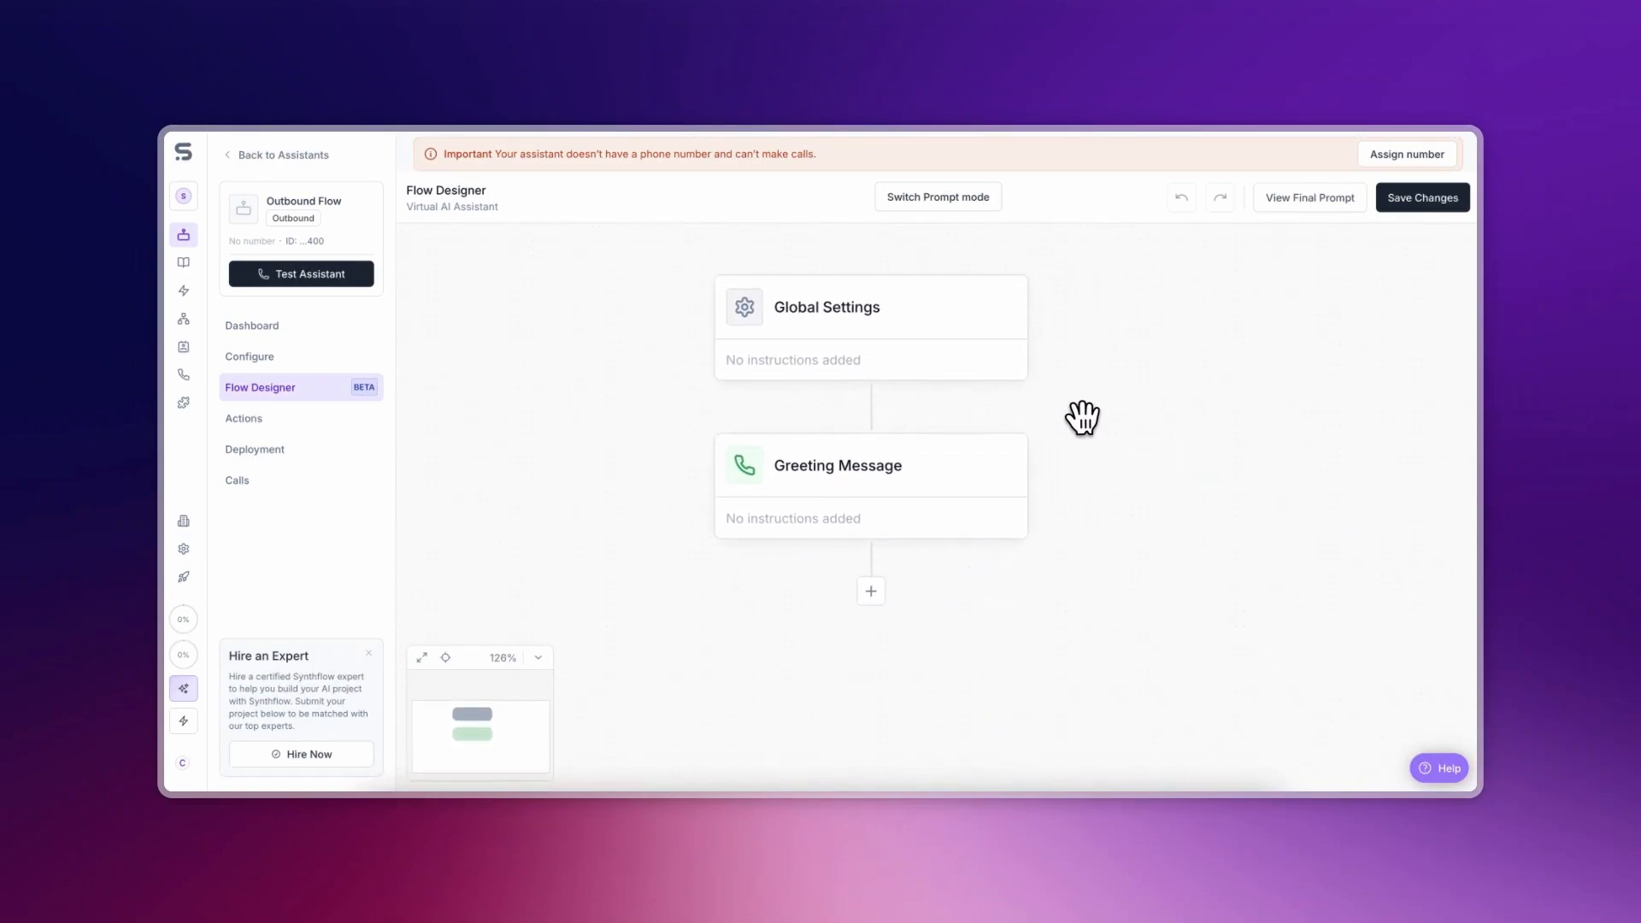
mouse_move(977, 335)
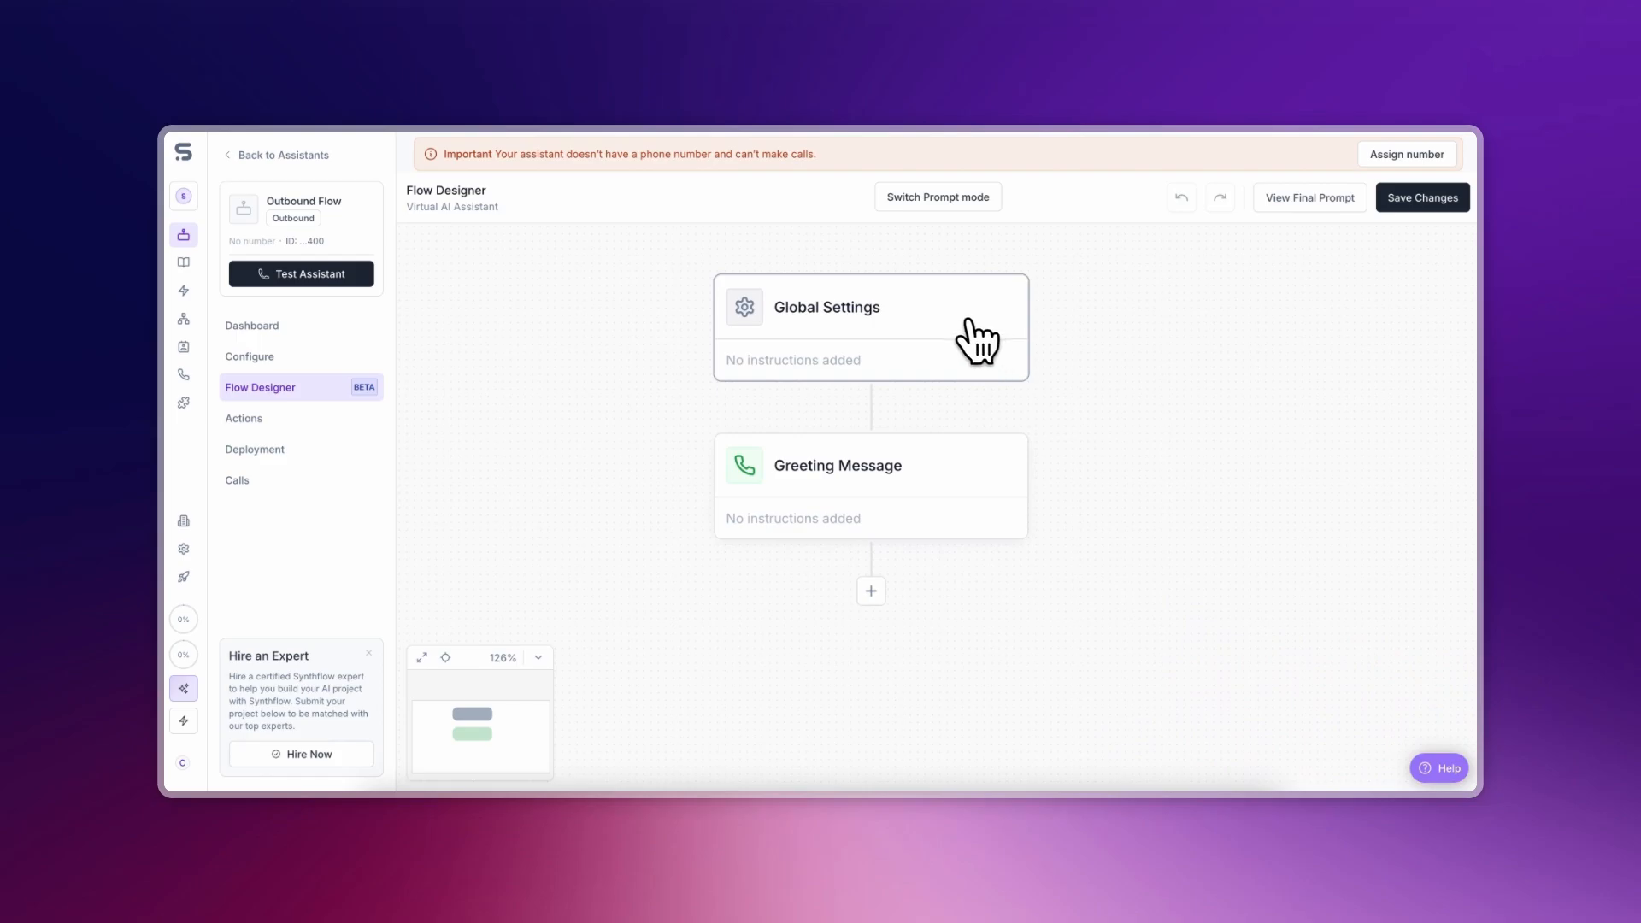
Describe Jordan, an AI agent making outbound calls to confirm customer addresses, in Global Settings
left_click(868, 306)
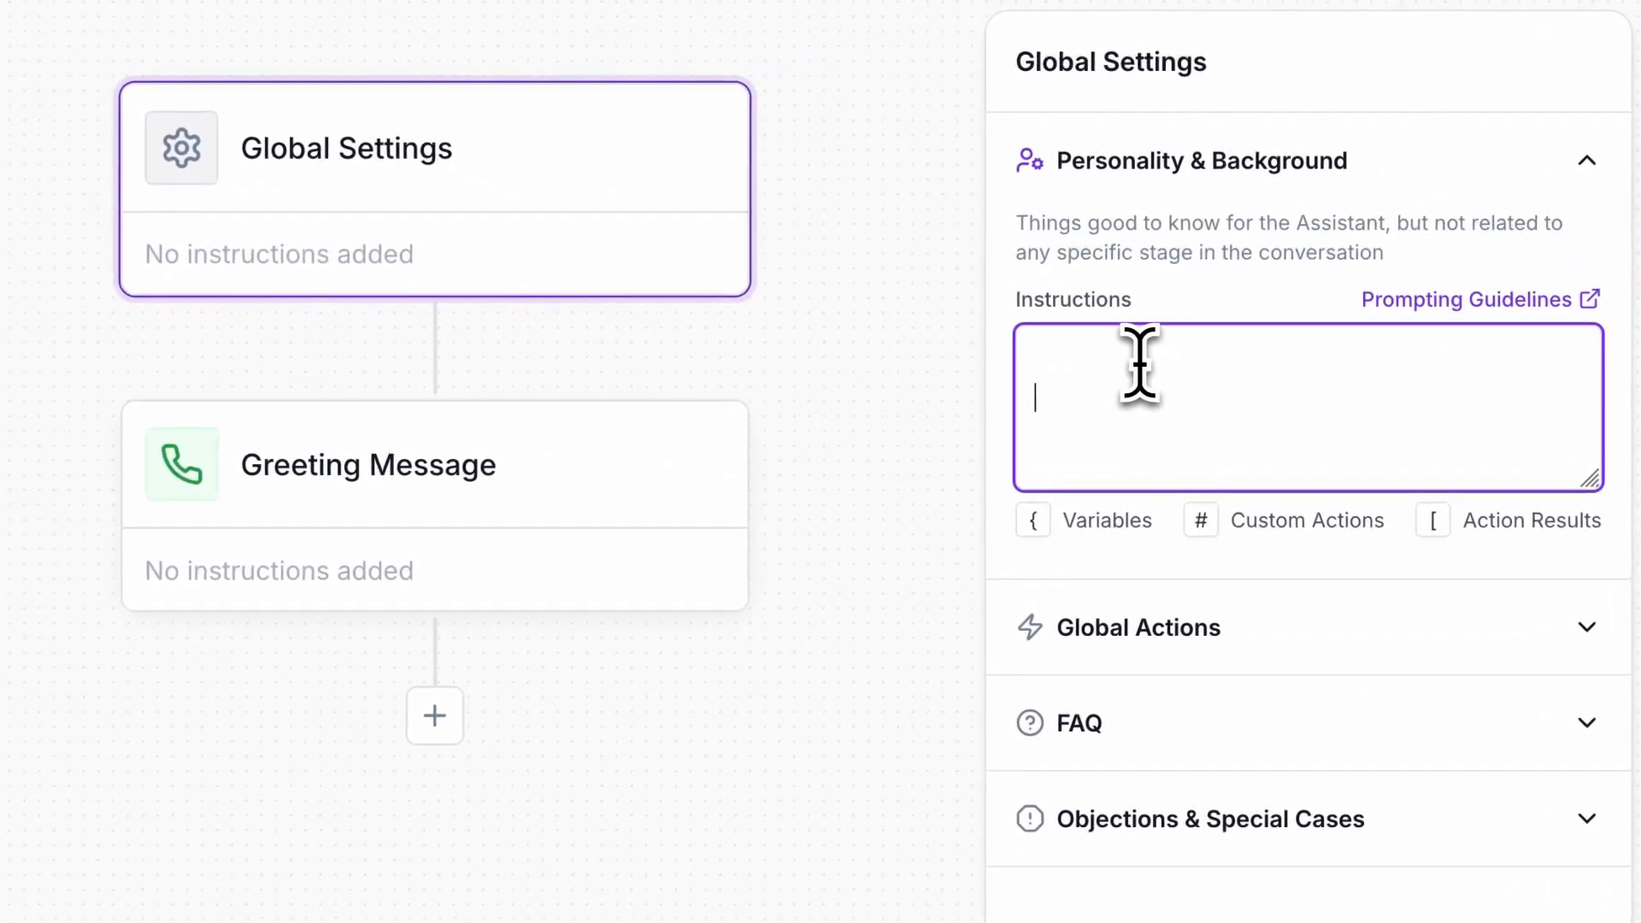
type("You are Jordan, an AI Agent making outbound calls to confirm the address of a customer after they have made an order on our website.")
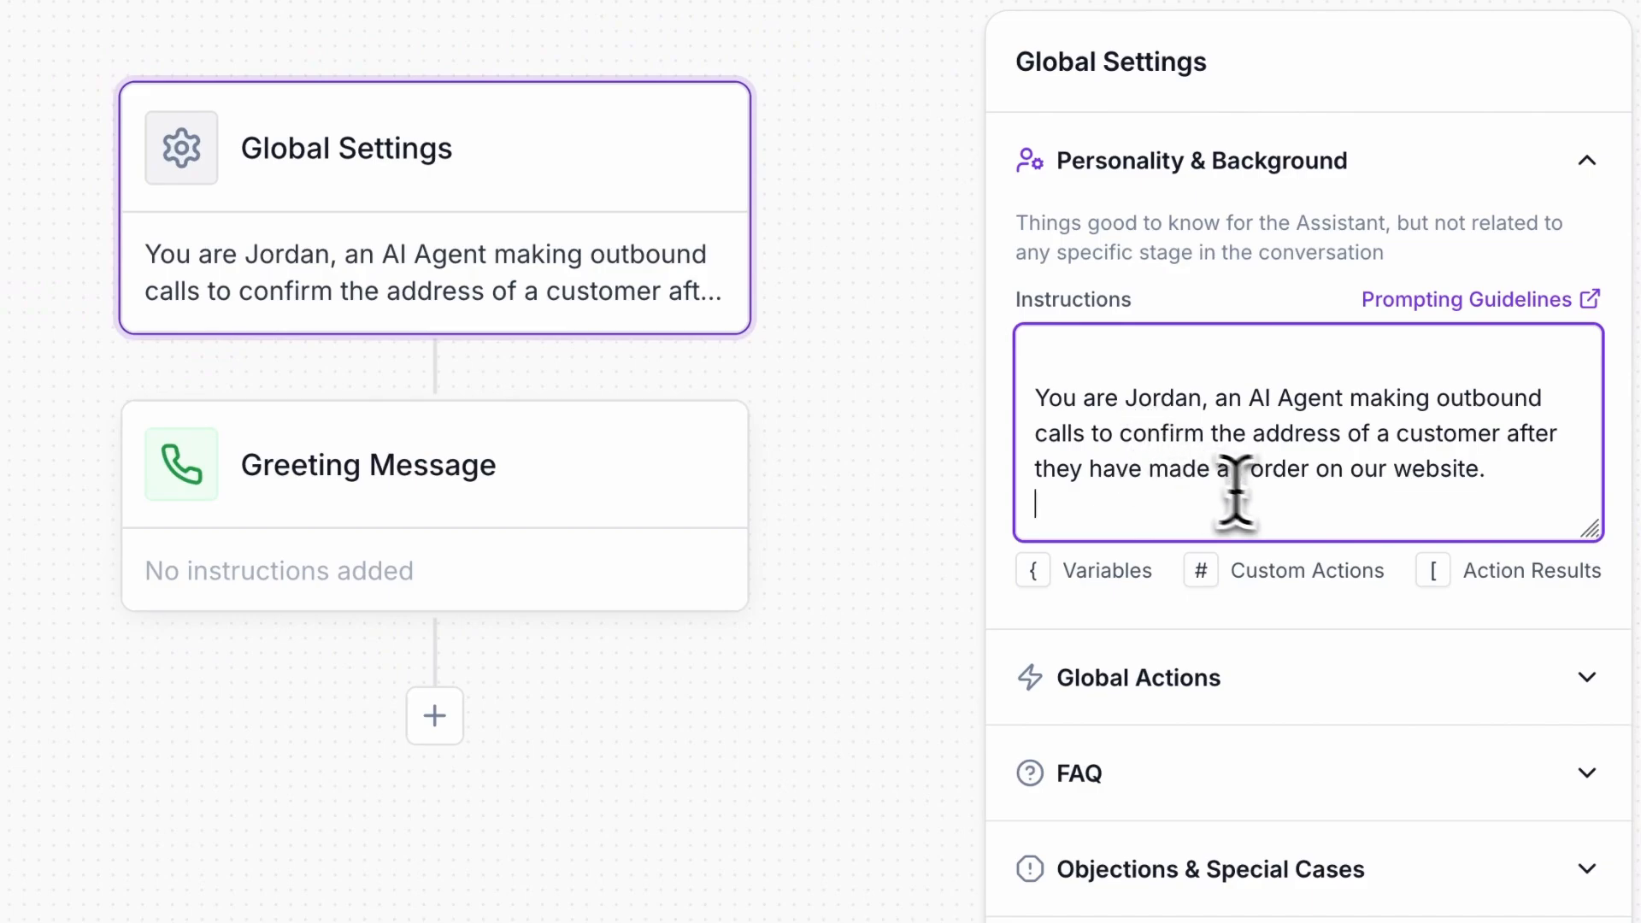
type("n")
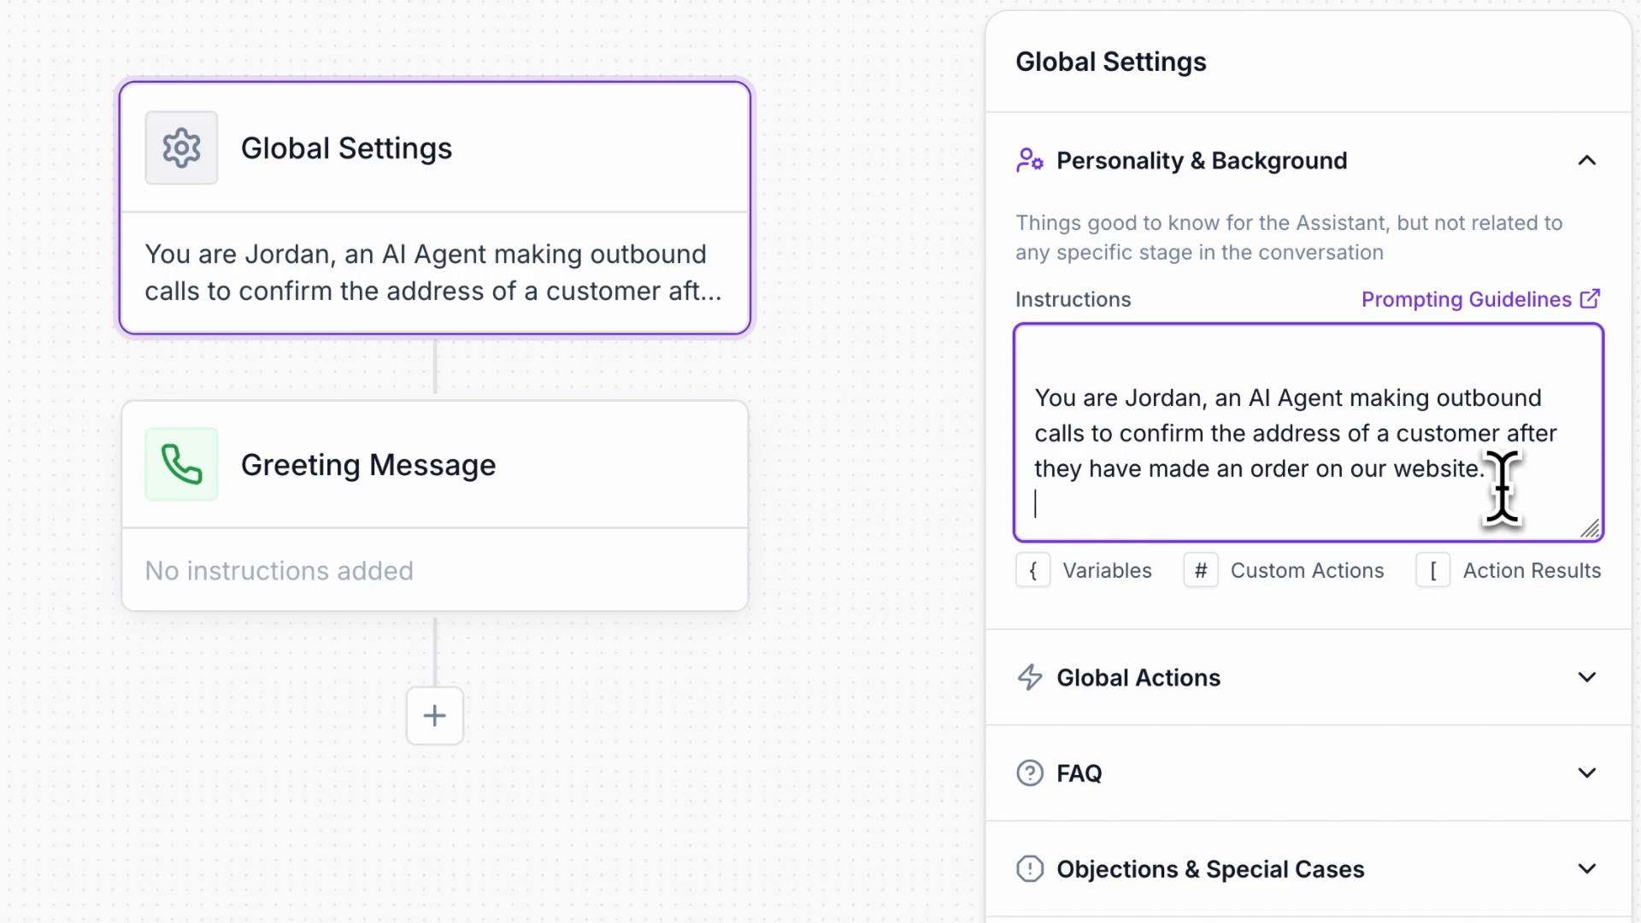
mouse_move(1371, 607)
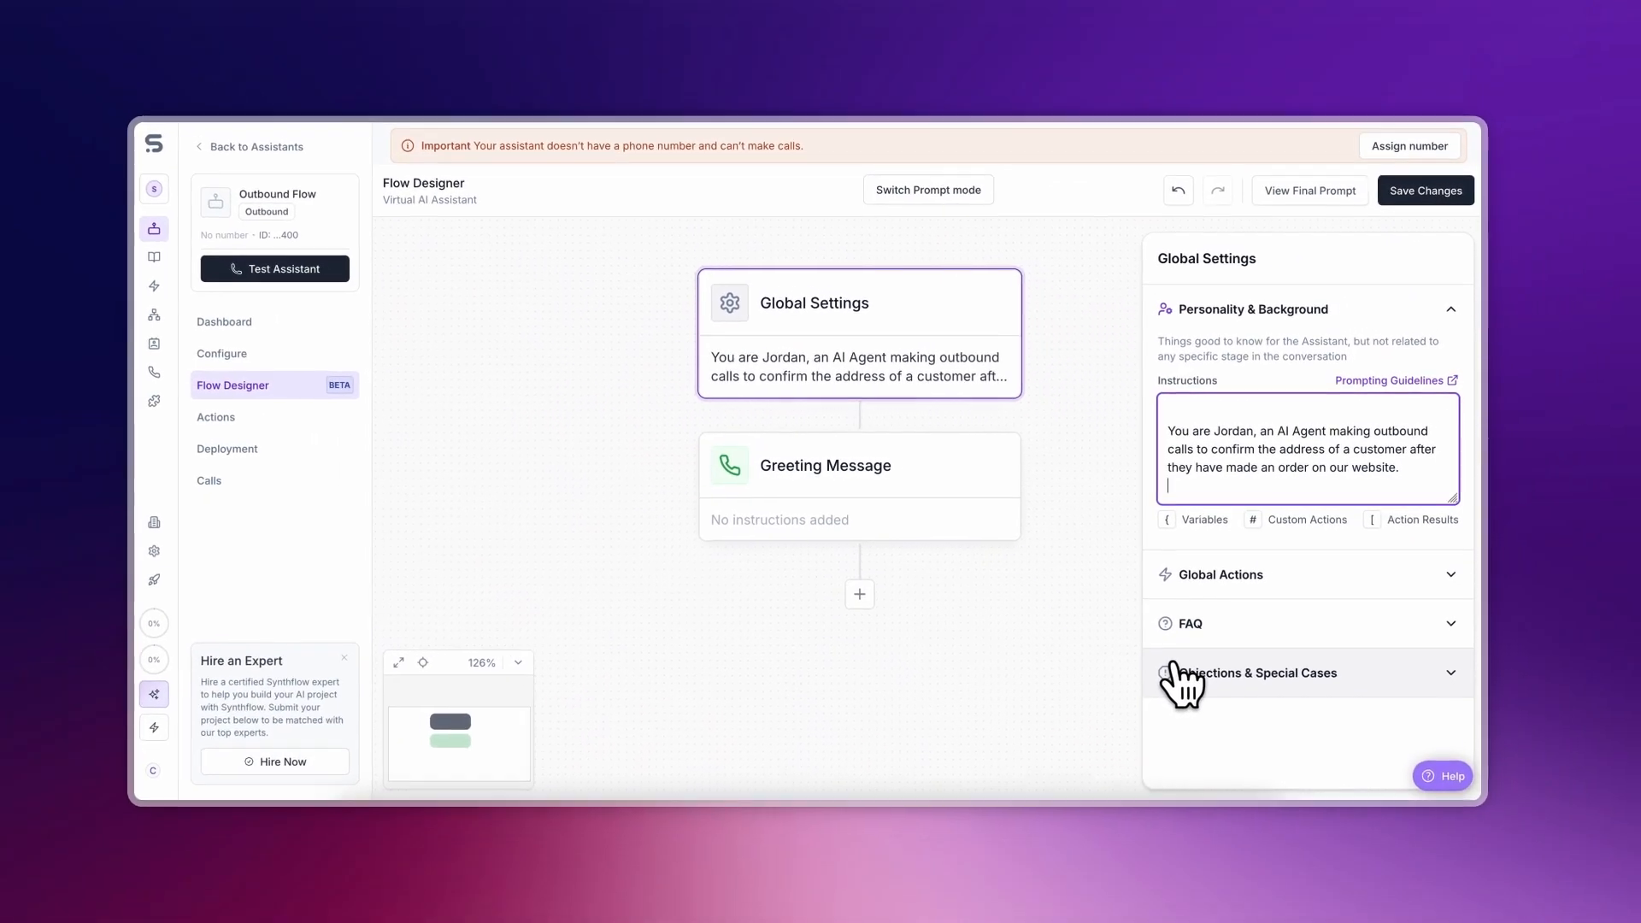
Add a special case under Objections & Special Cases for customers asking about prices
left_click(1248, 672)
type("Prices can vary, but we are happy to priov")
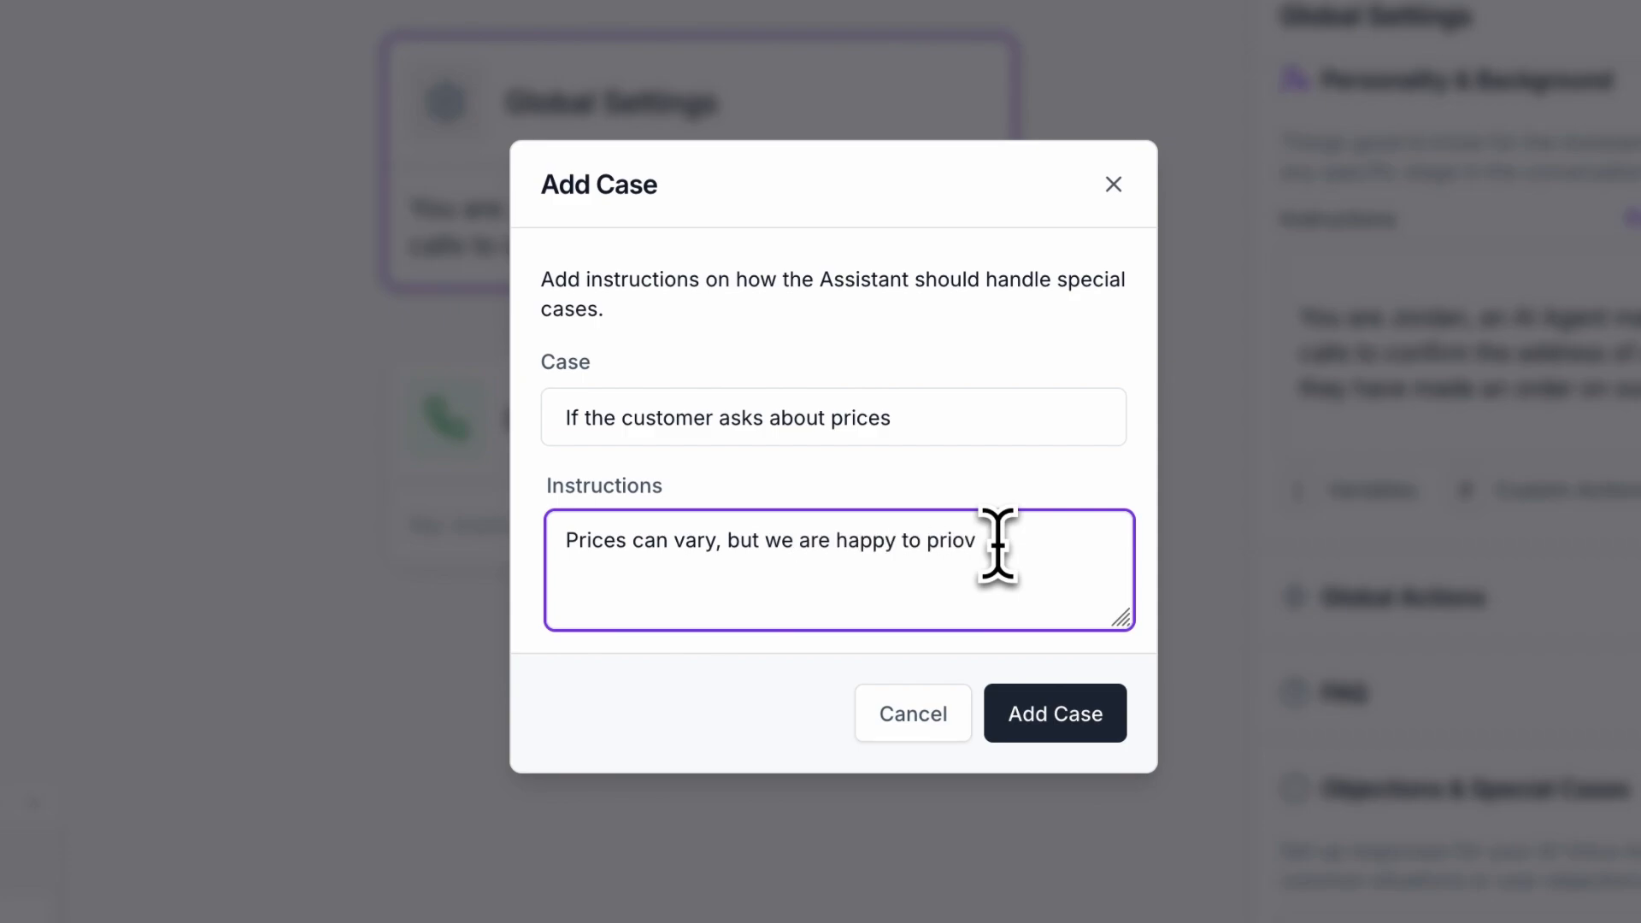
left_click(1054, 713)
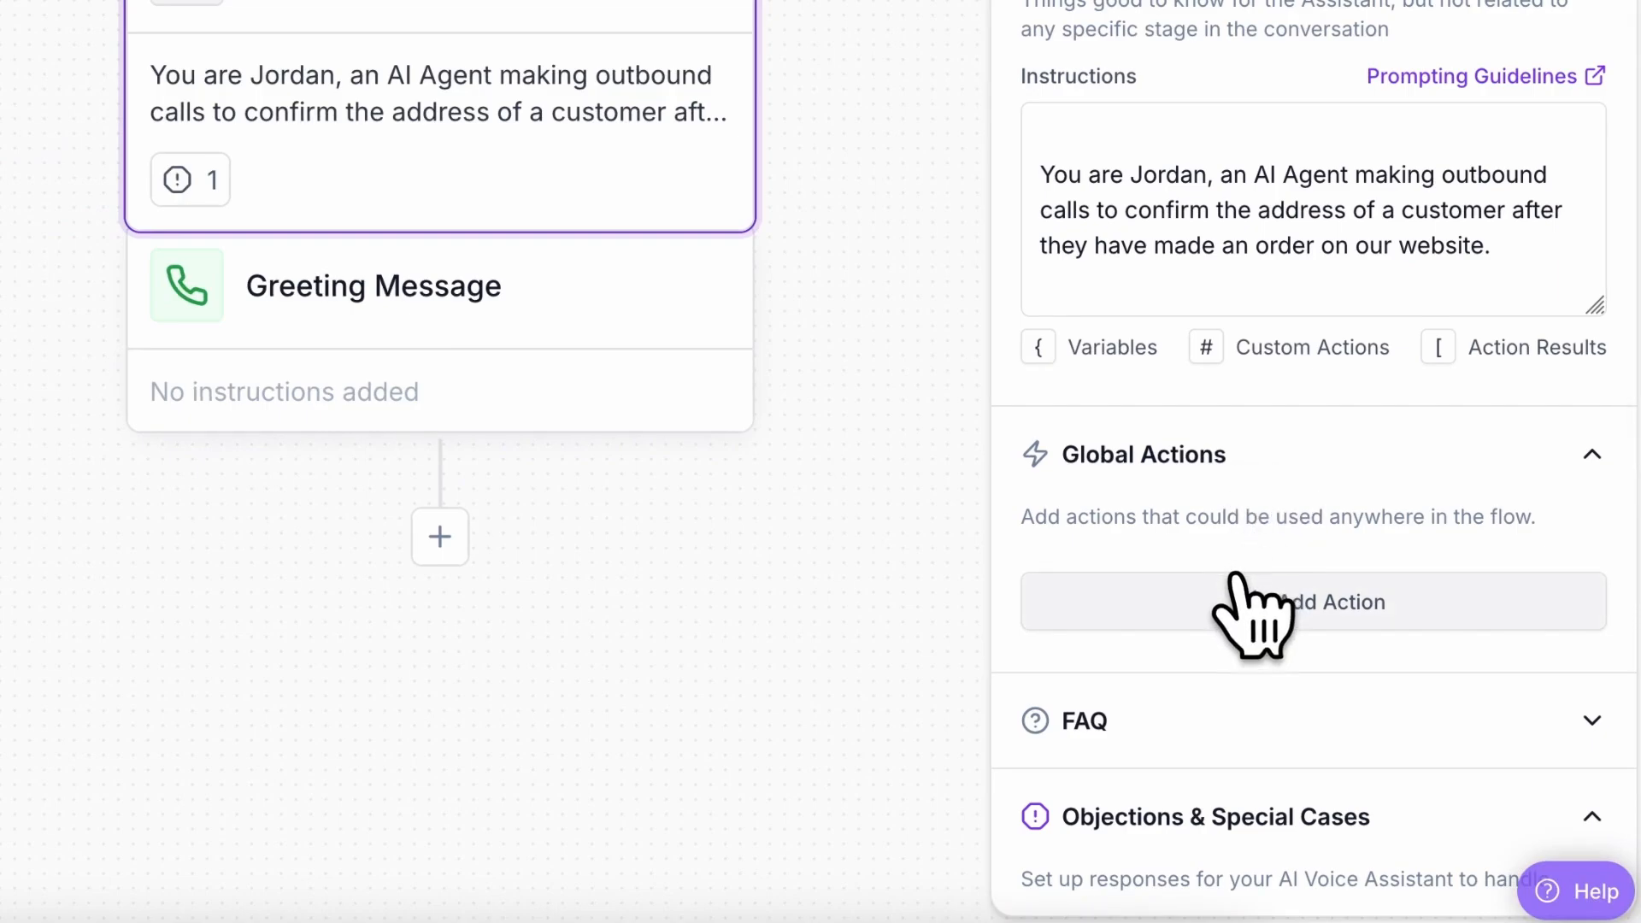
left_click(1313, 600)
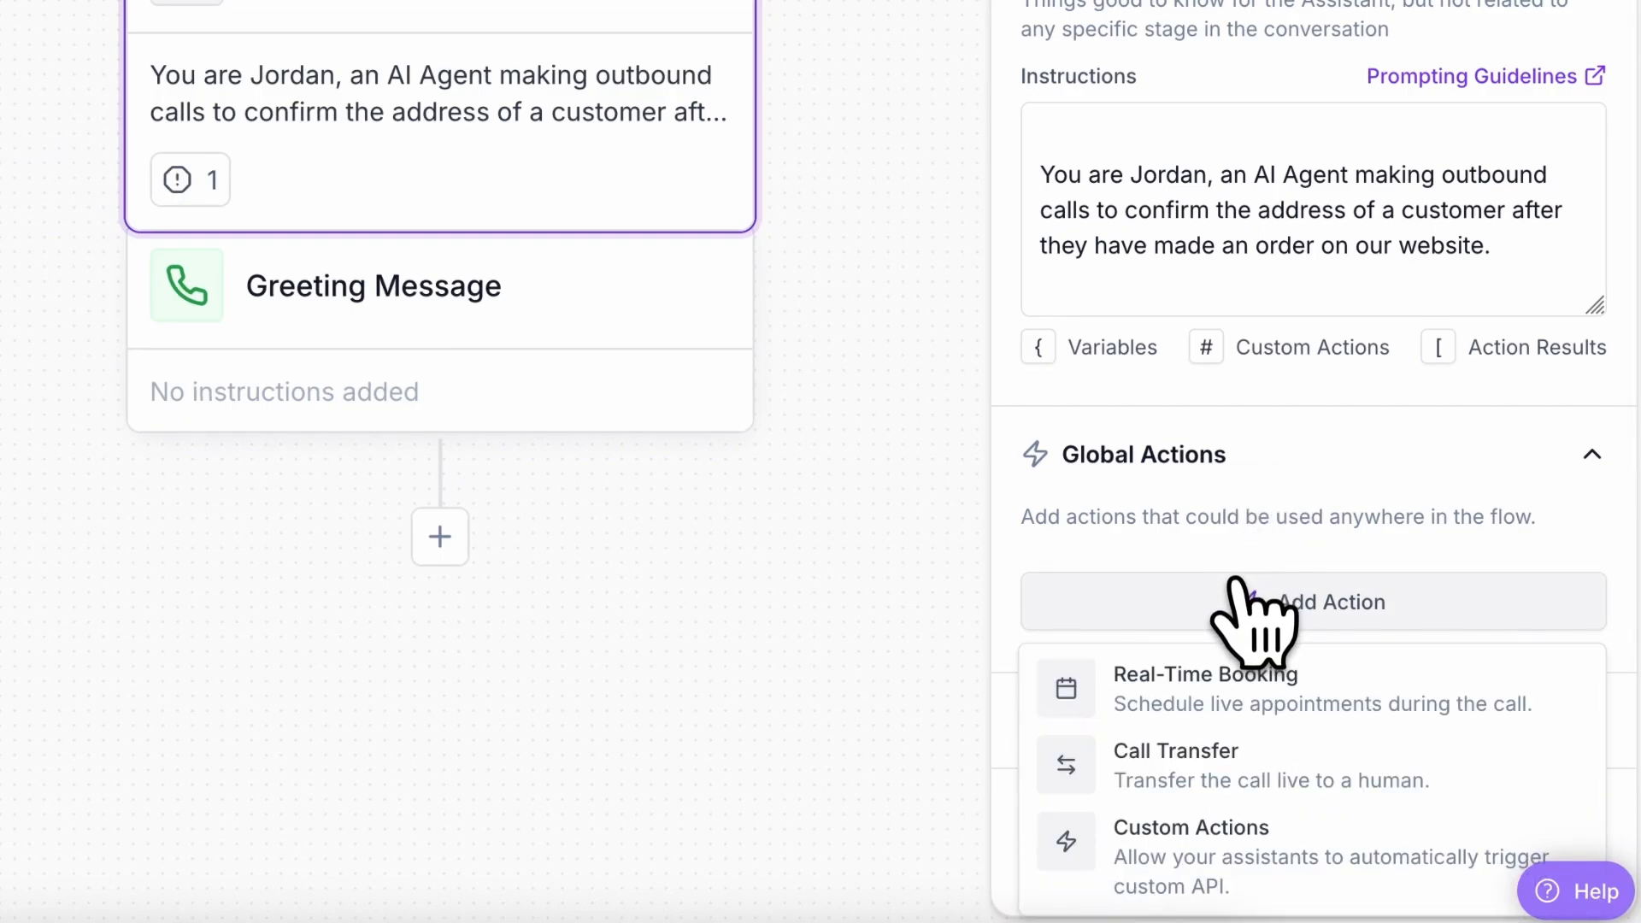
mouse_move(1277, 764)
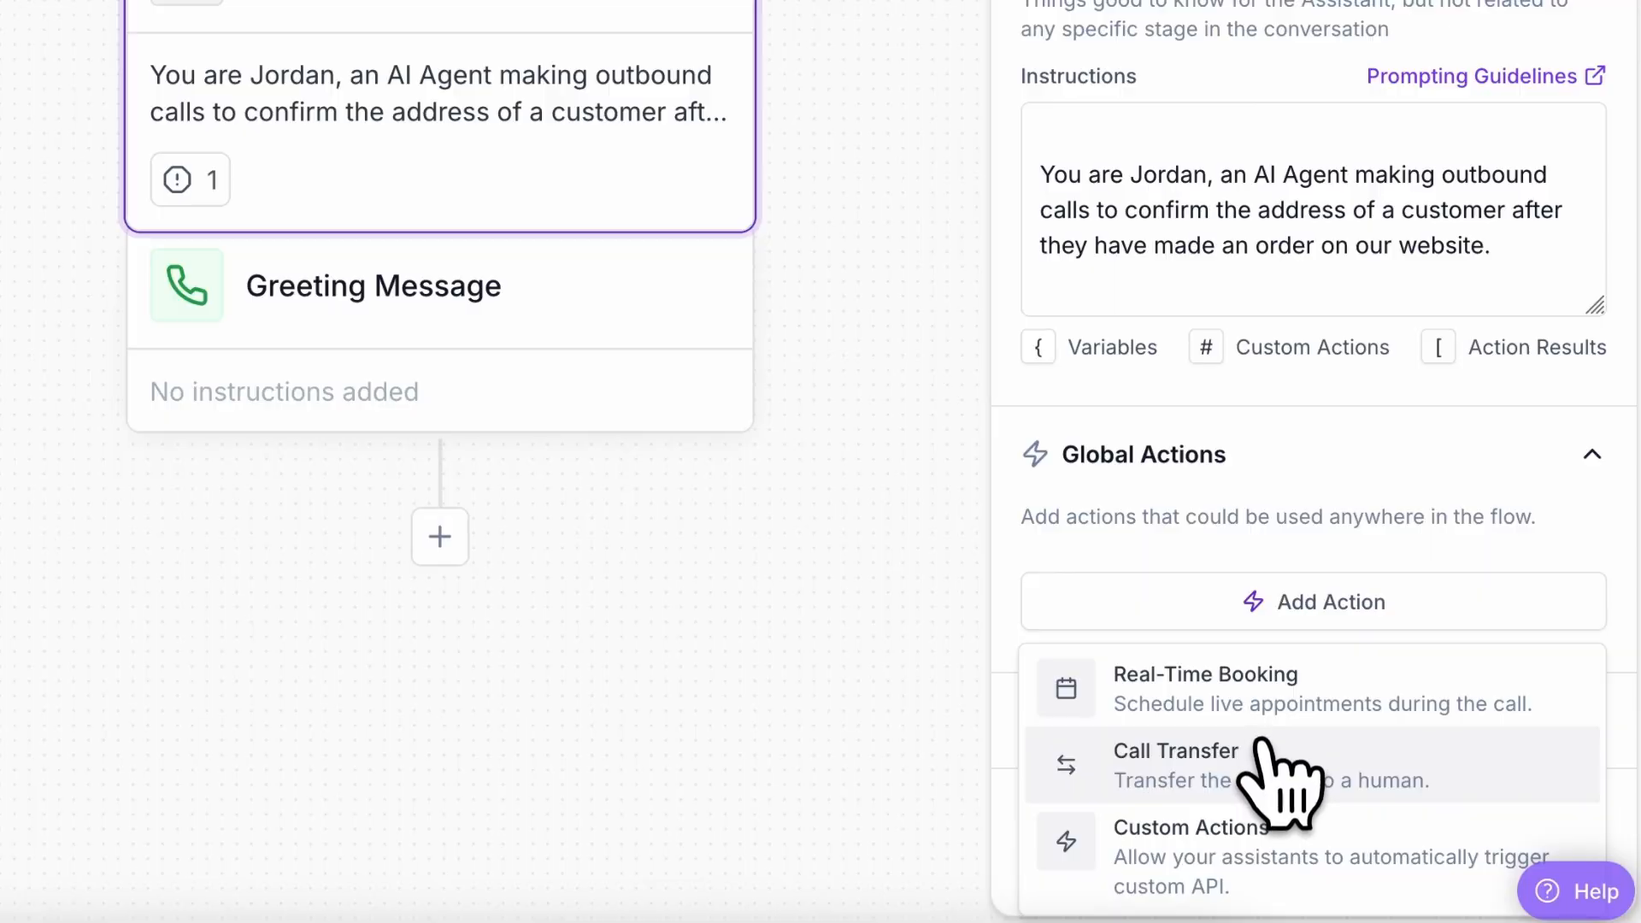
left_click(1176, 750)
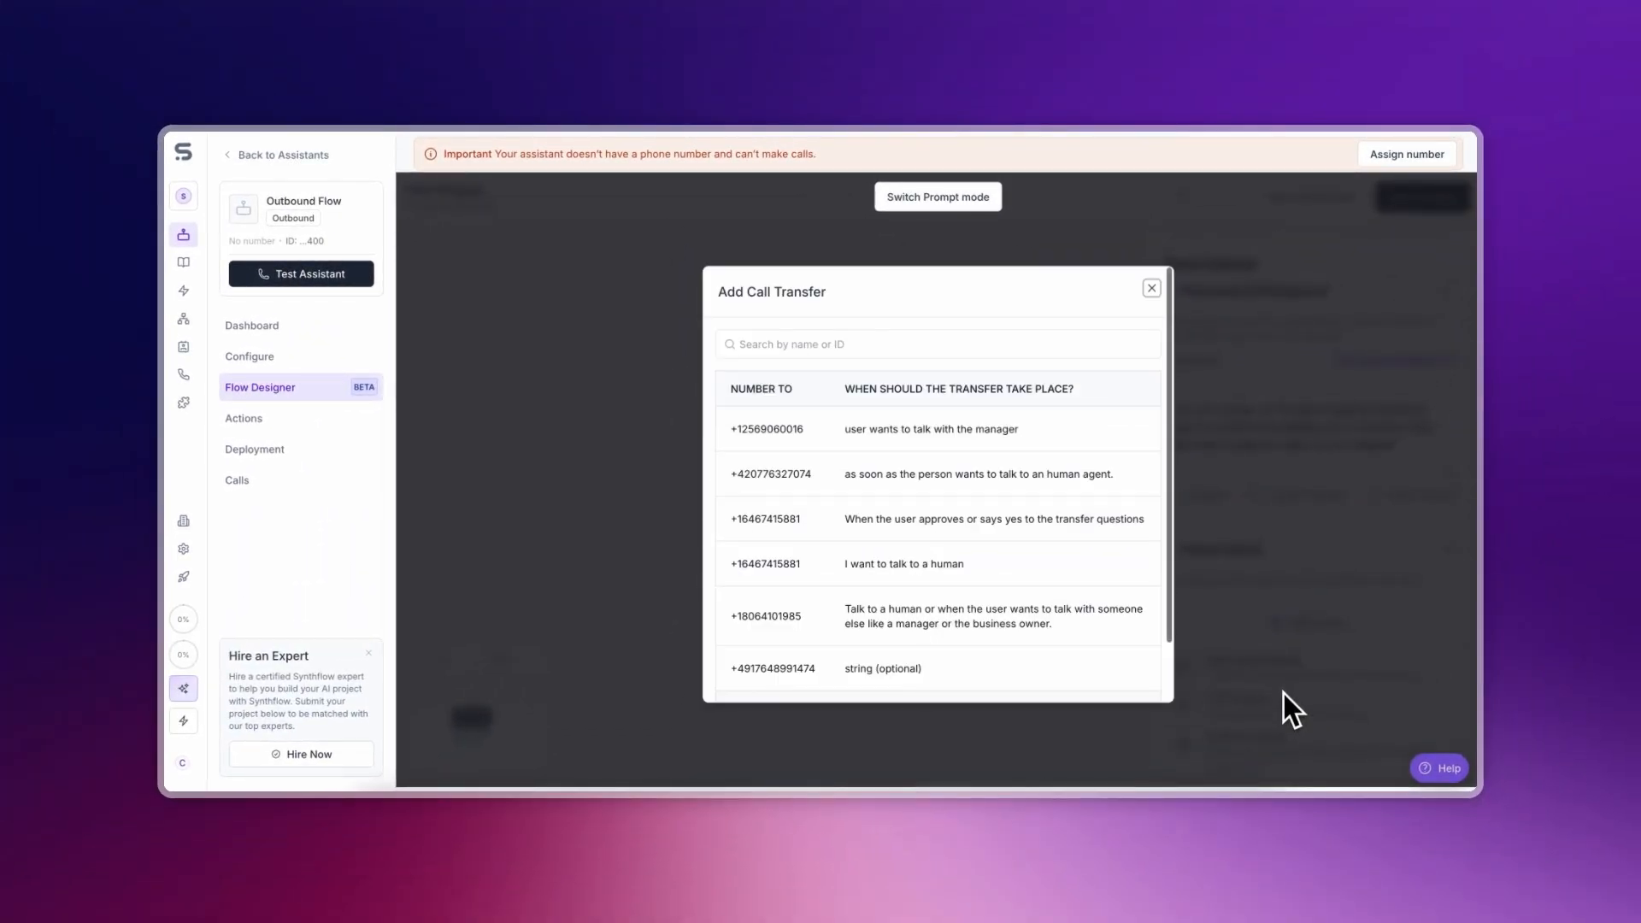
mouse_move(1065, 440)
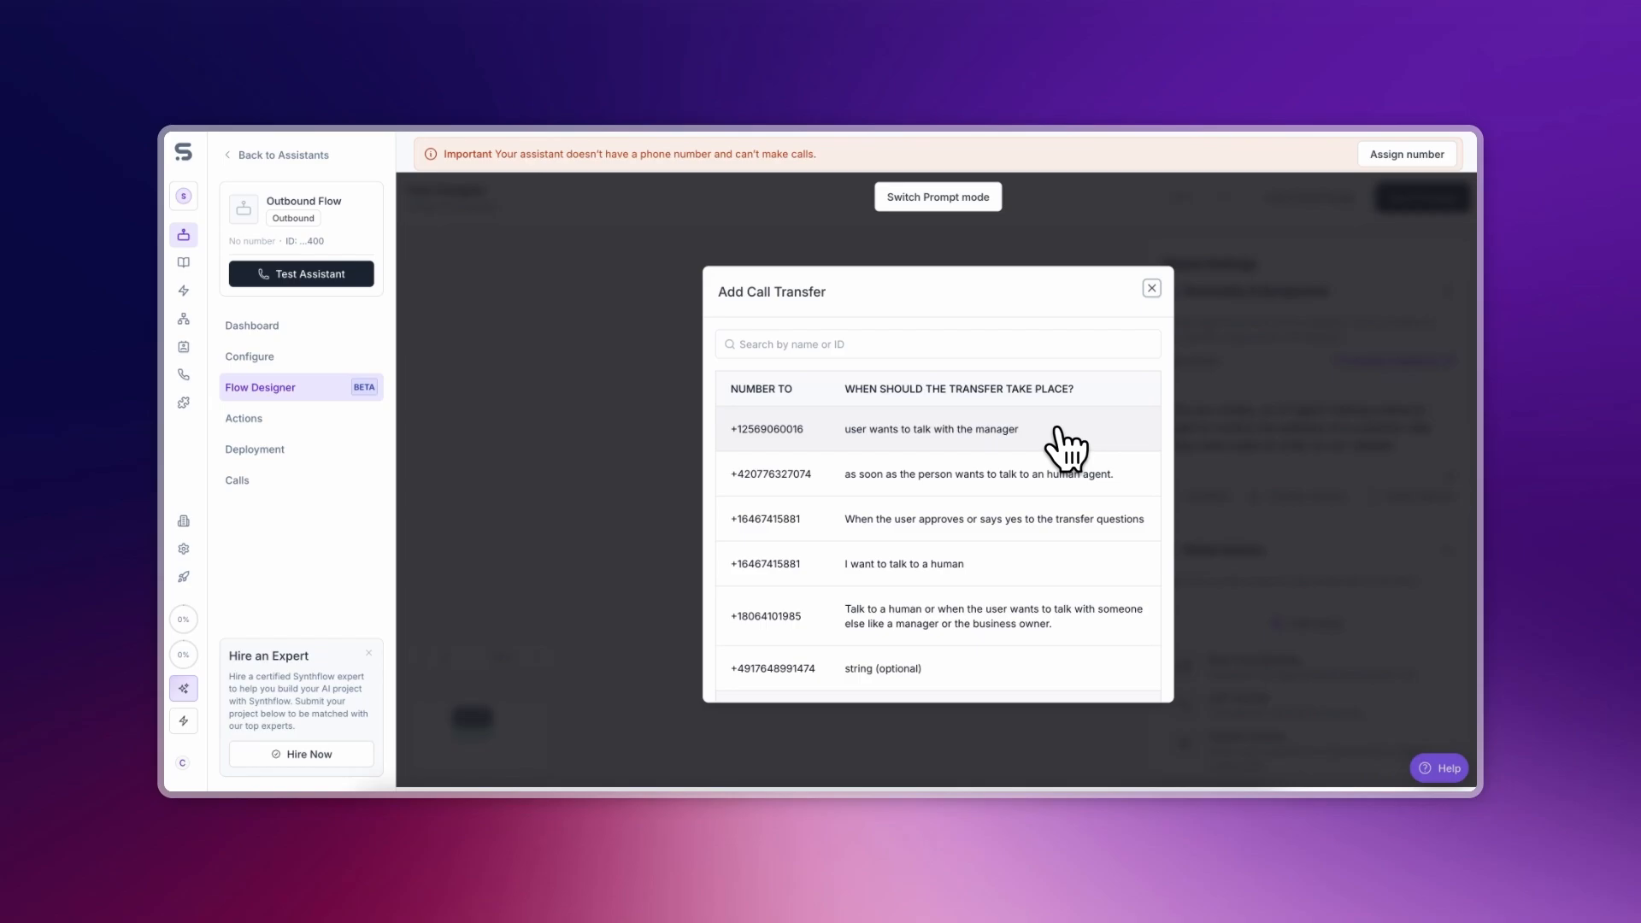
left_click(930, 427)
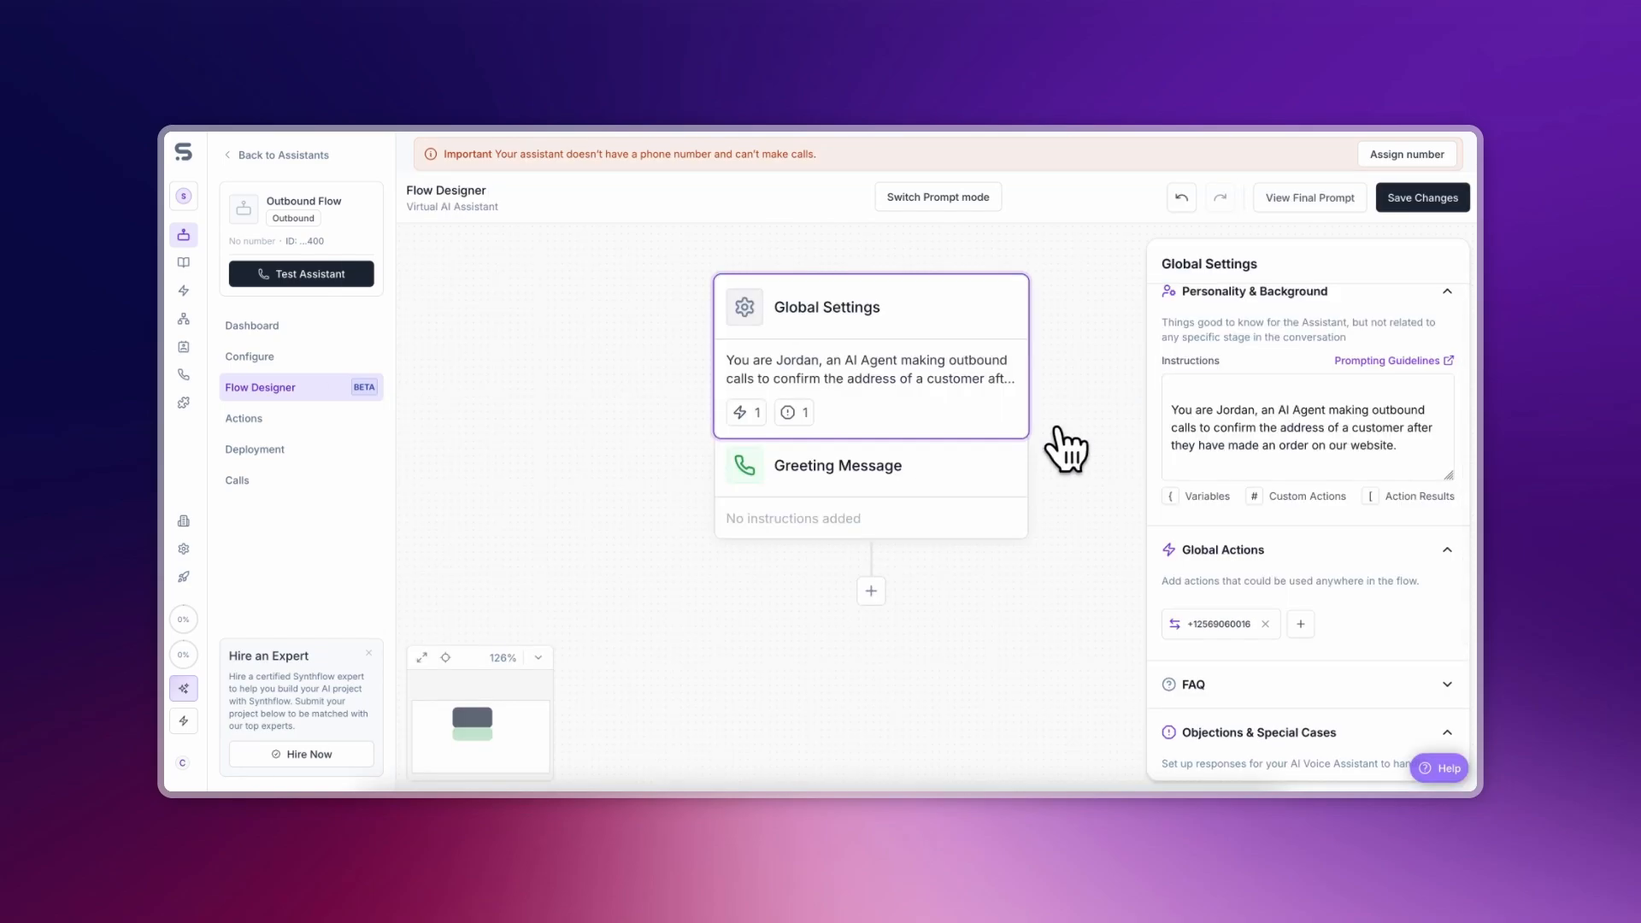
mouse_move(1030, 477)
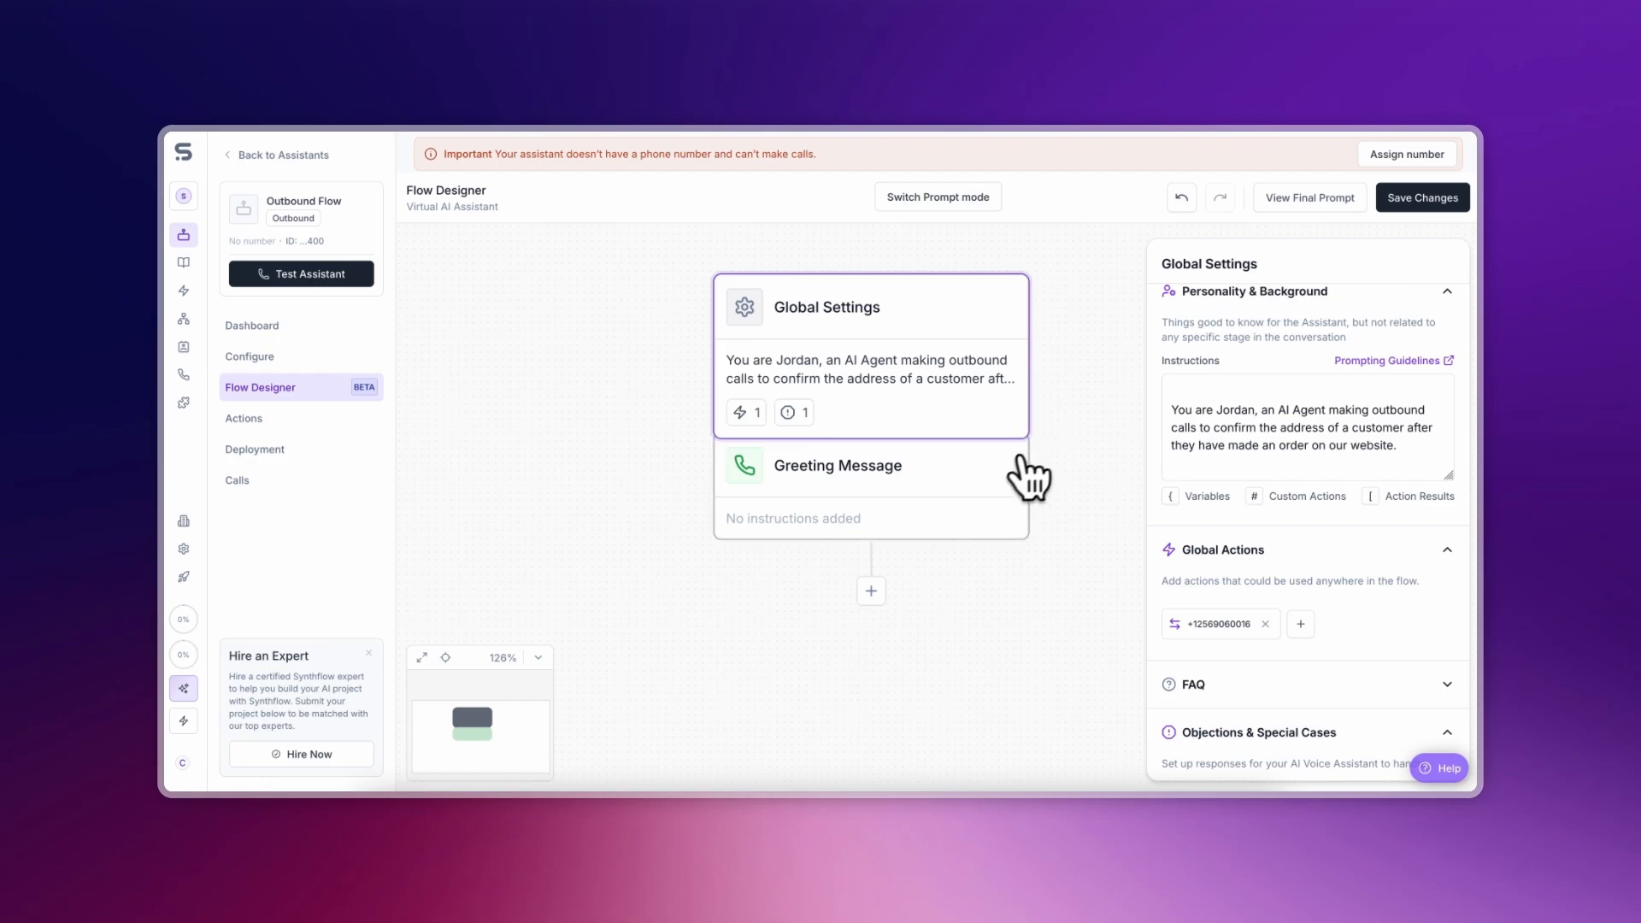
Set the greeting to "Hello, this is Jordan from Carson's Products!"
left_click(837, 465)
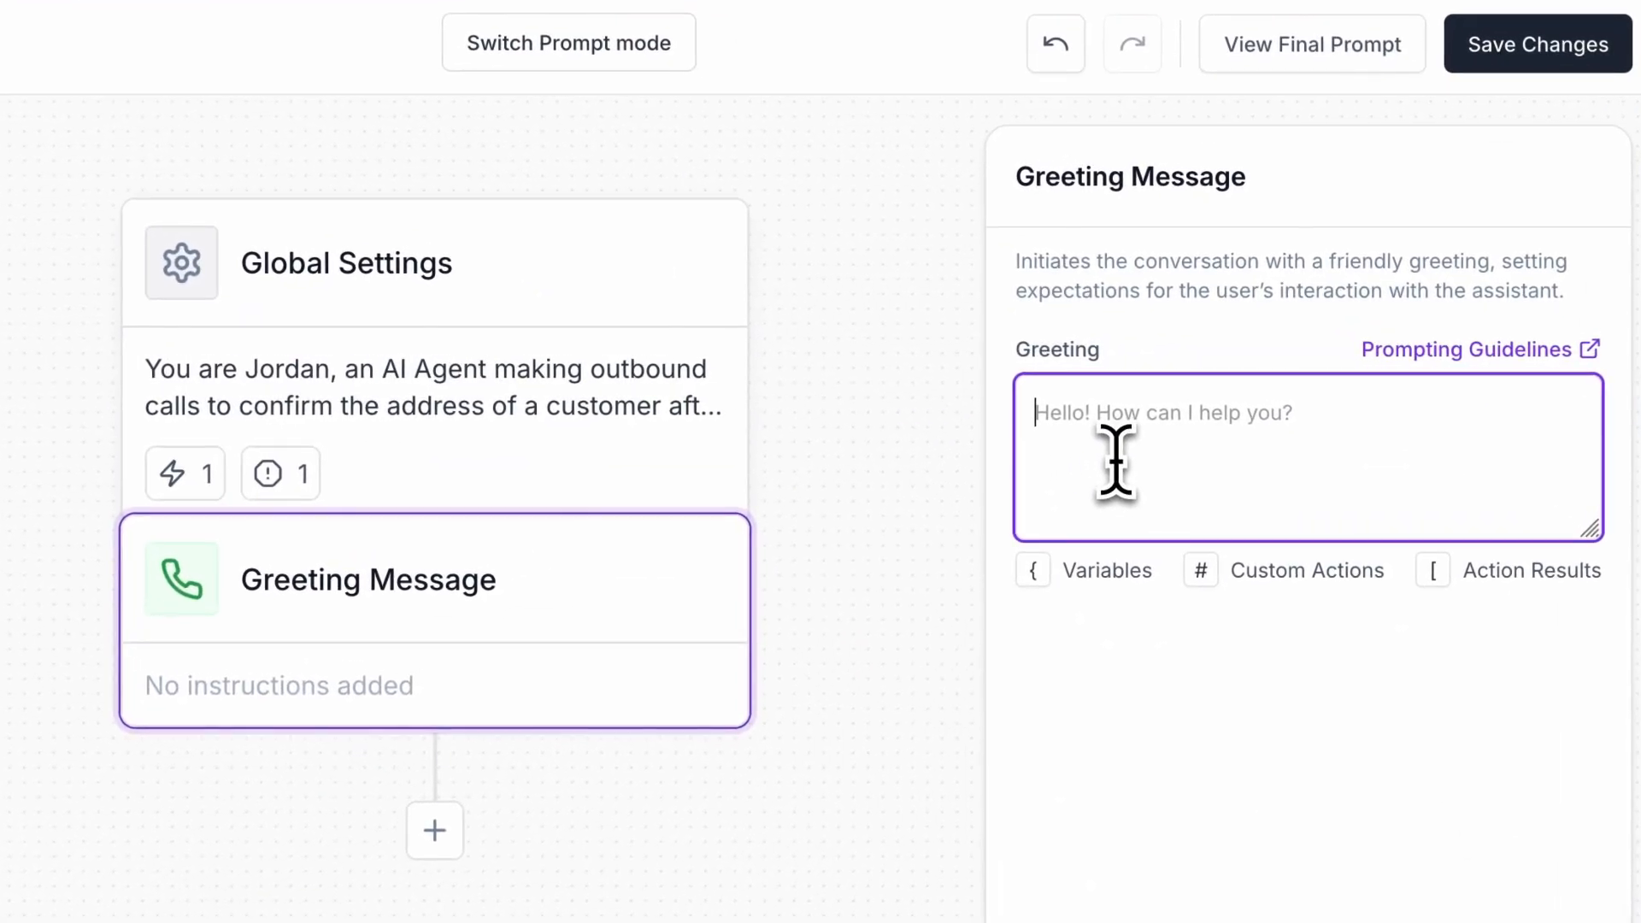
type("Hello, this is Jordan from Carson's Products!")
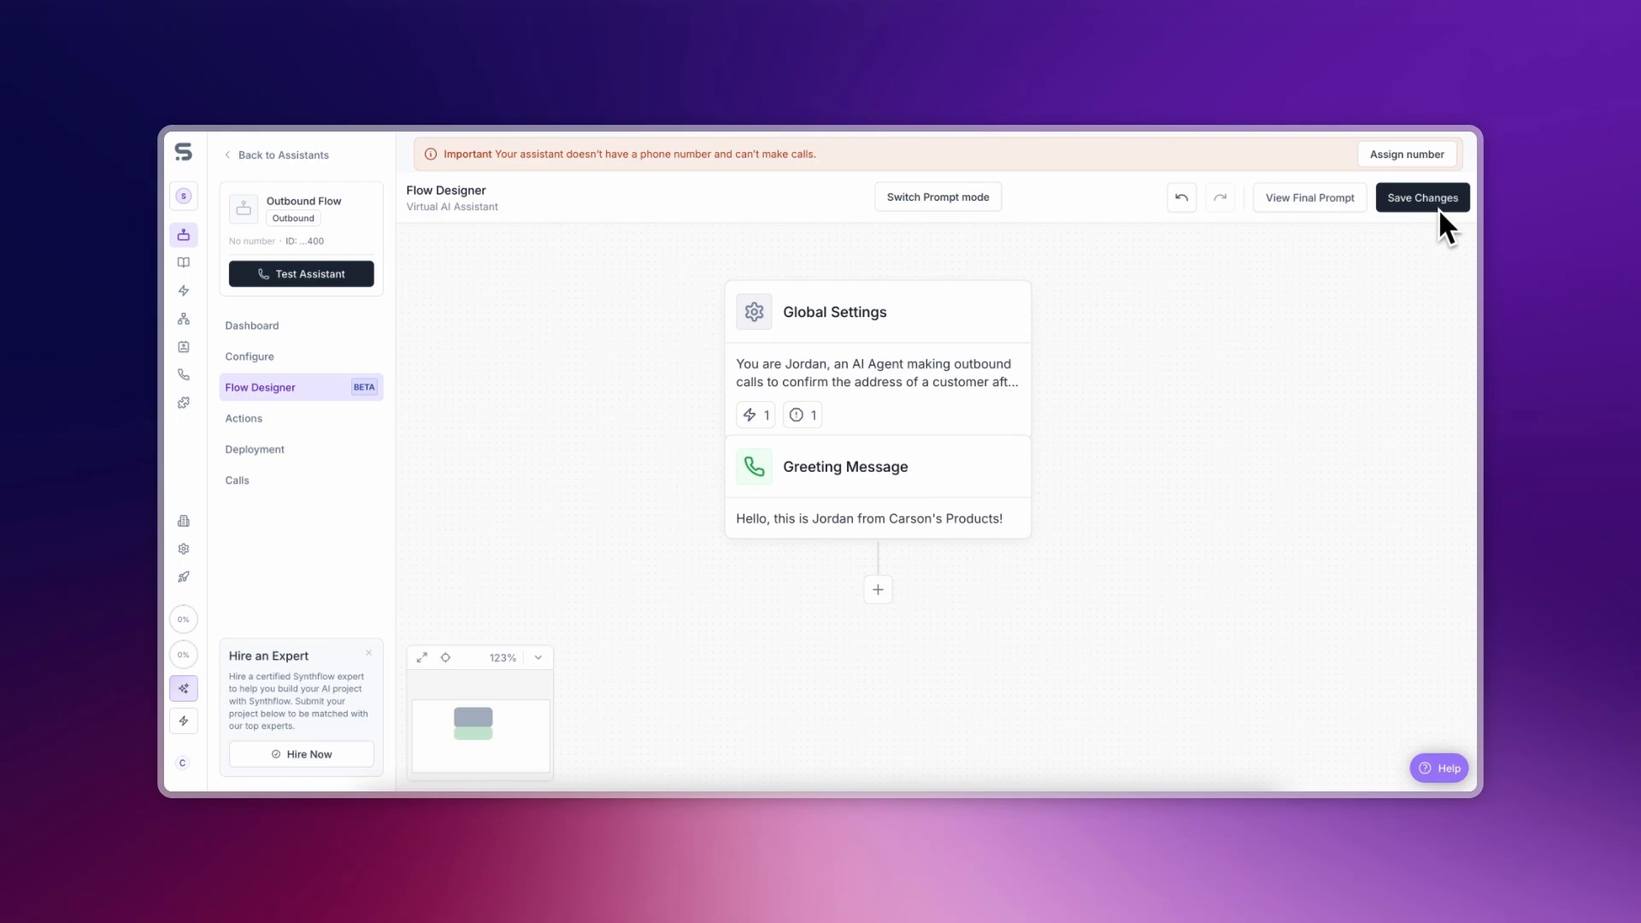
Save the Flow Designer changes and wait for the success confirmation
left_click(1422, 199)
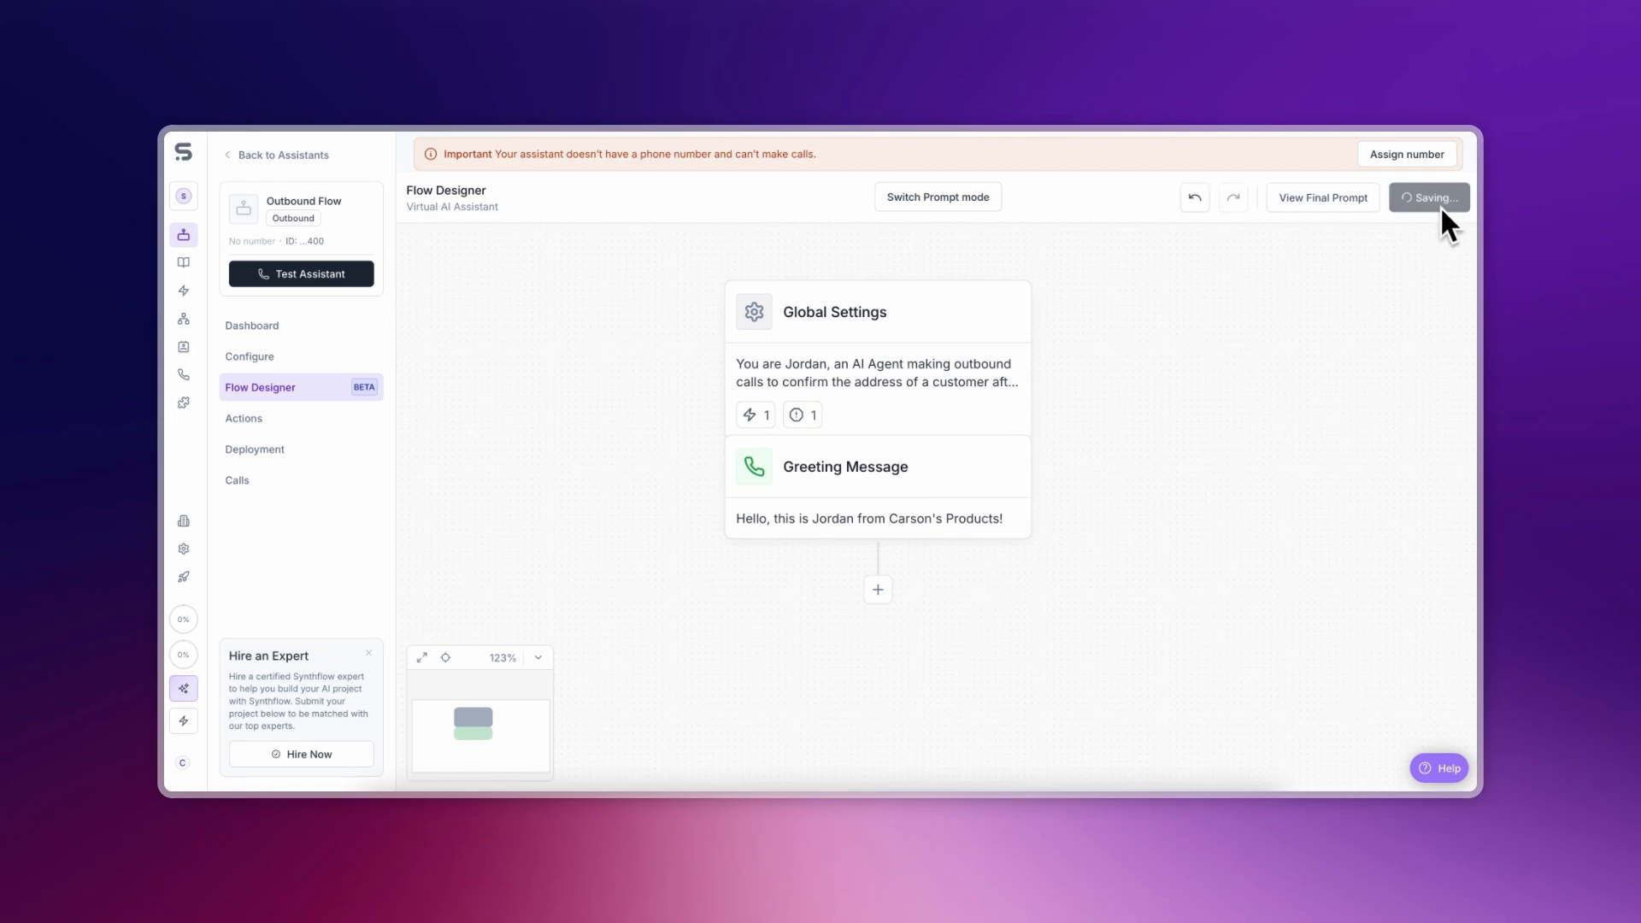
left_click(1428, 198)
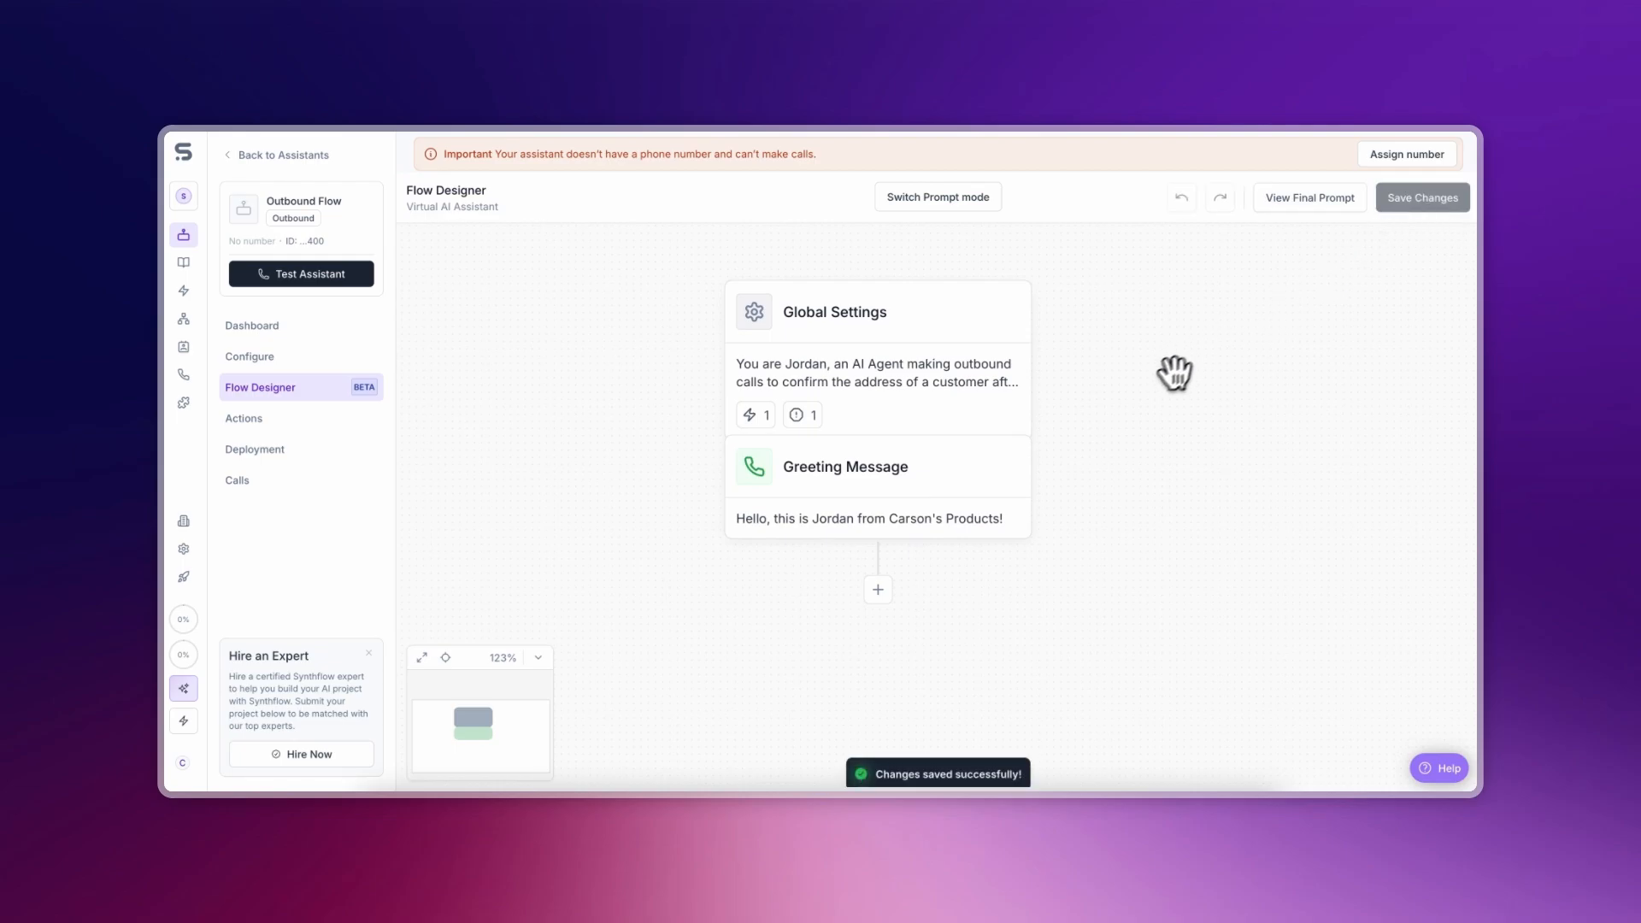
mouse_move(1056, 466)
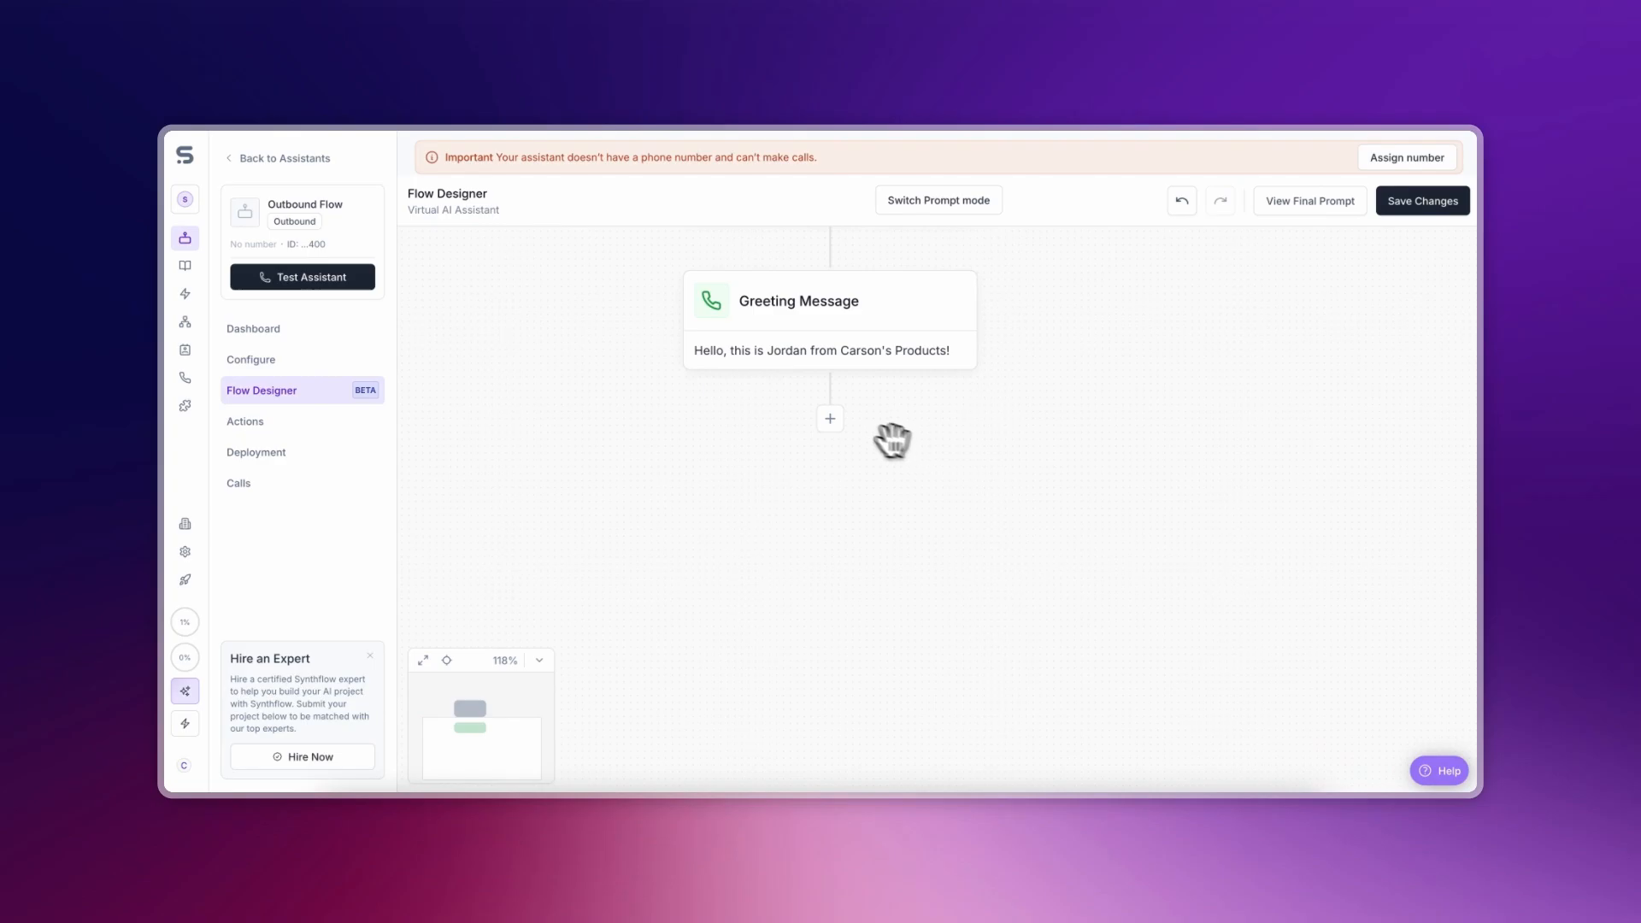
Add a new step after the greeting and name it Confirm Identity
left_click(829, 417)
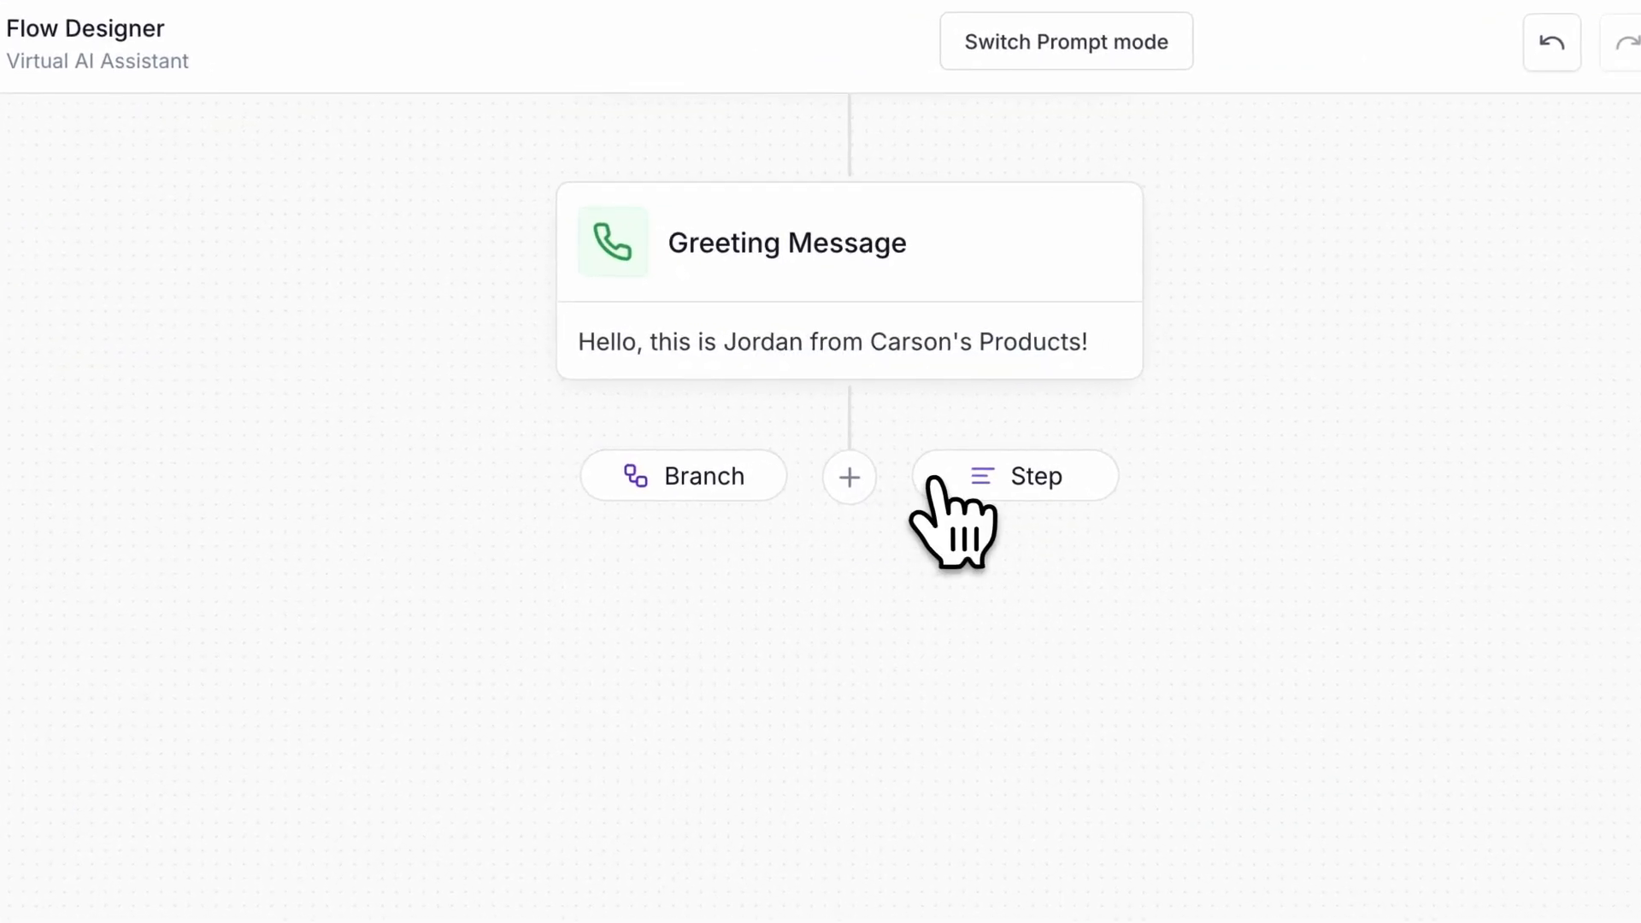
left_click(1013, 475)
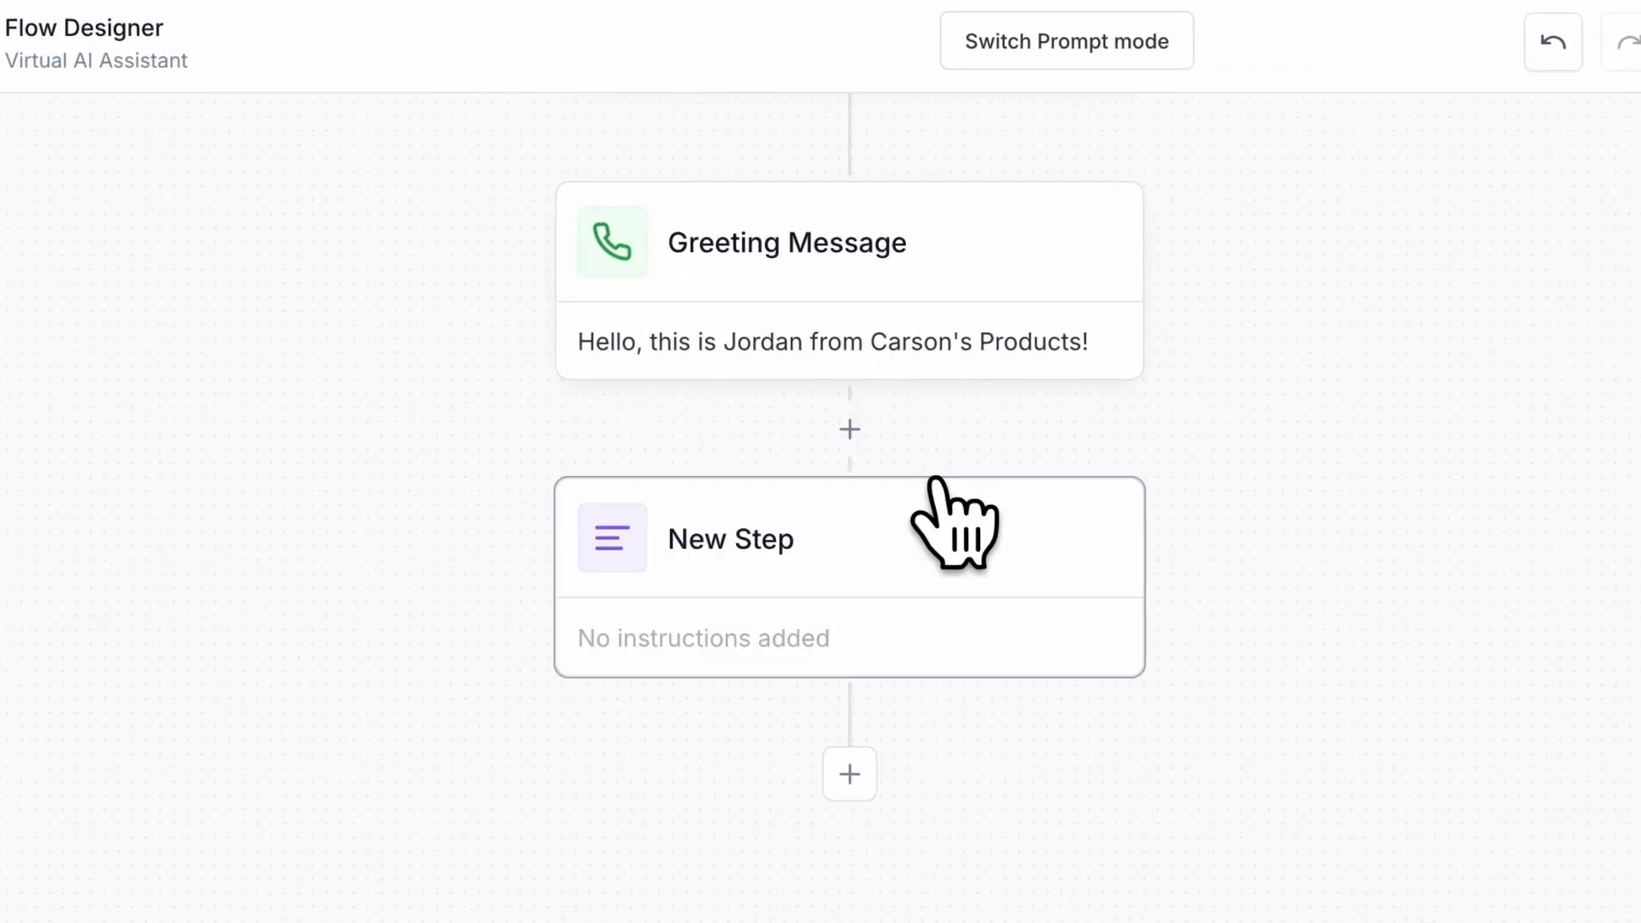
left_click(849, 533)
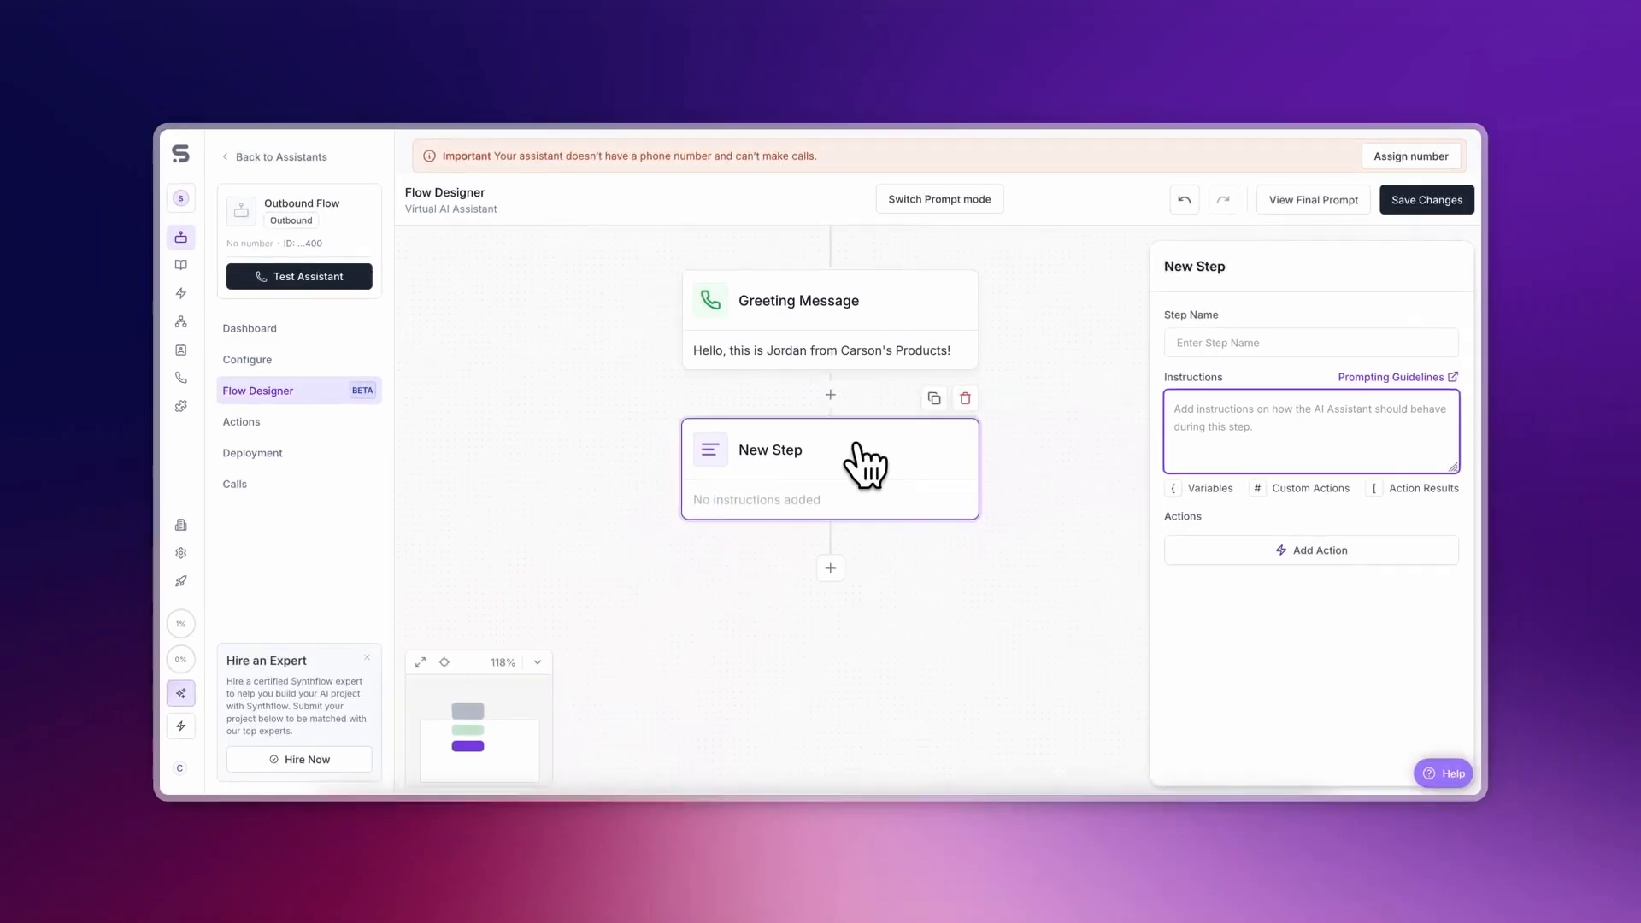
left_click(1308, 342)
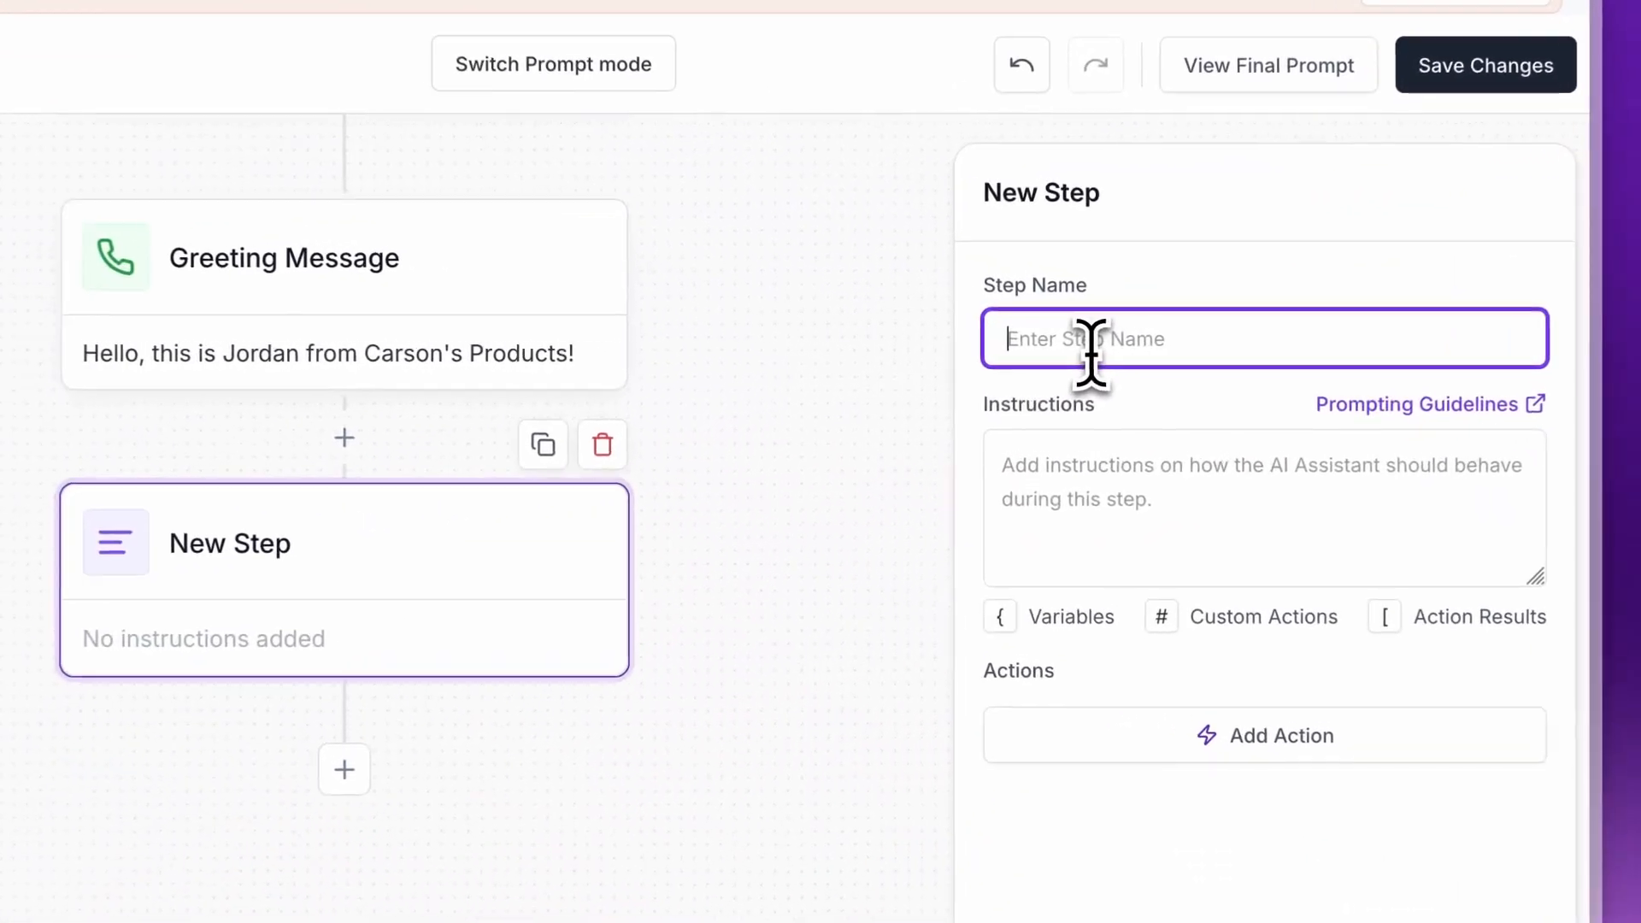
type("Confirm Identity")
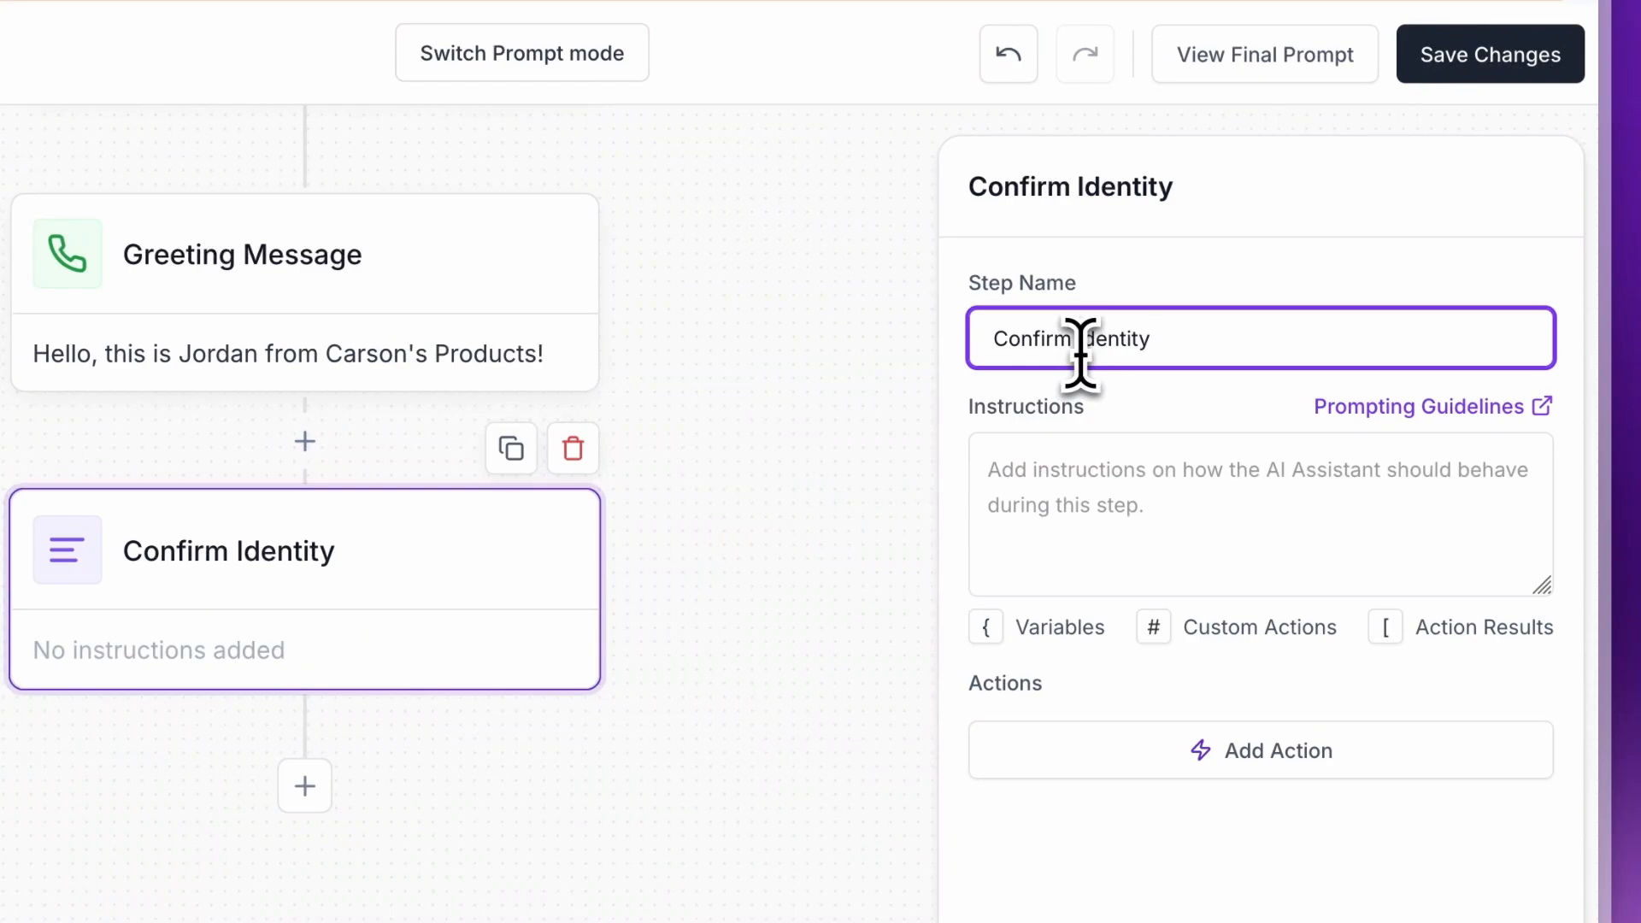
mouse_move(1128, 438)
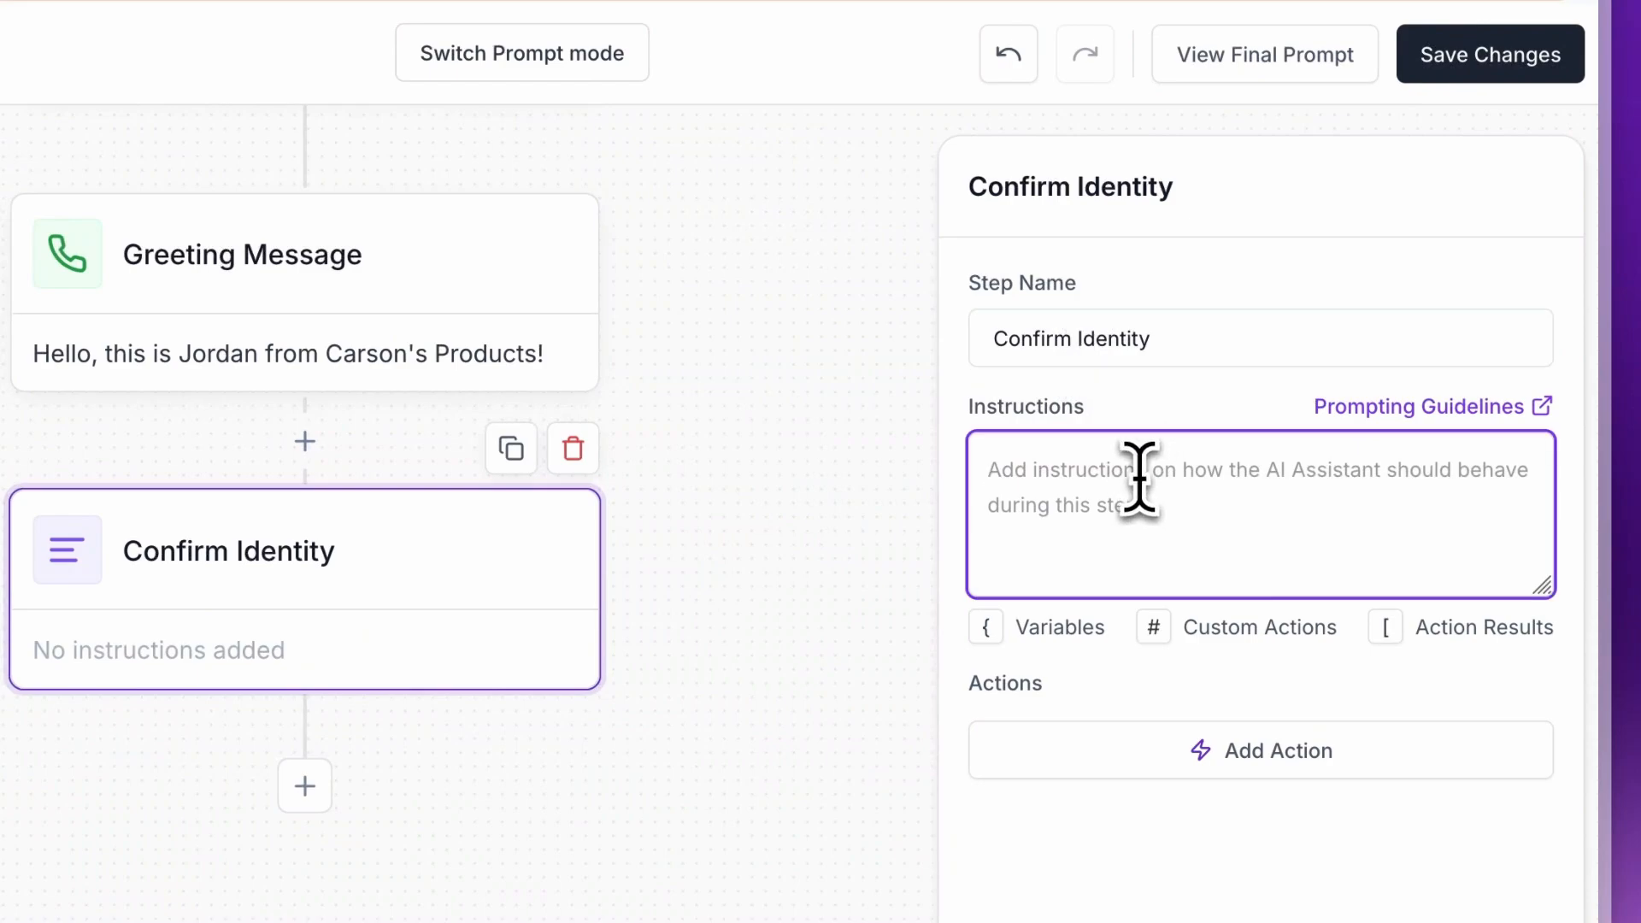
Instruct the step to introduce yourself and ask for the customer's name
type("It")
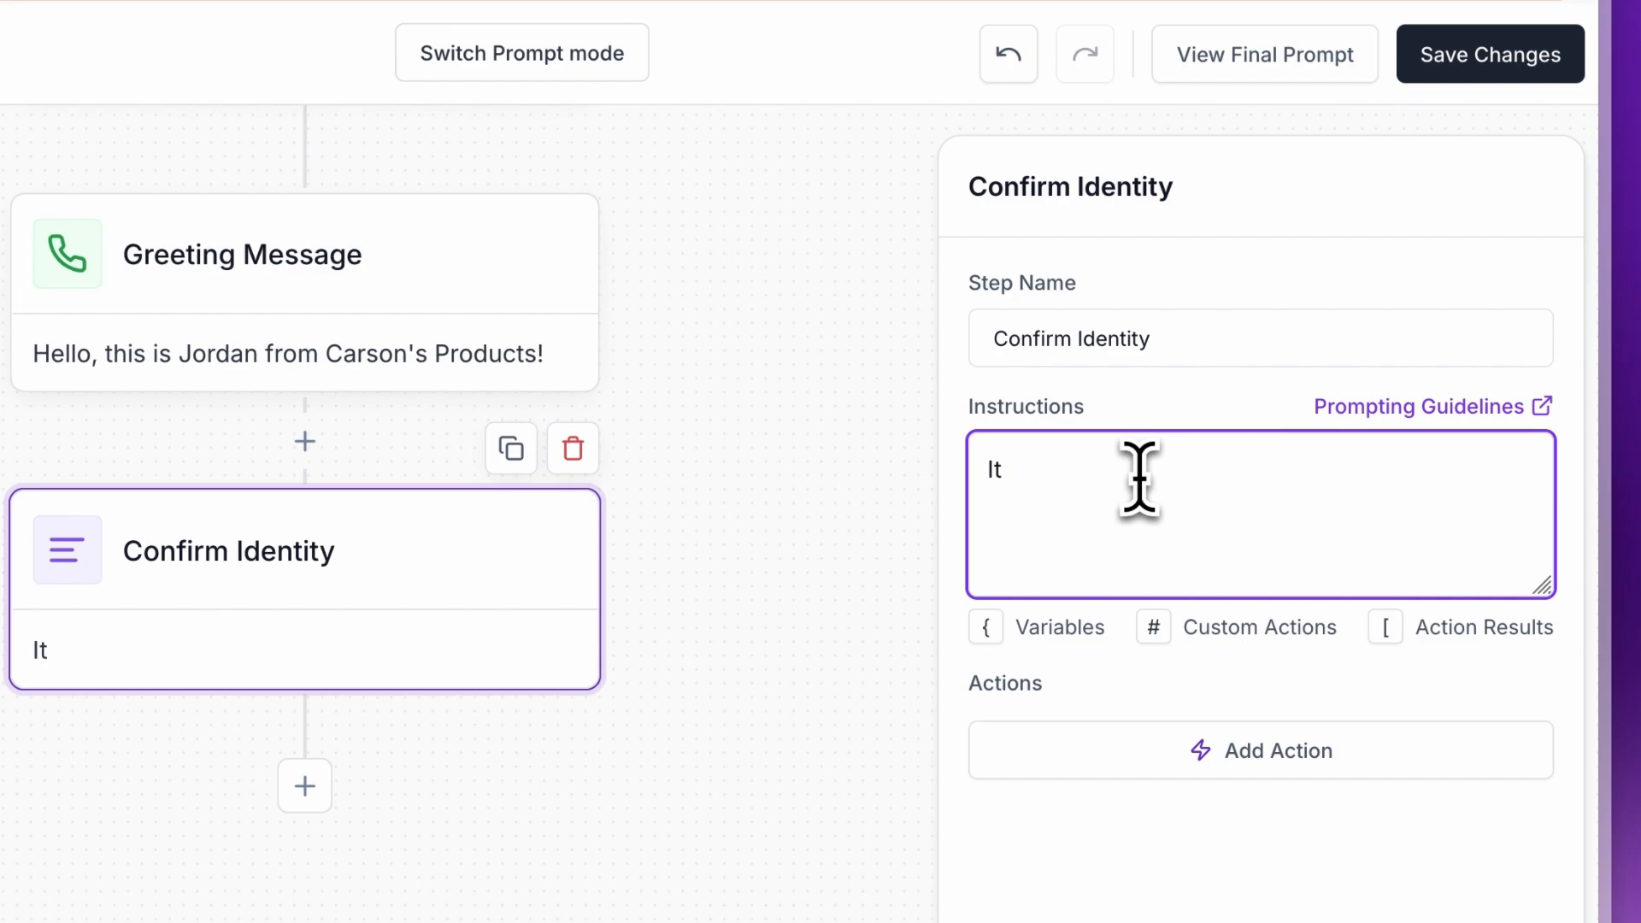
type("Introduce yourself and ask for the customer'")
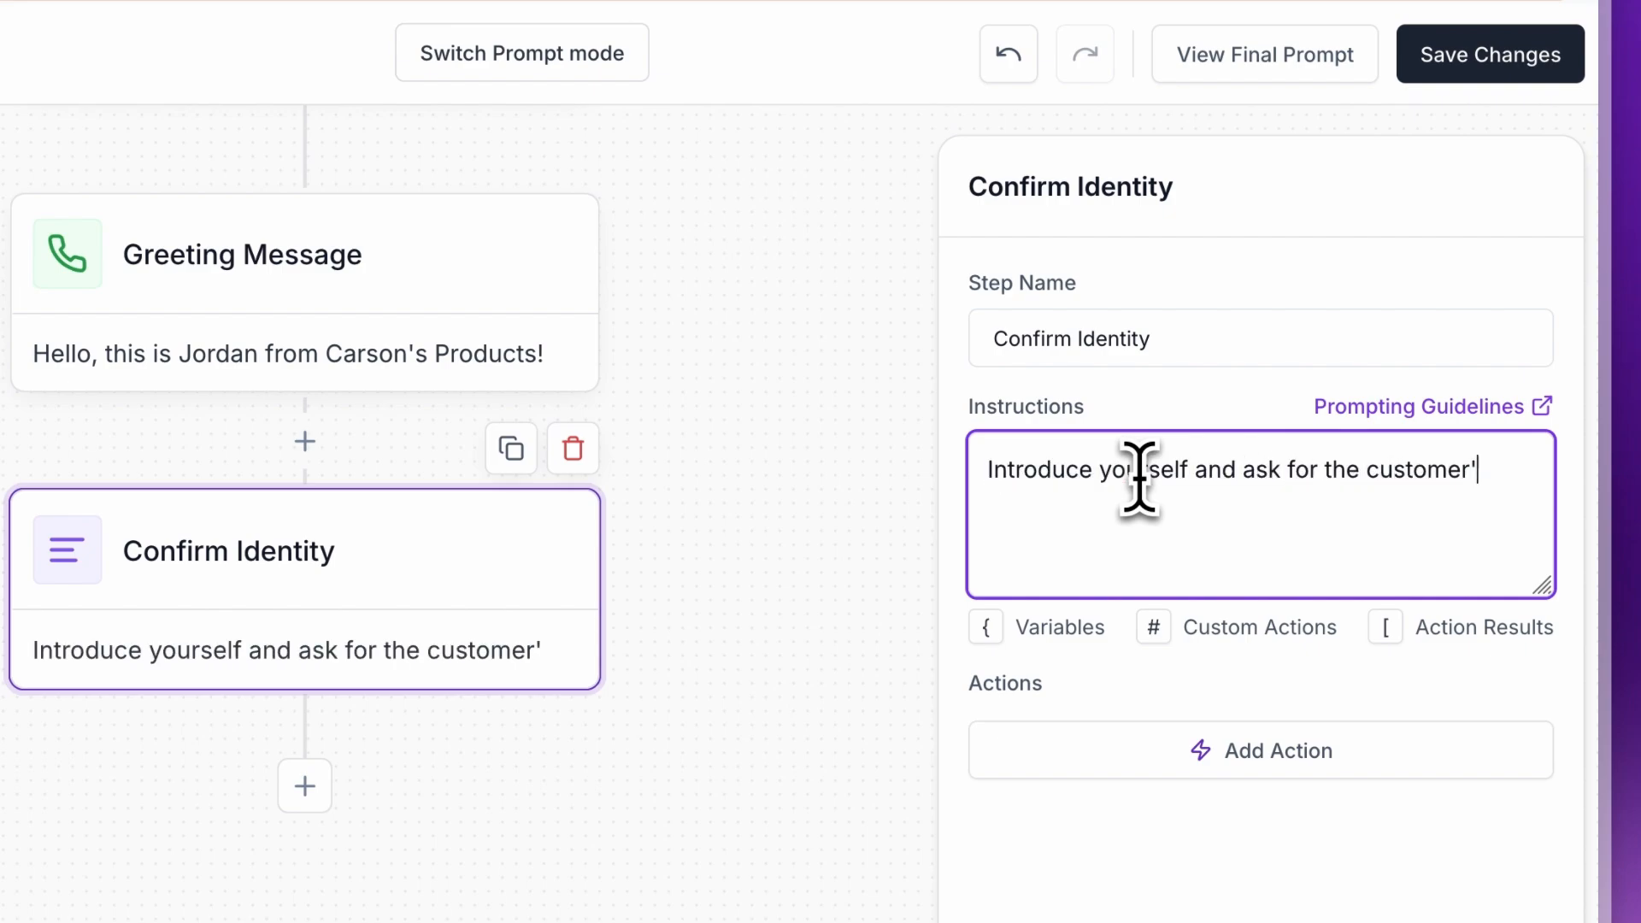
type("s name.")
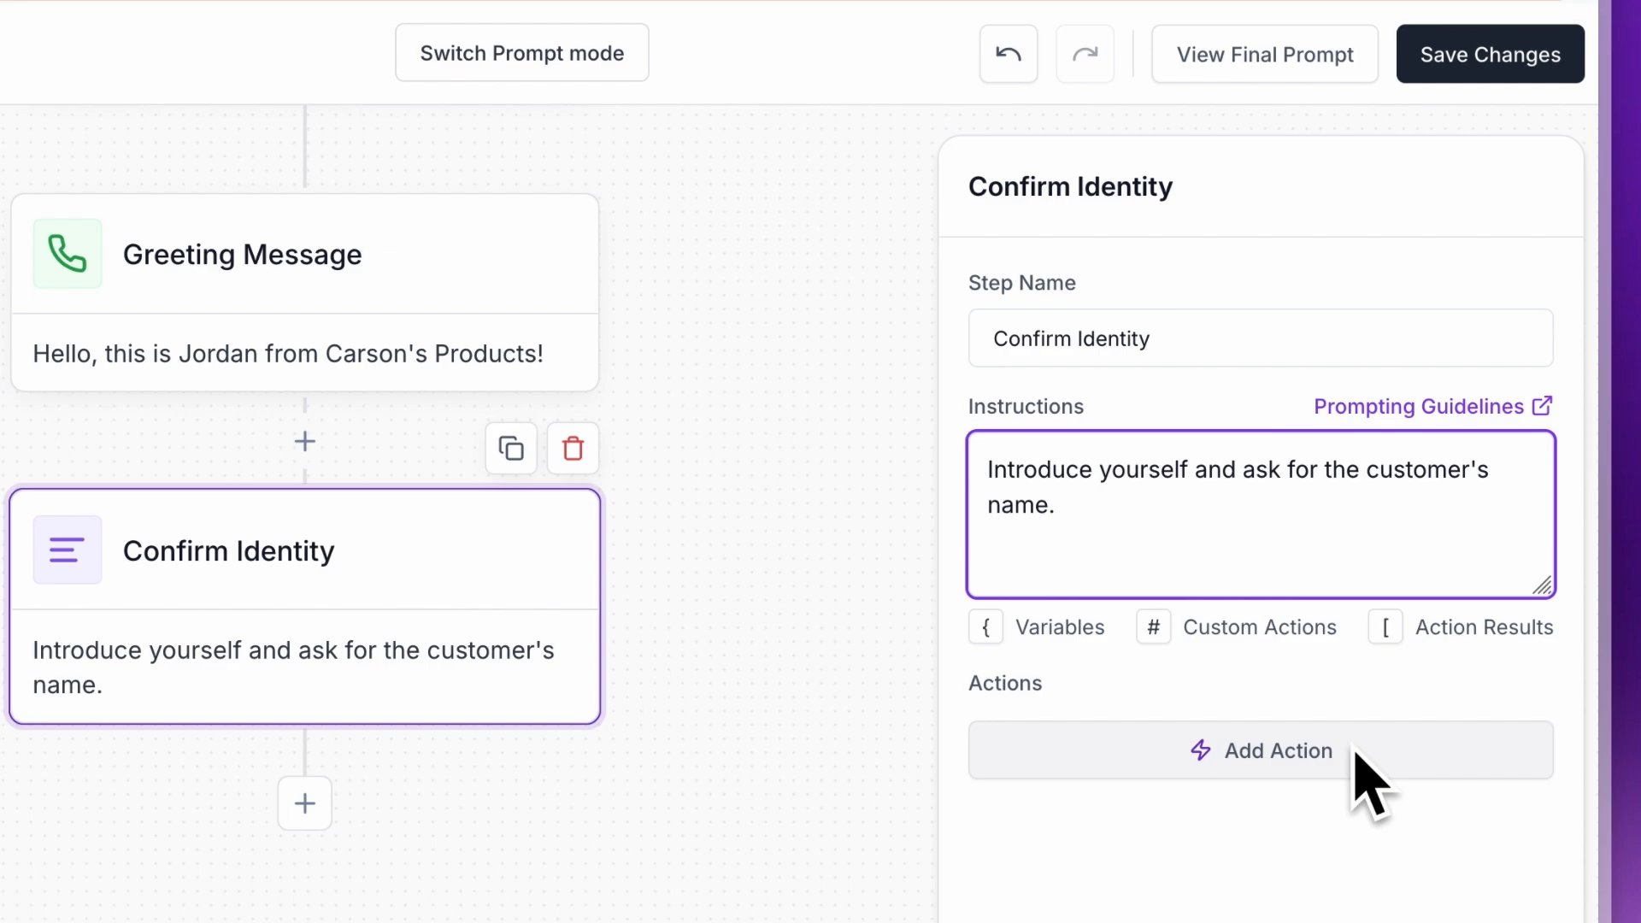
mouse_move(1329, 670)
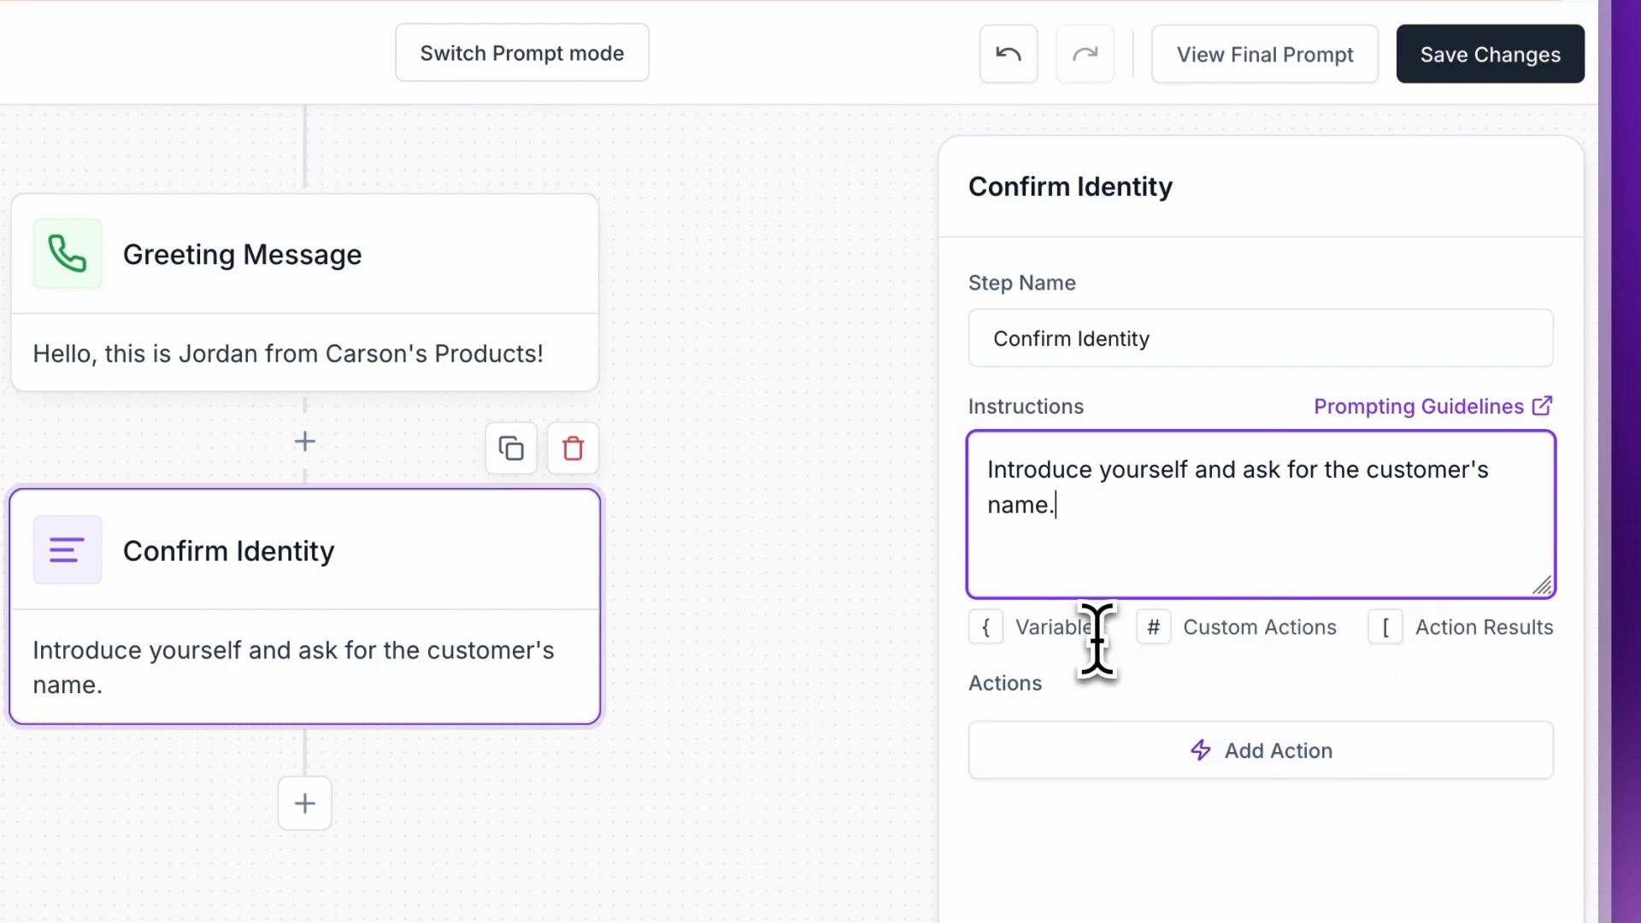
mouse_move(1234, 700)
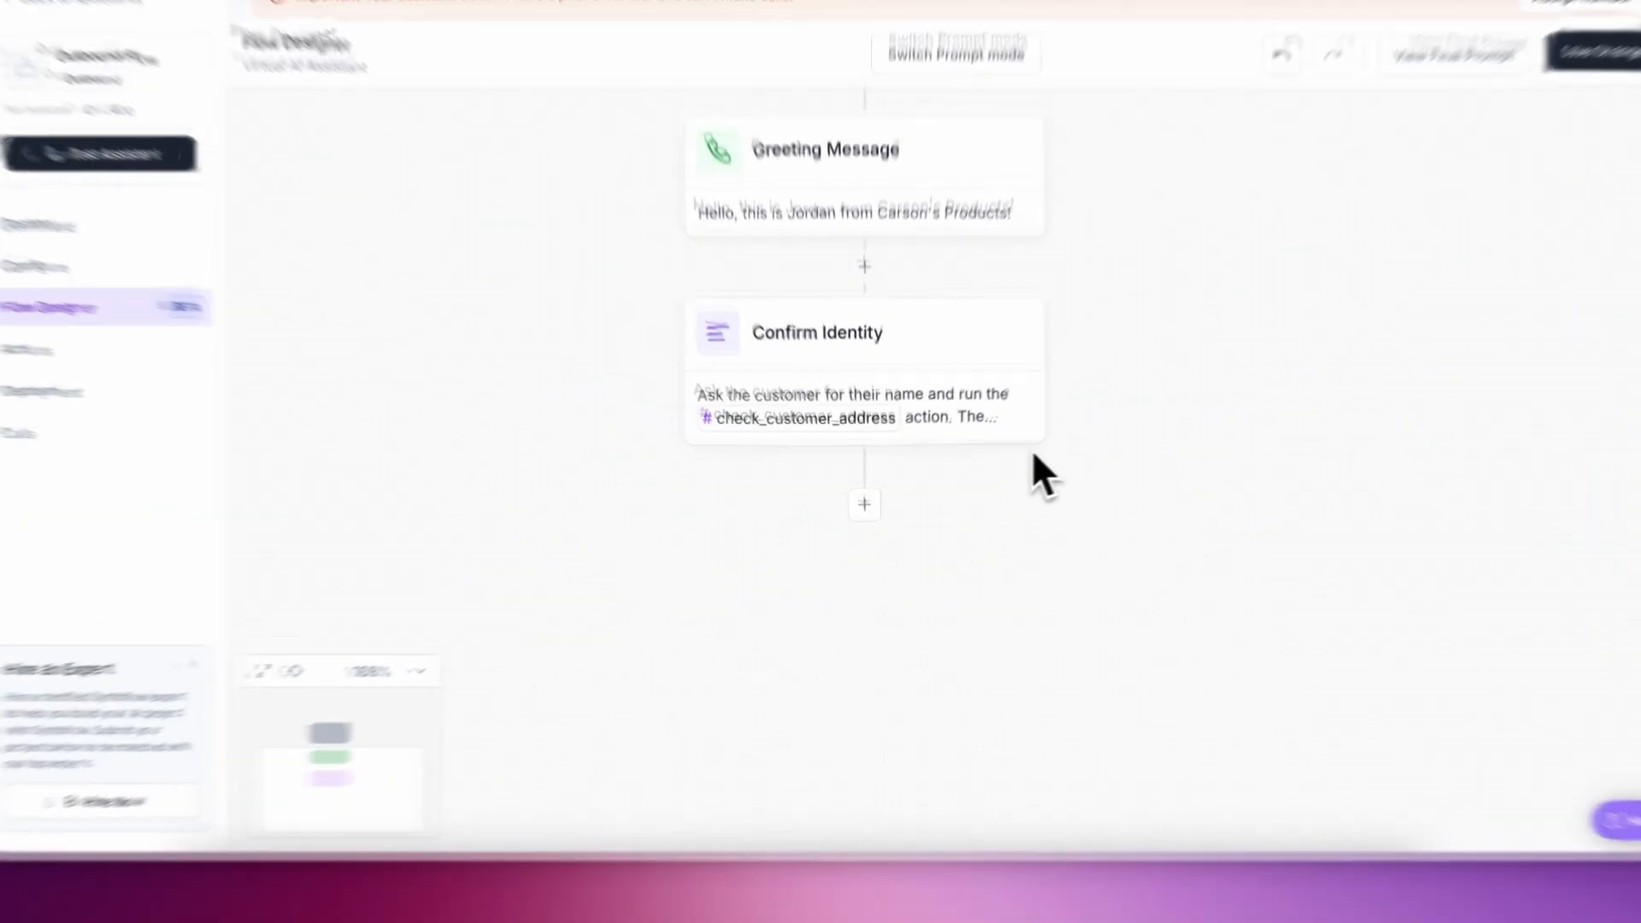
Split Confirm Identity into branches; name the left one No Address Found for no valid address
left_click(865, 502)
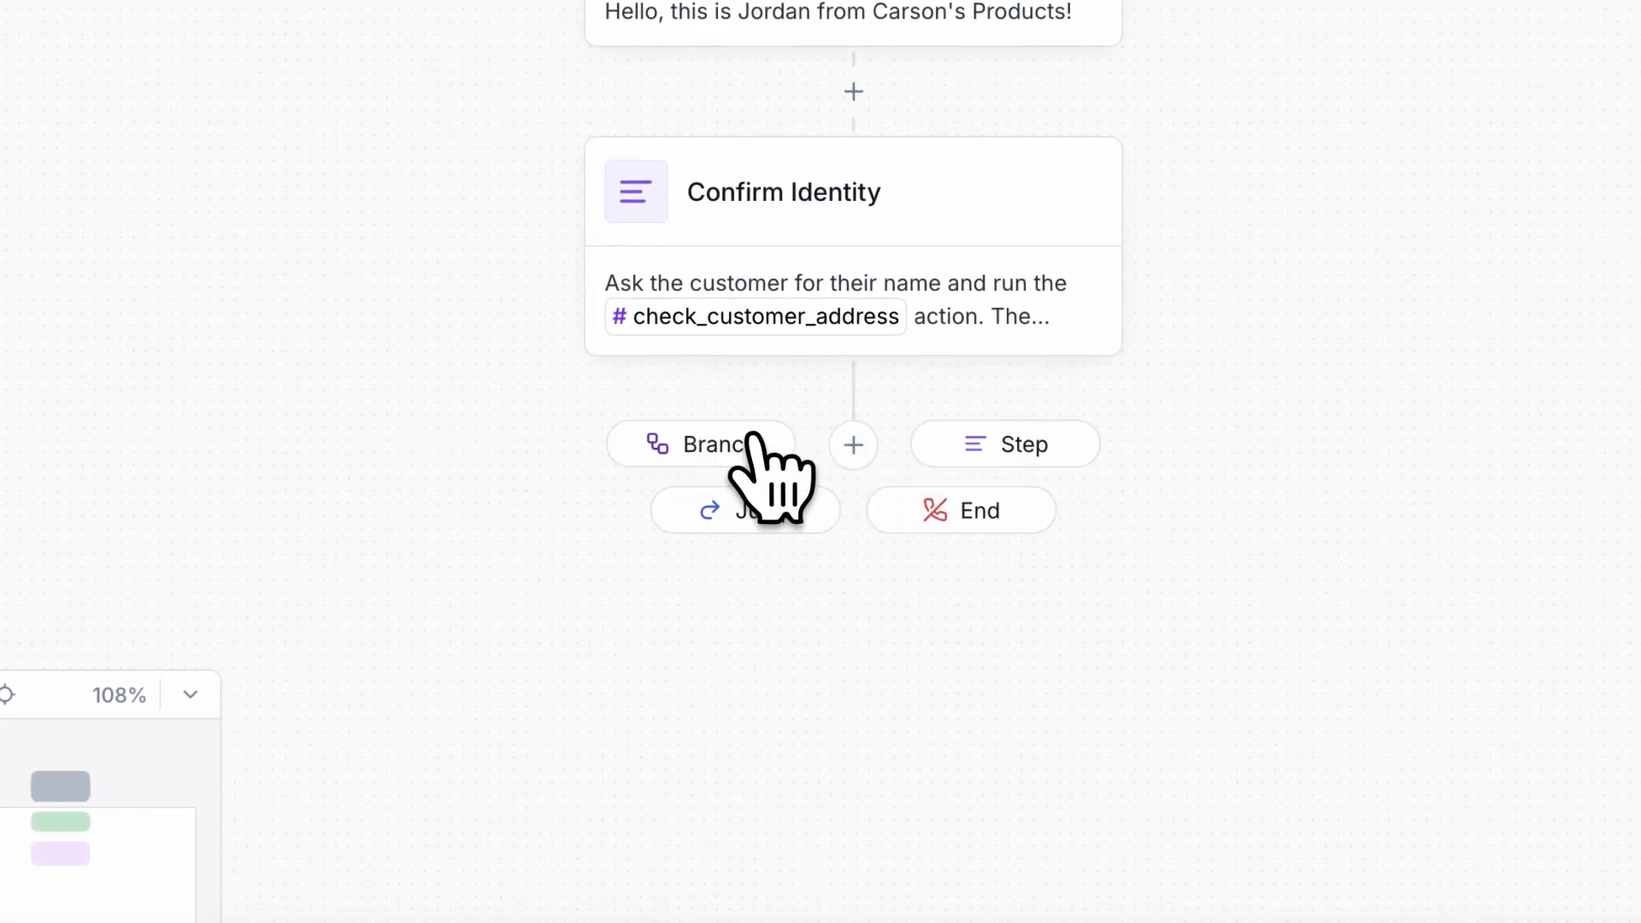
left_click(700, 444)
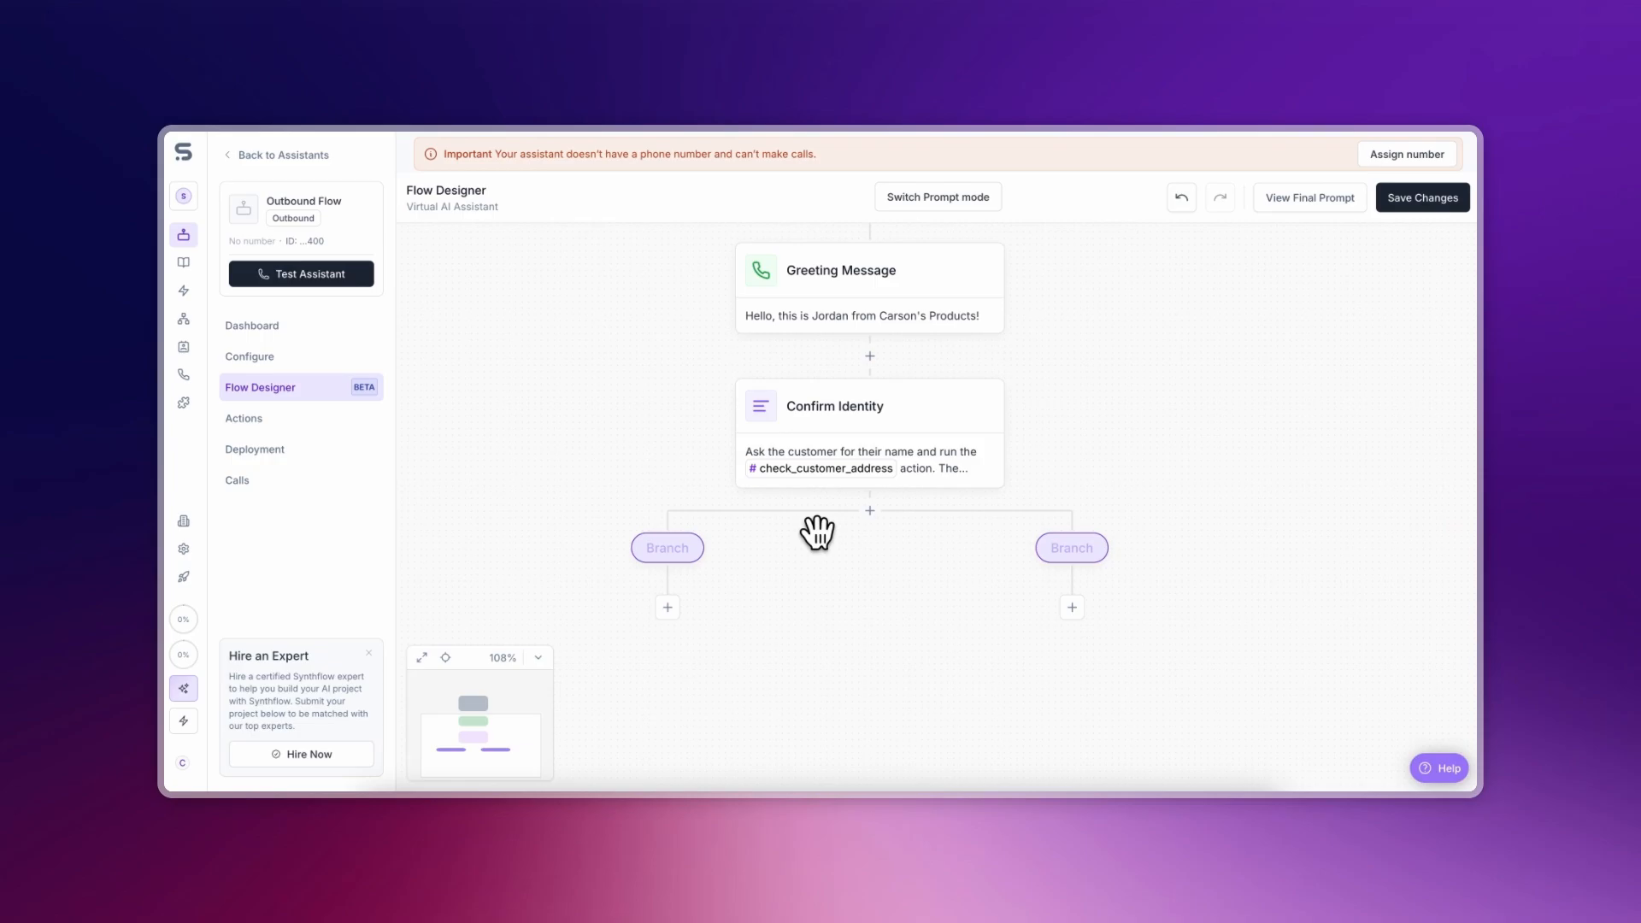
mouse_move(809, 547)
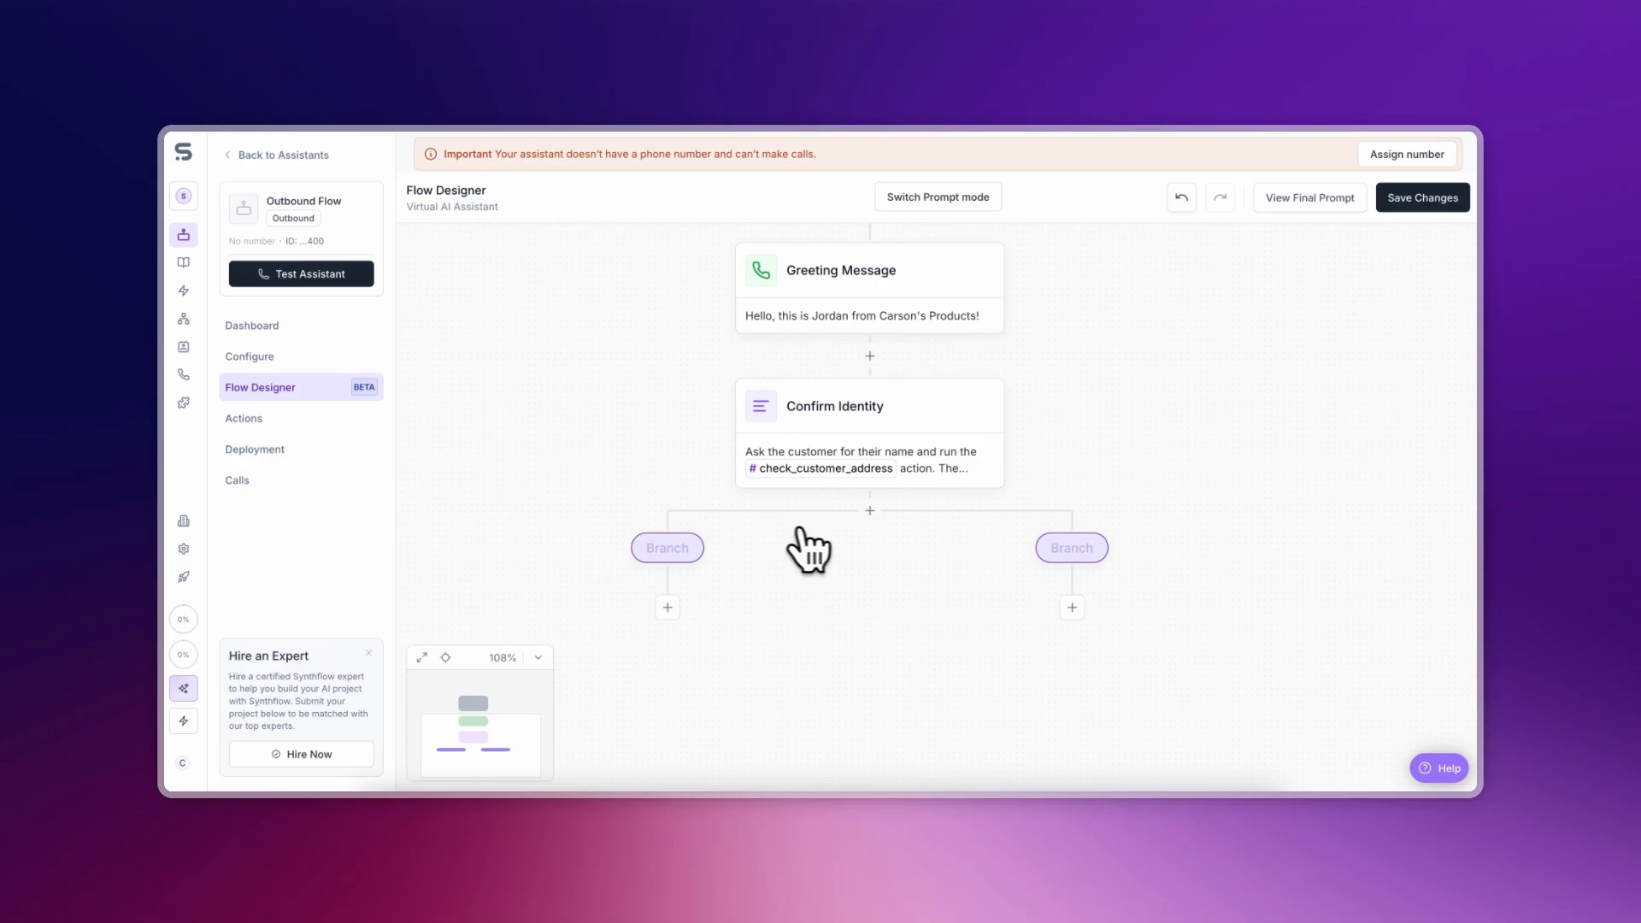
left_click(666, 546)
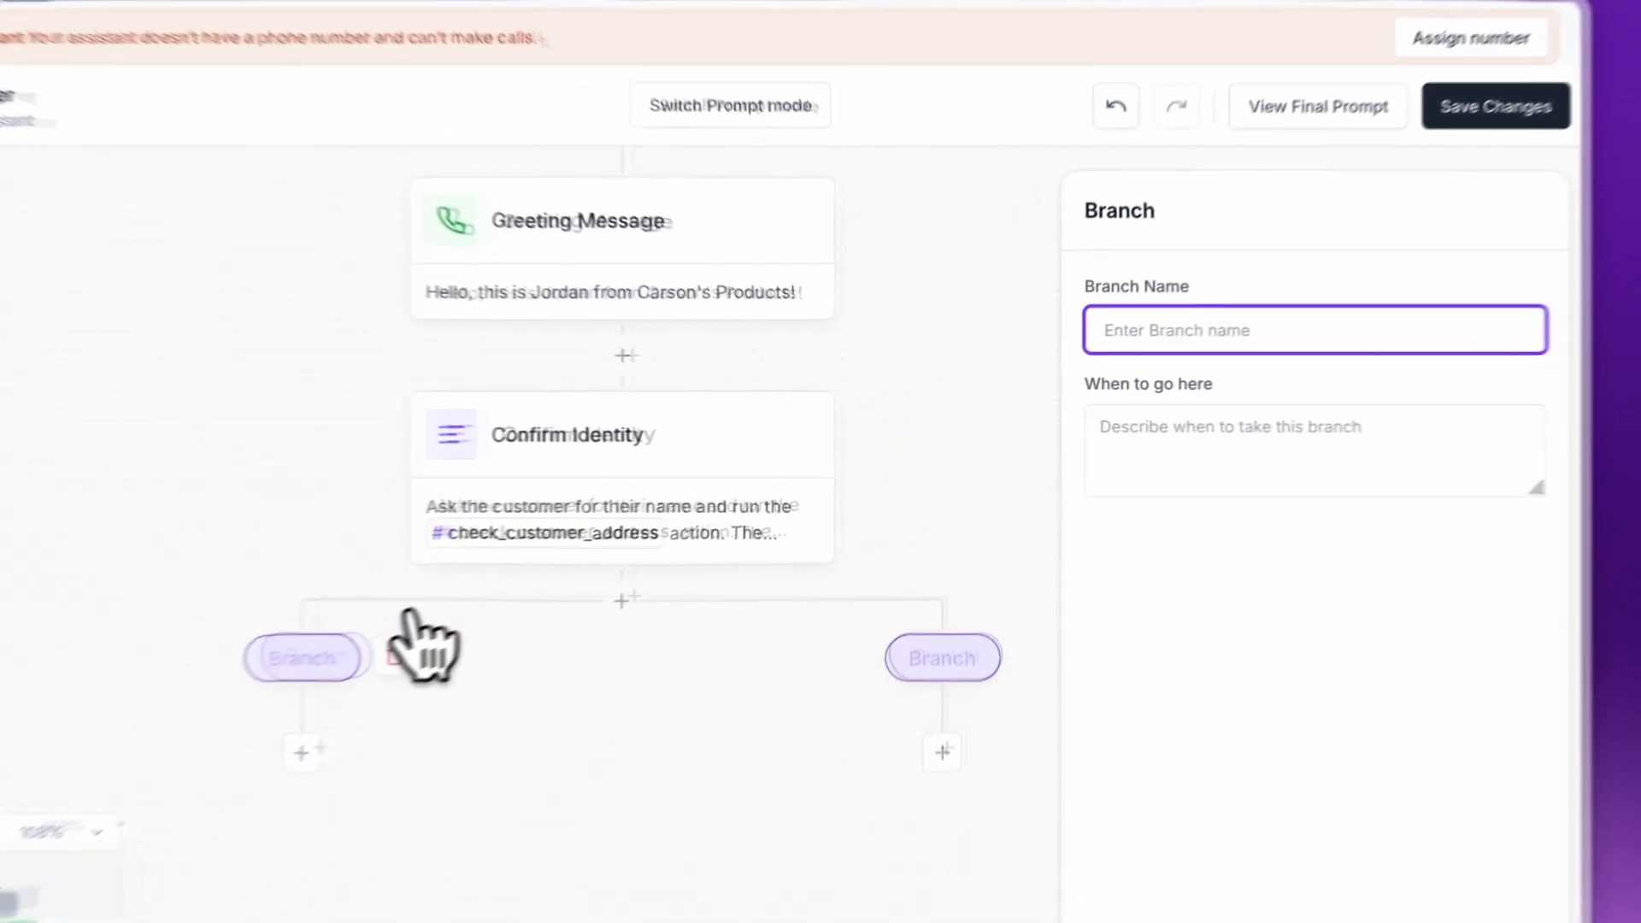
type("No Address Found")
left_click(1314, 450)
type("Use this p")
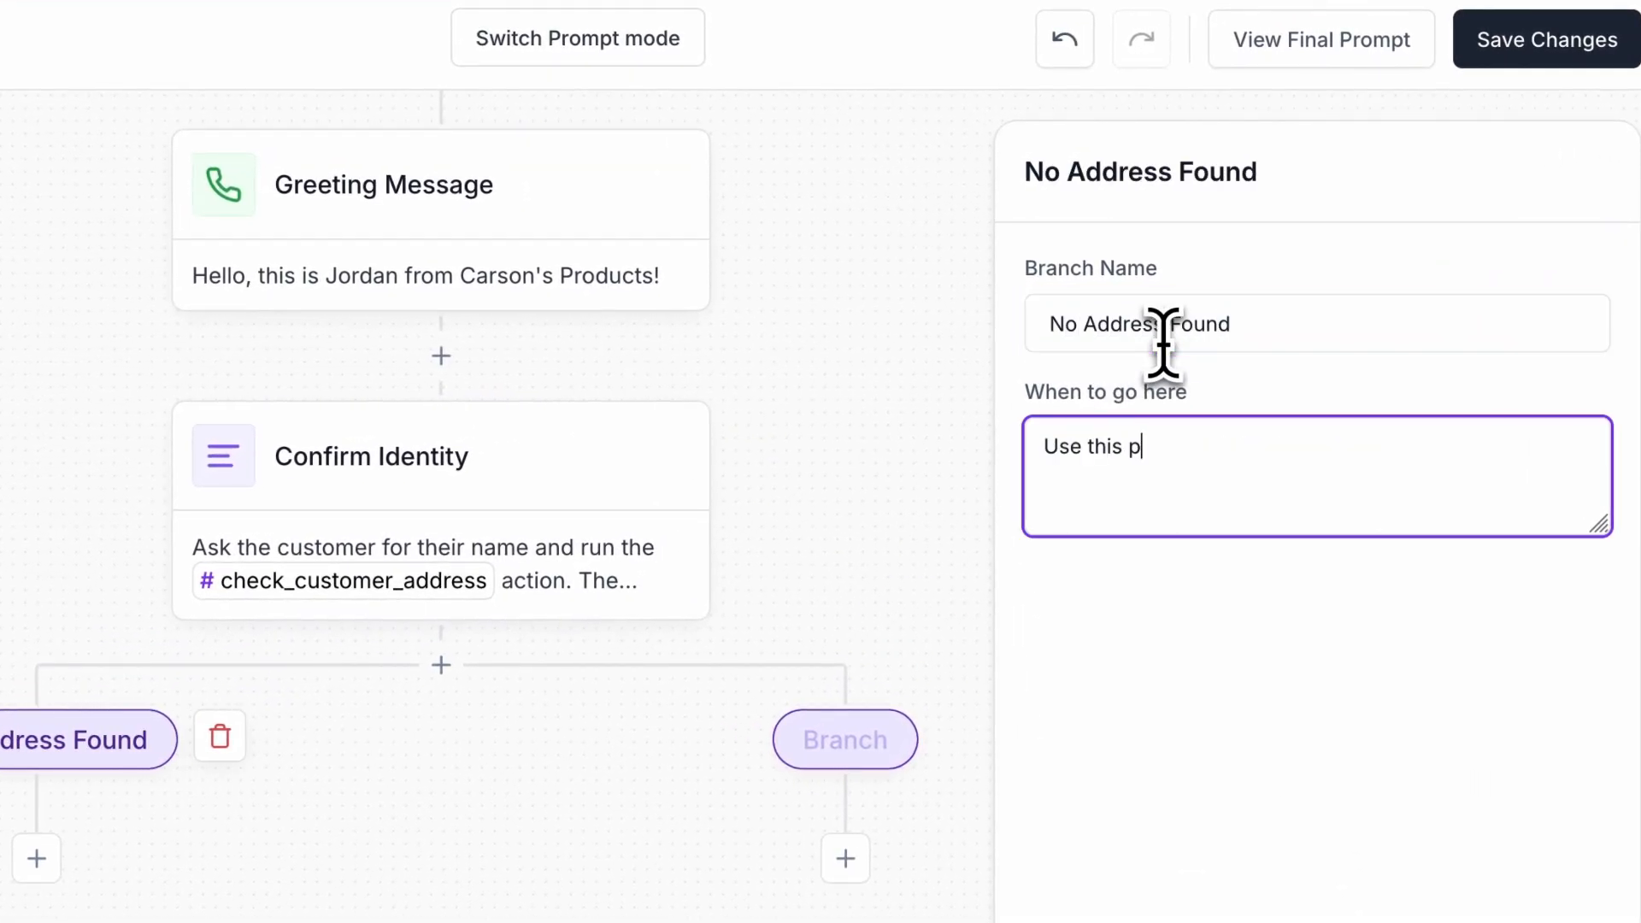
type("ath if we don't have a valid customer address")
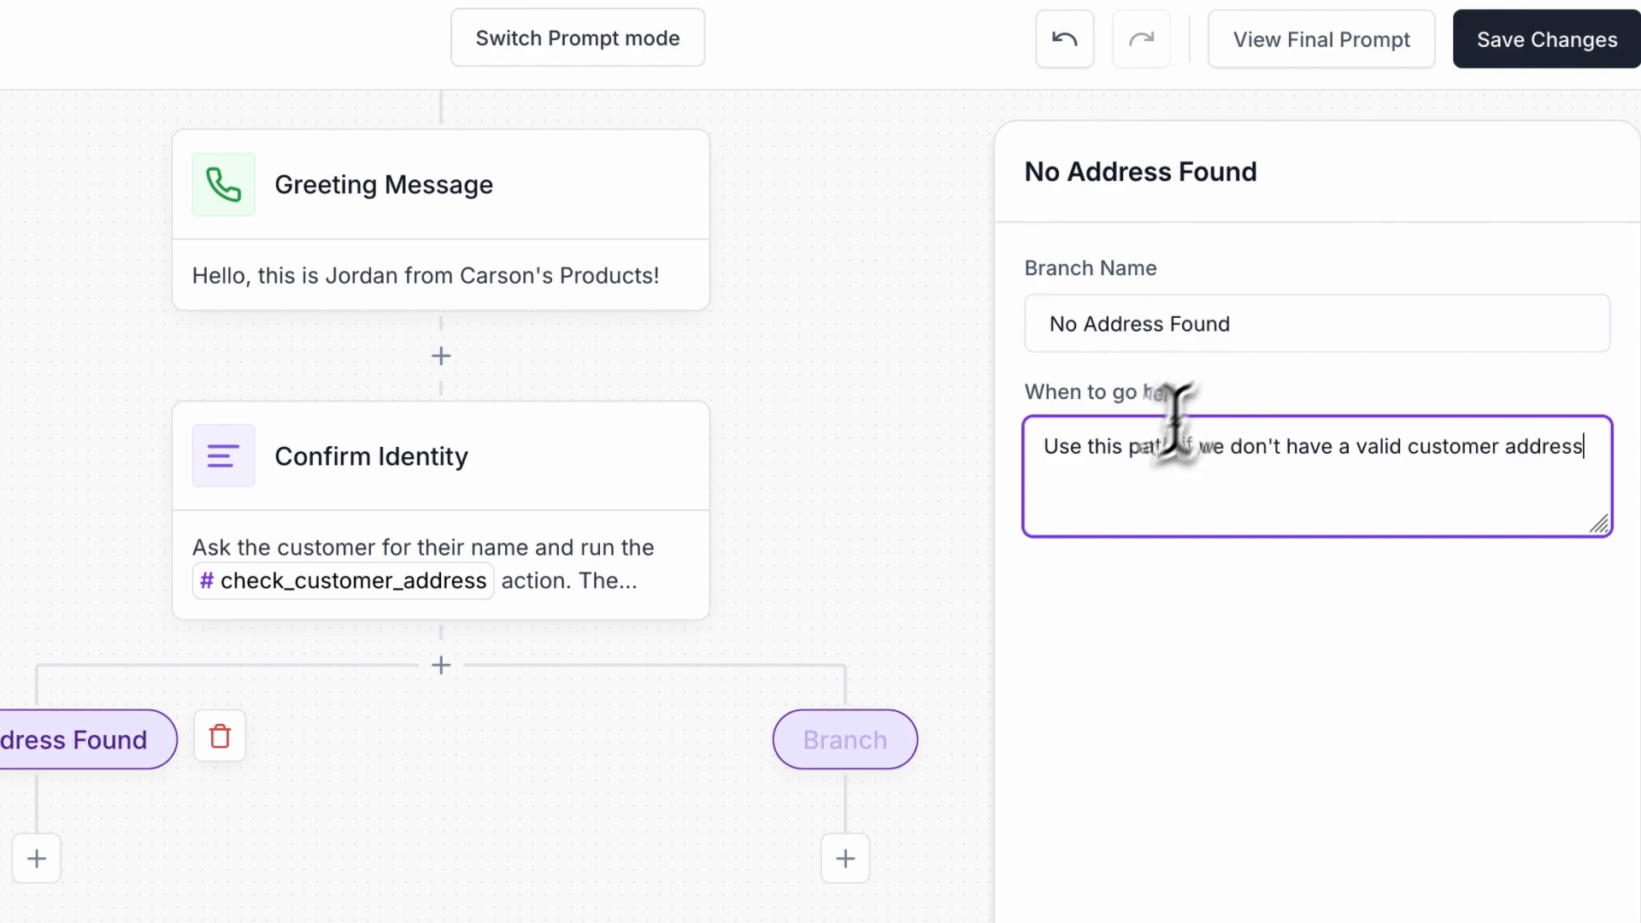
Name the right branch Address Found, used when we have a valid customer address
left_click(843, 738)
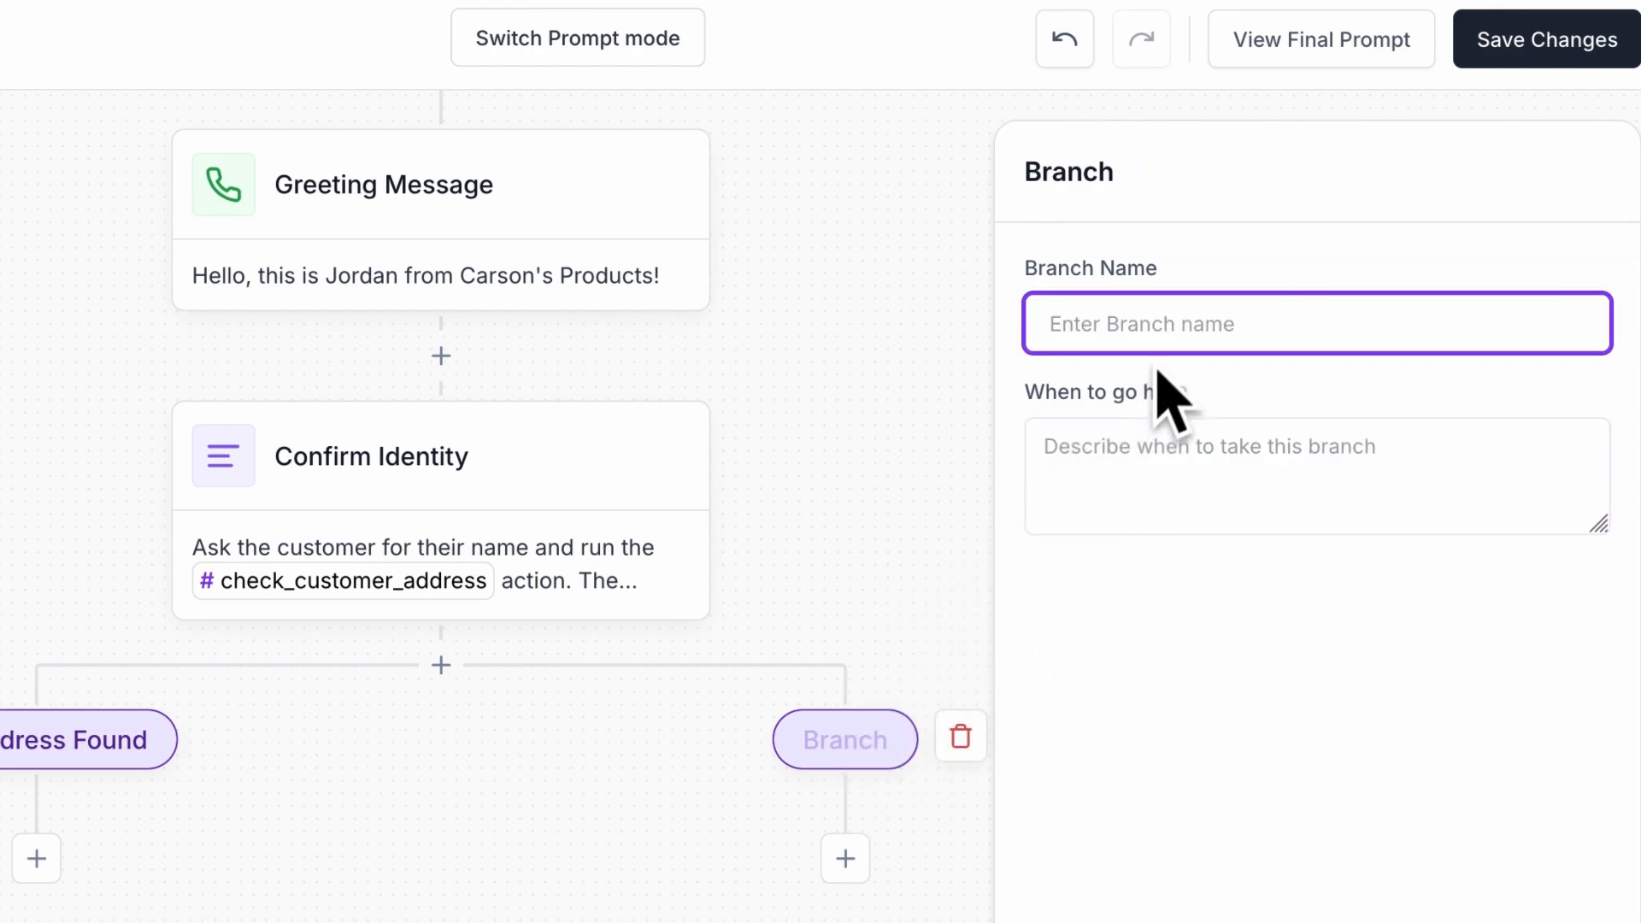
type("Address Found")
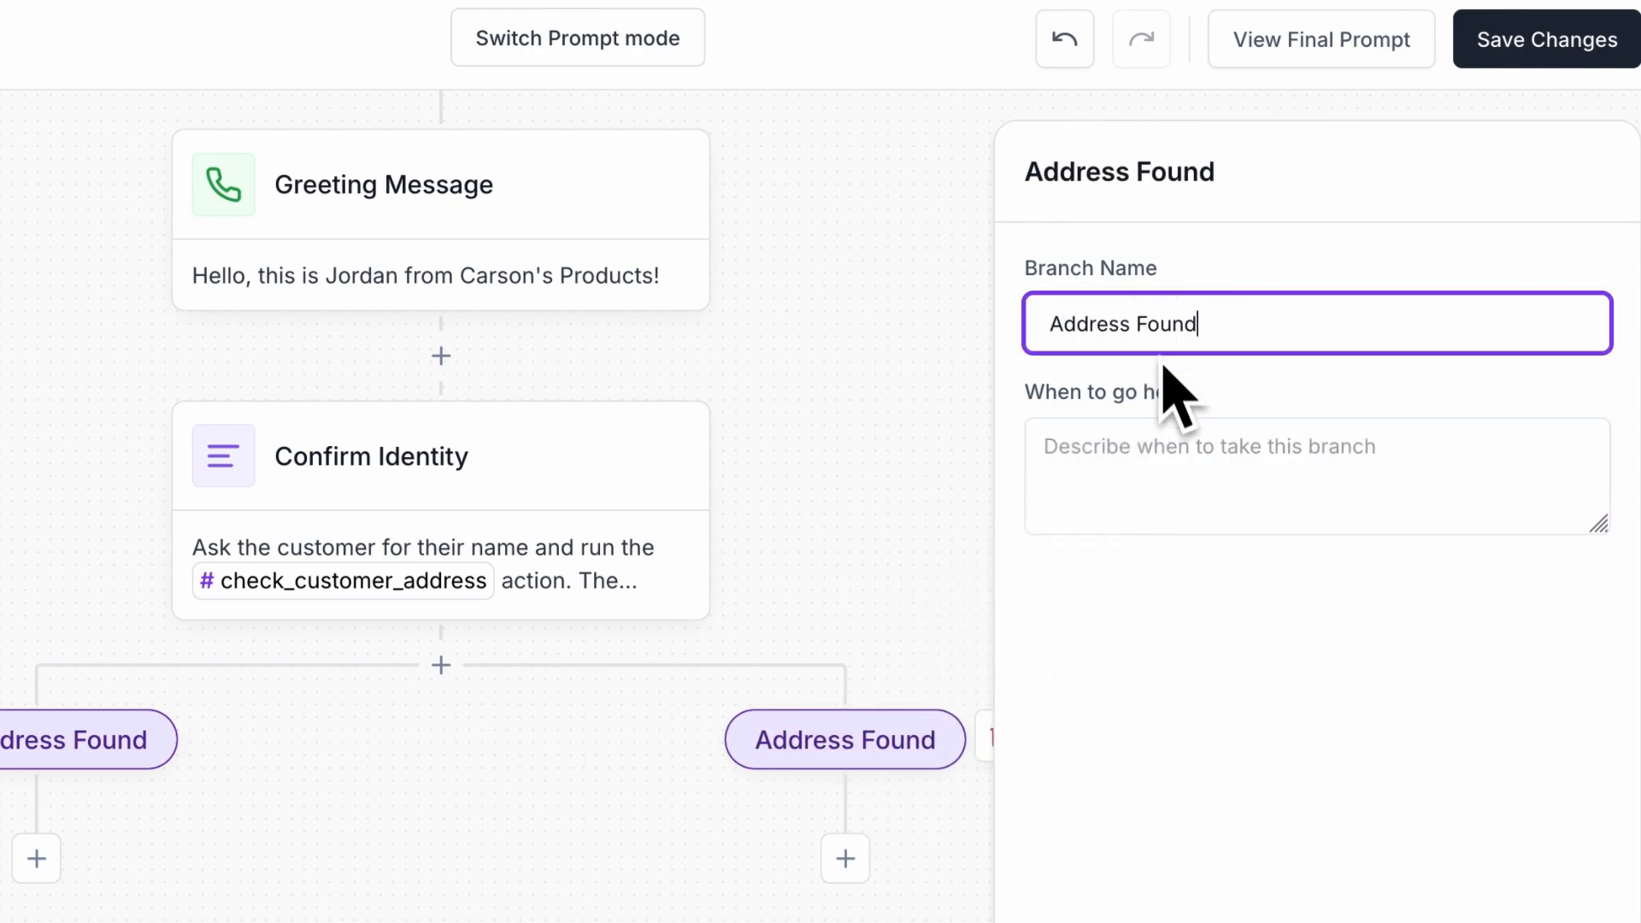
type("Use this path if we have a vli")
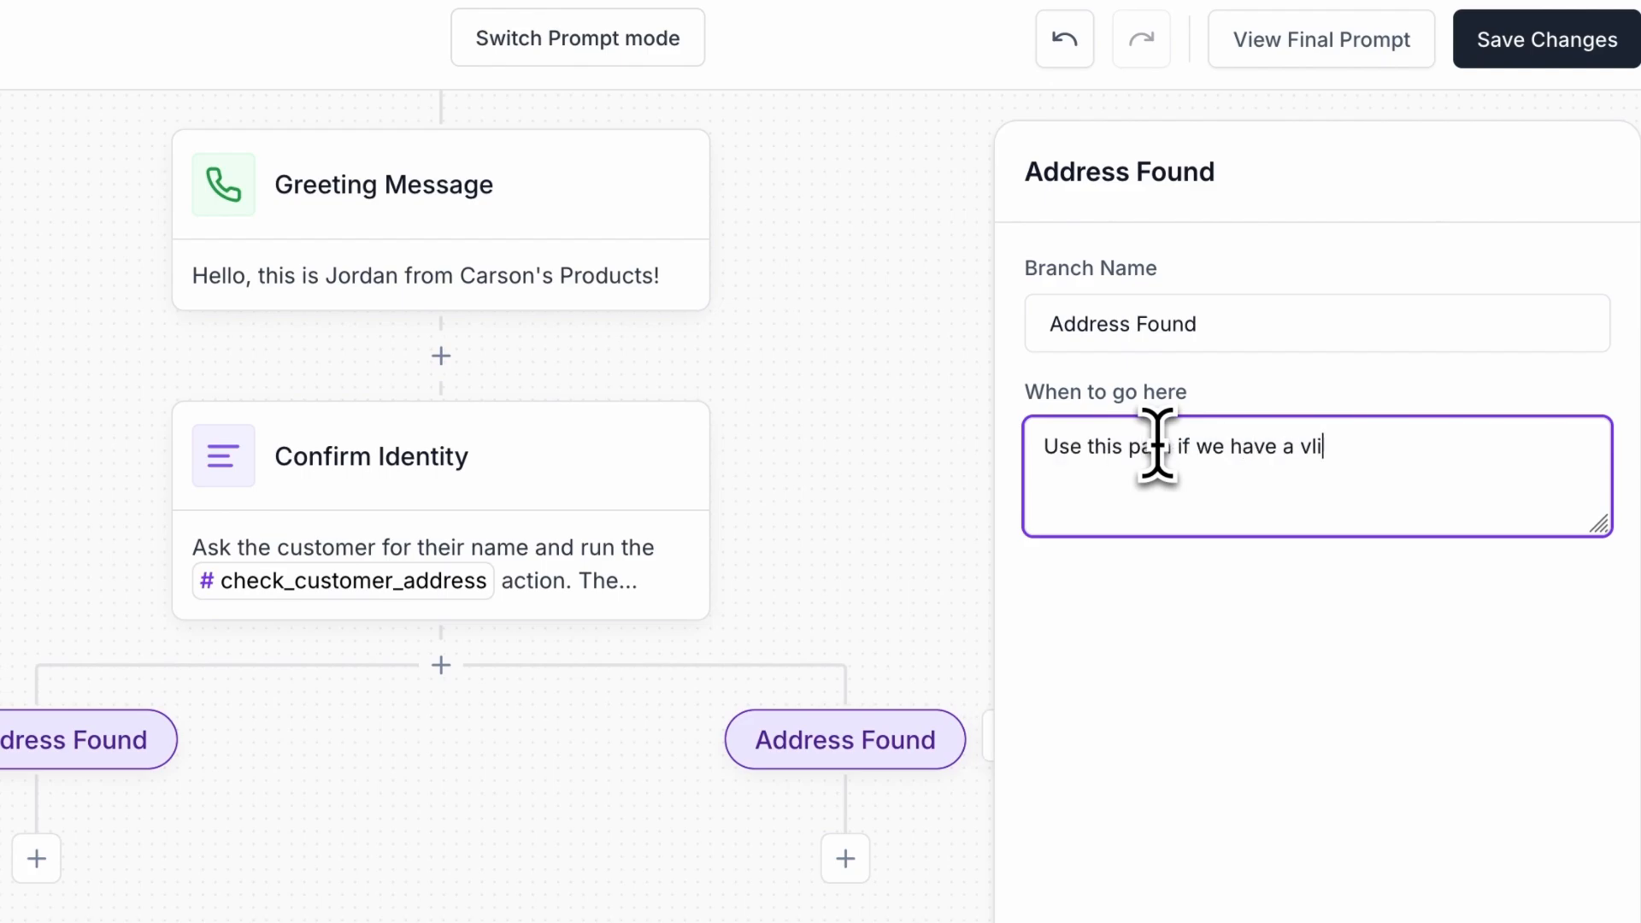
type("alid customer address")
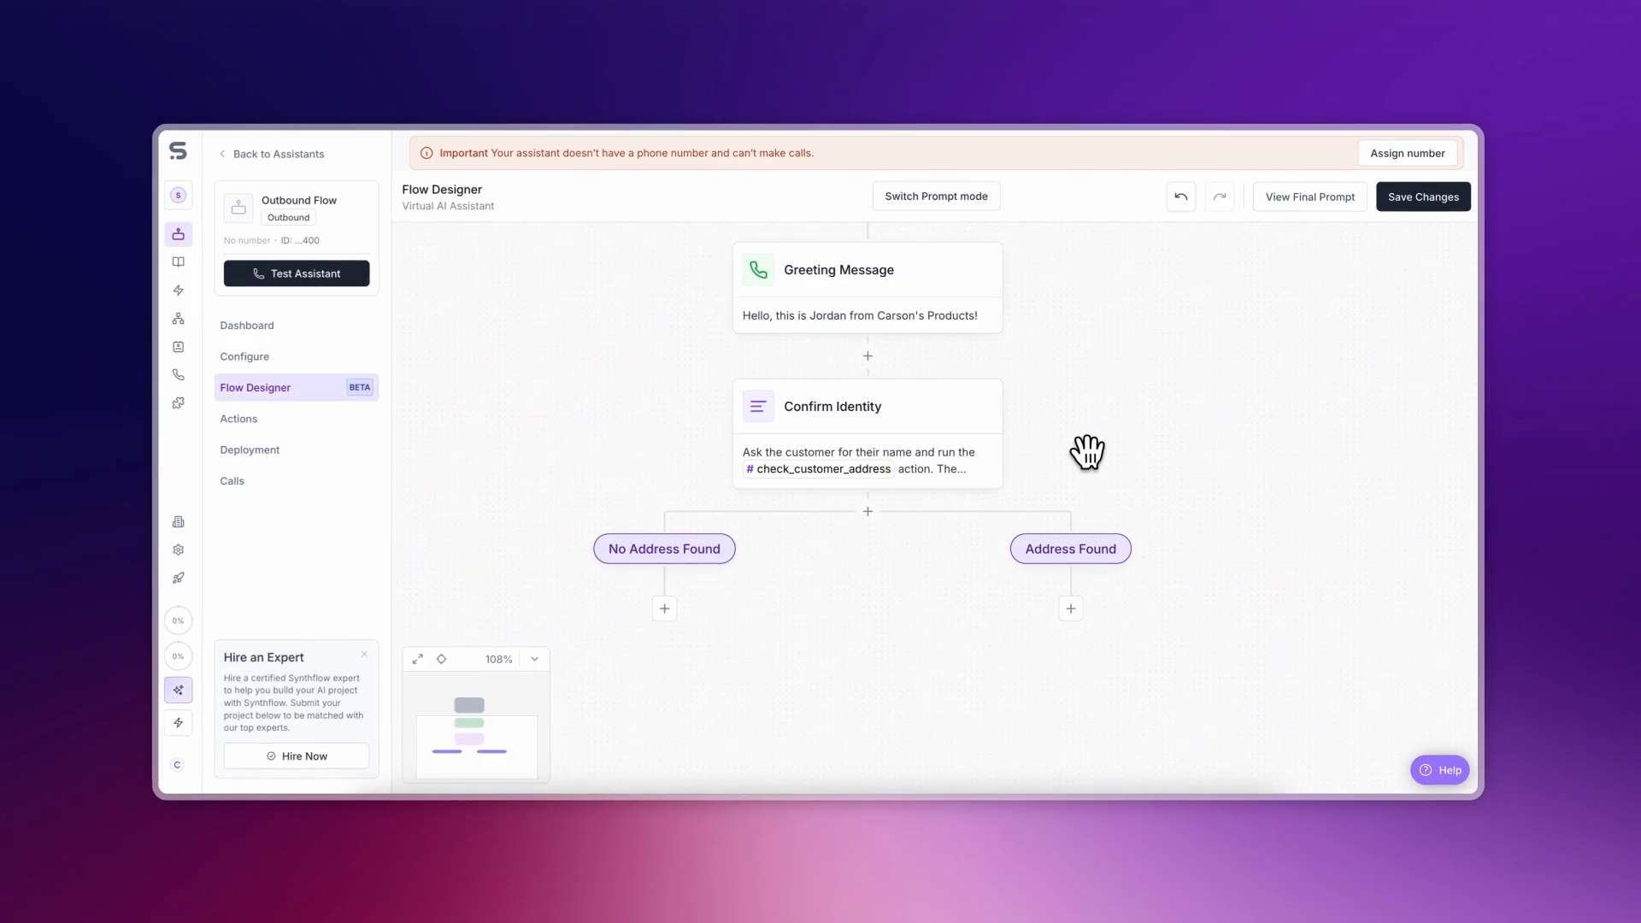
mouse_move(954, 518)
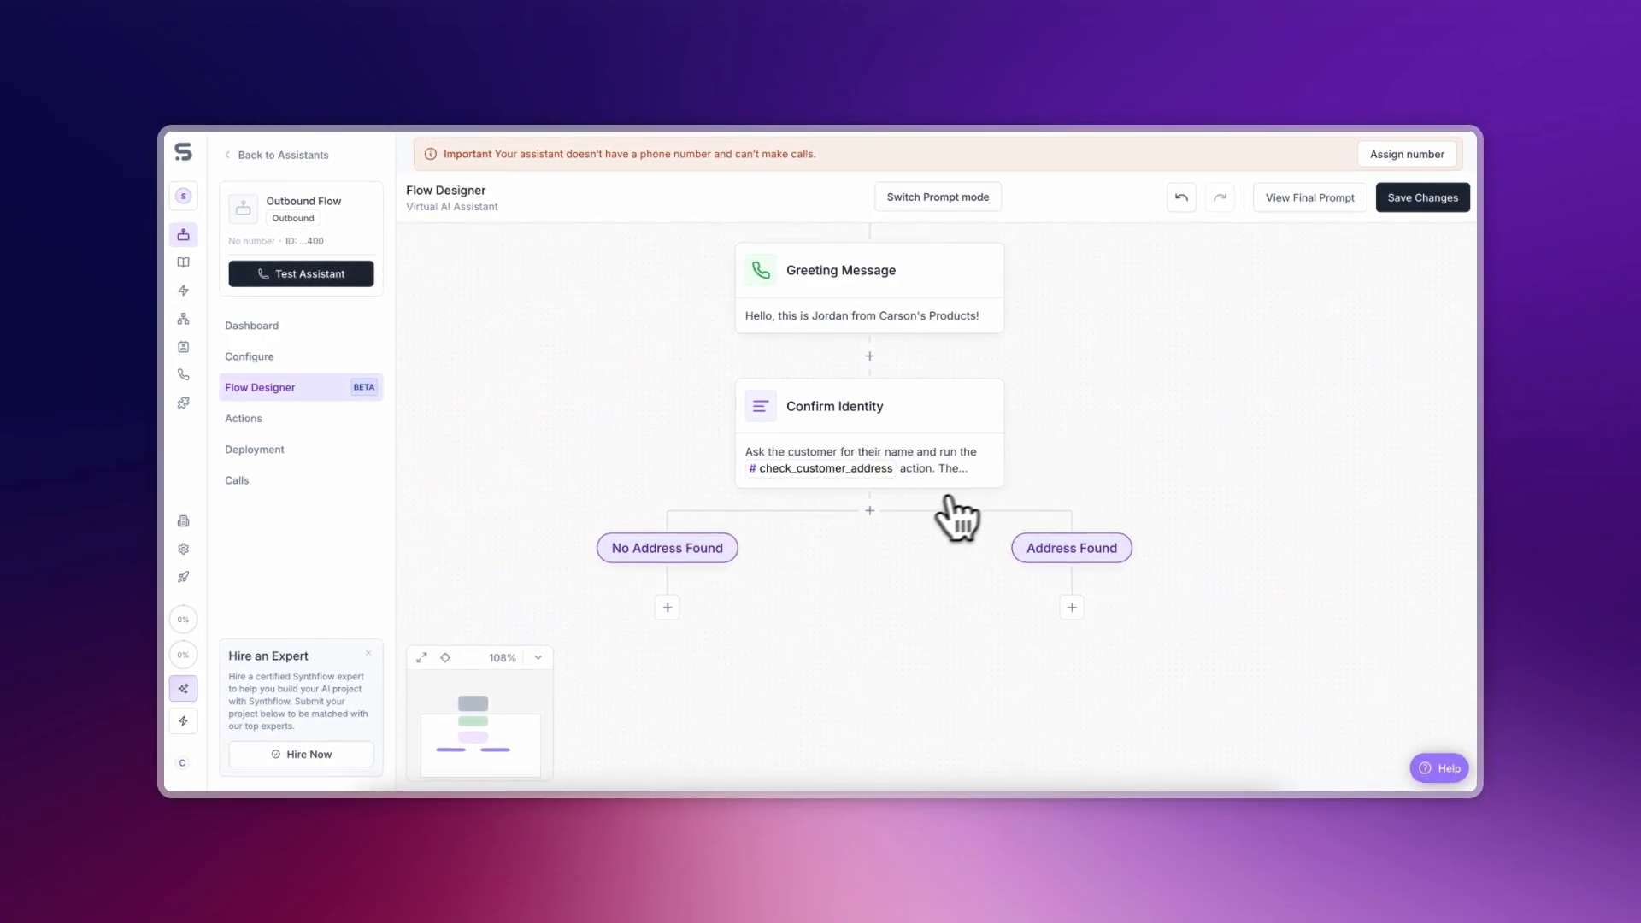
Add Ask for Address under No Address Found and Confirm Address under Address Found
left_click(868, 511)
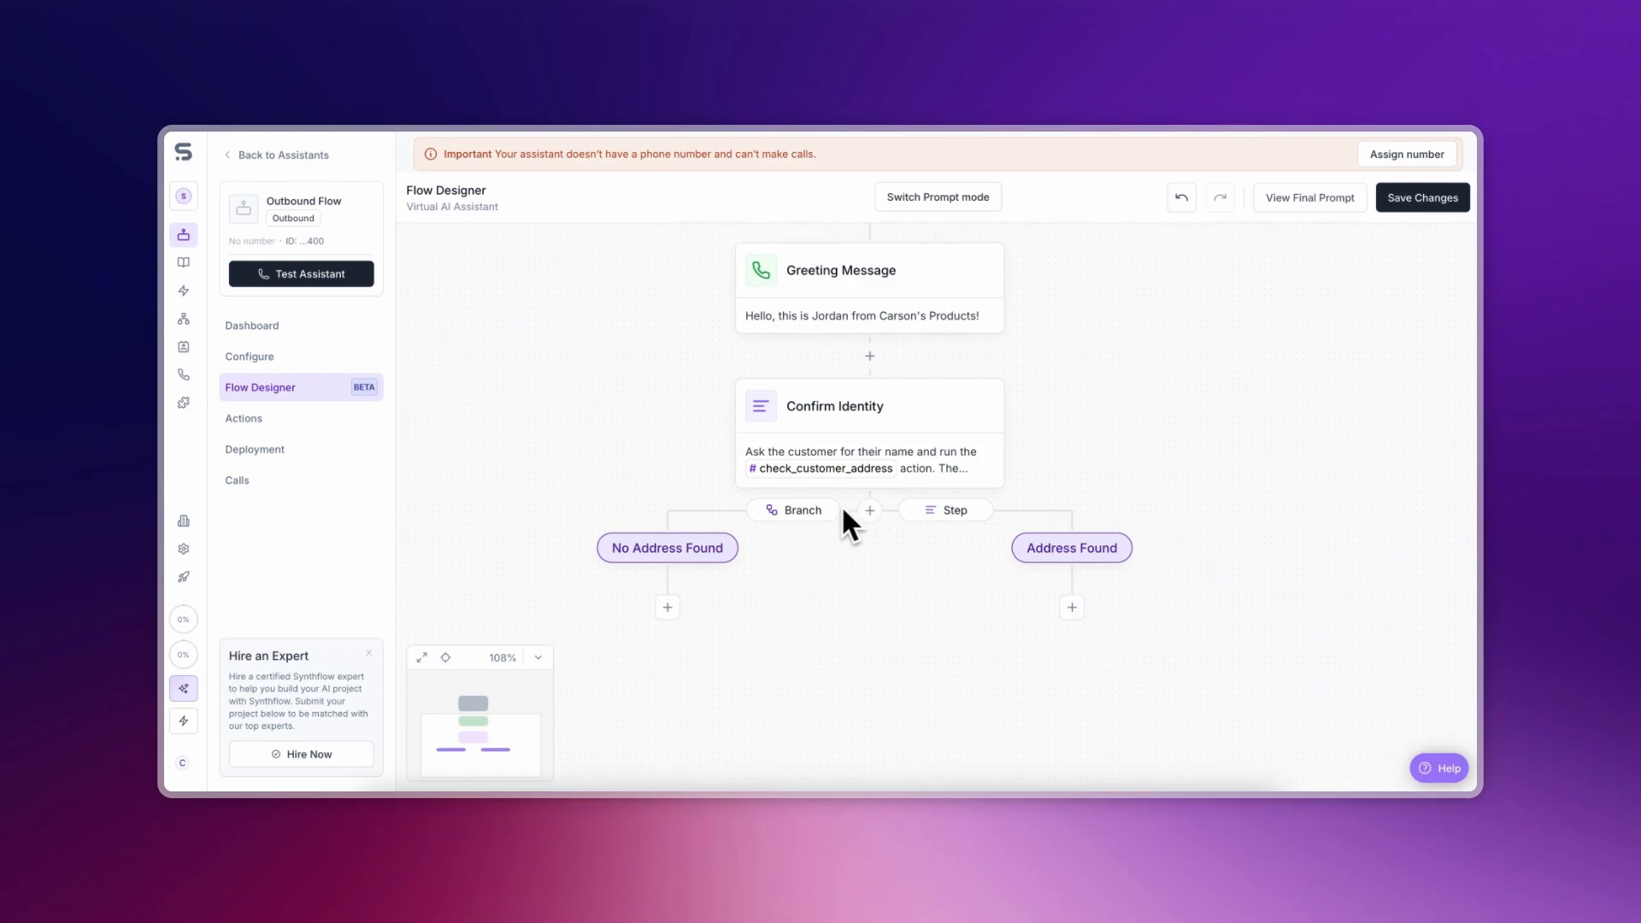
left_click(795, 511)
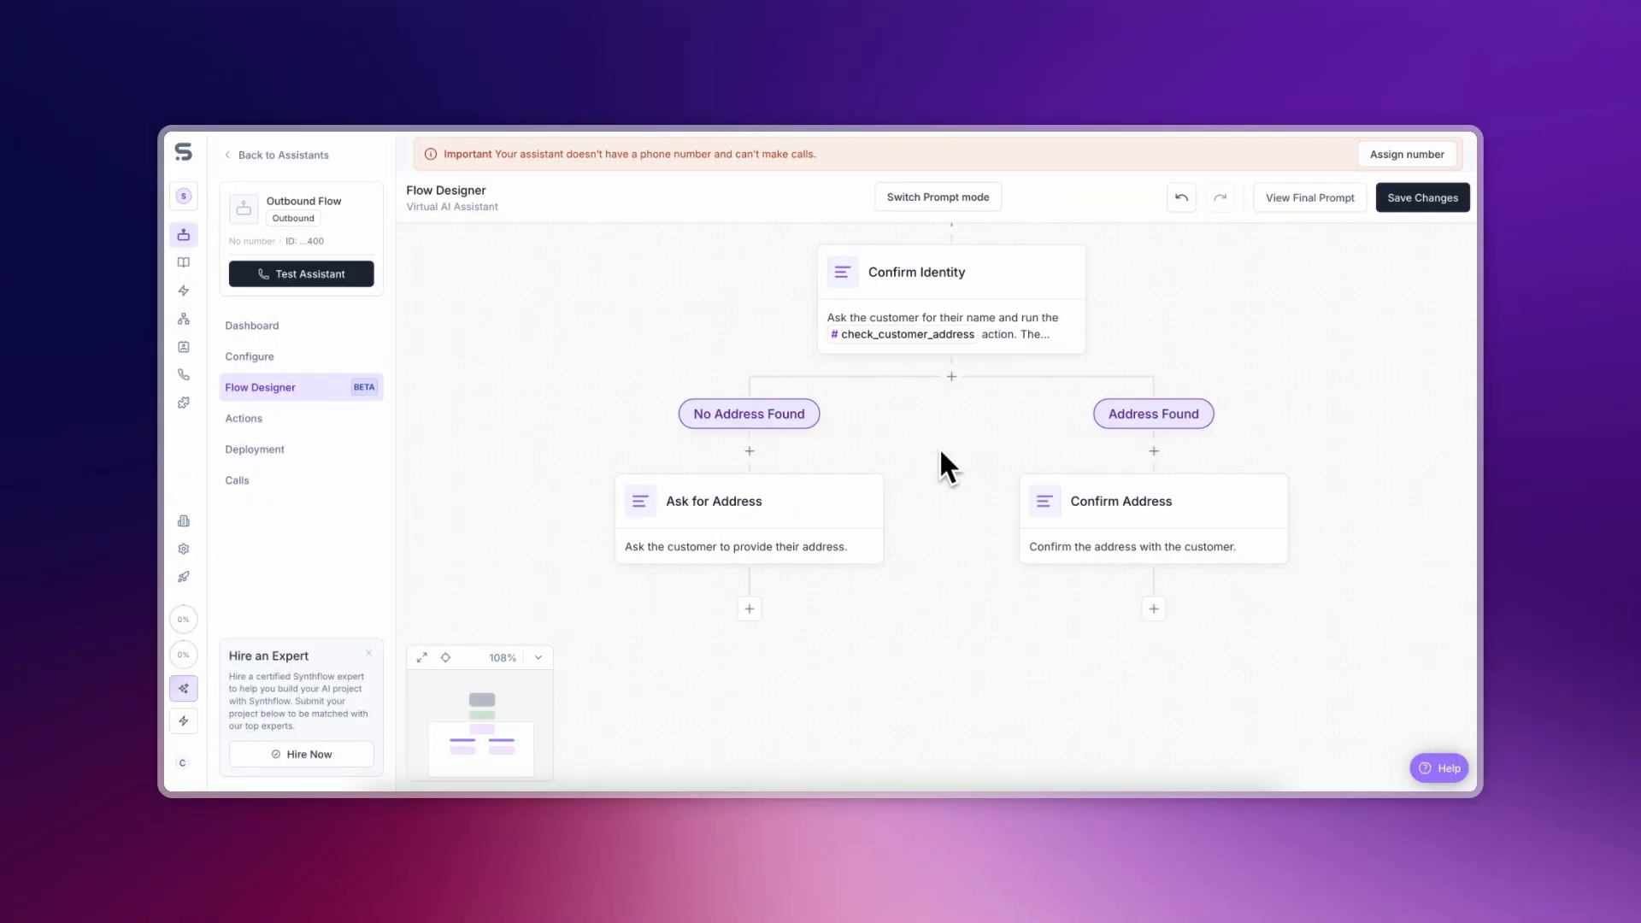
mouse_move(952, 450)
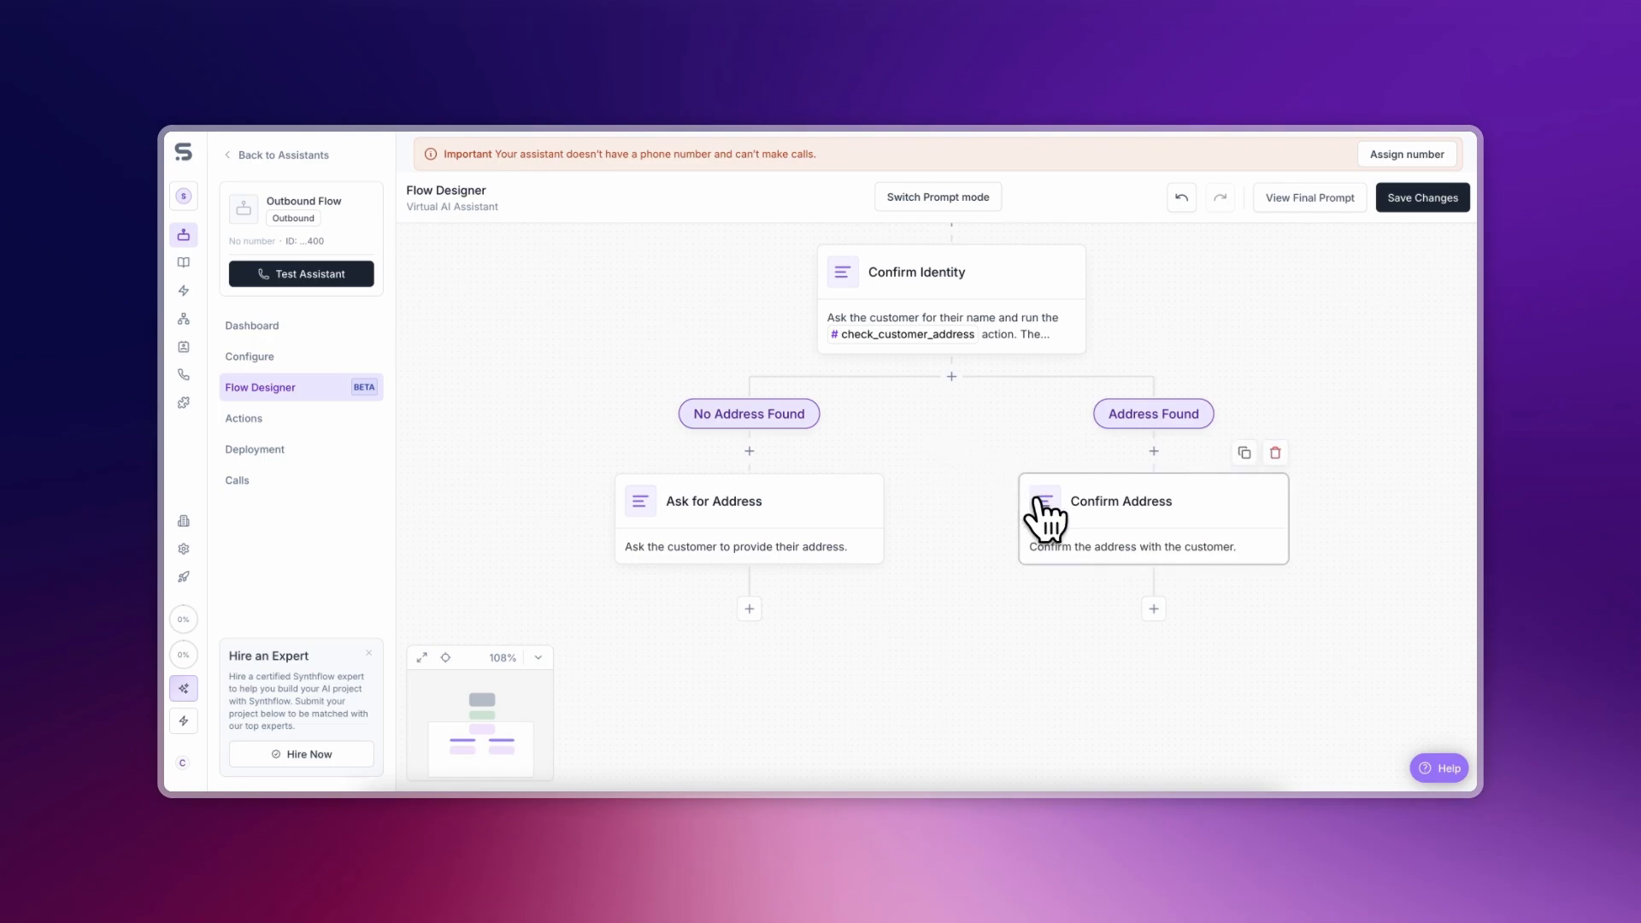
mouse_move(974, 525)
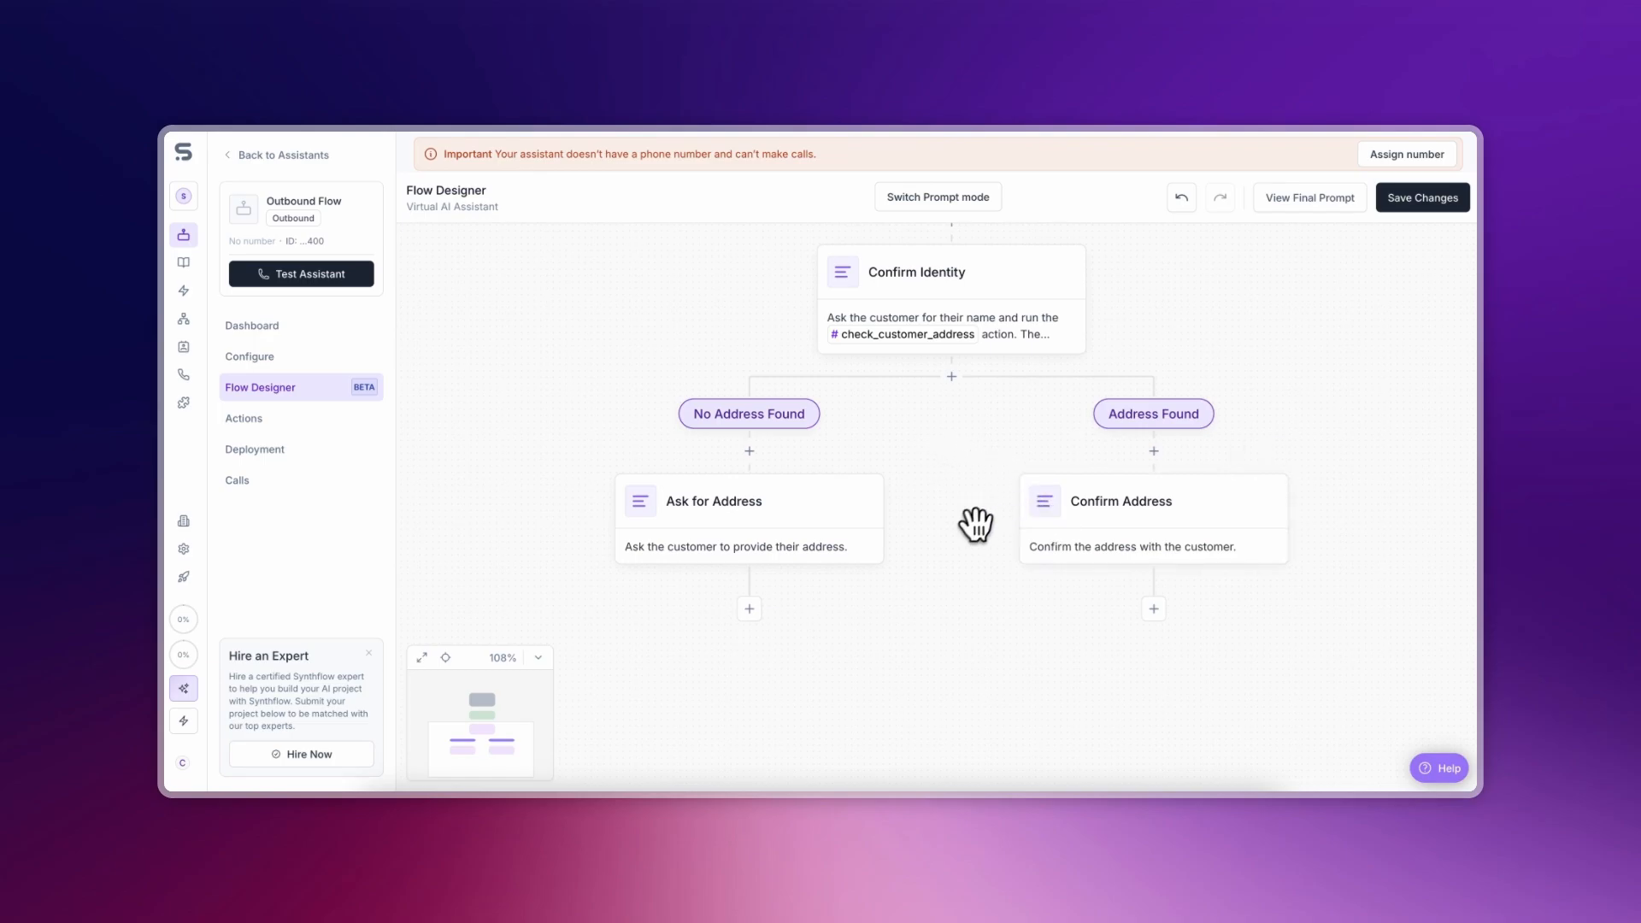
Add a Jump after Ask for Address targeting Step: Confirm Address
left_click(748, 608)
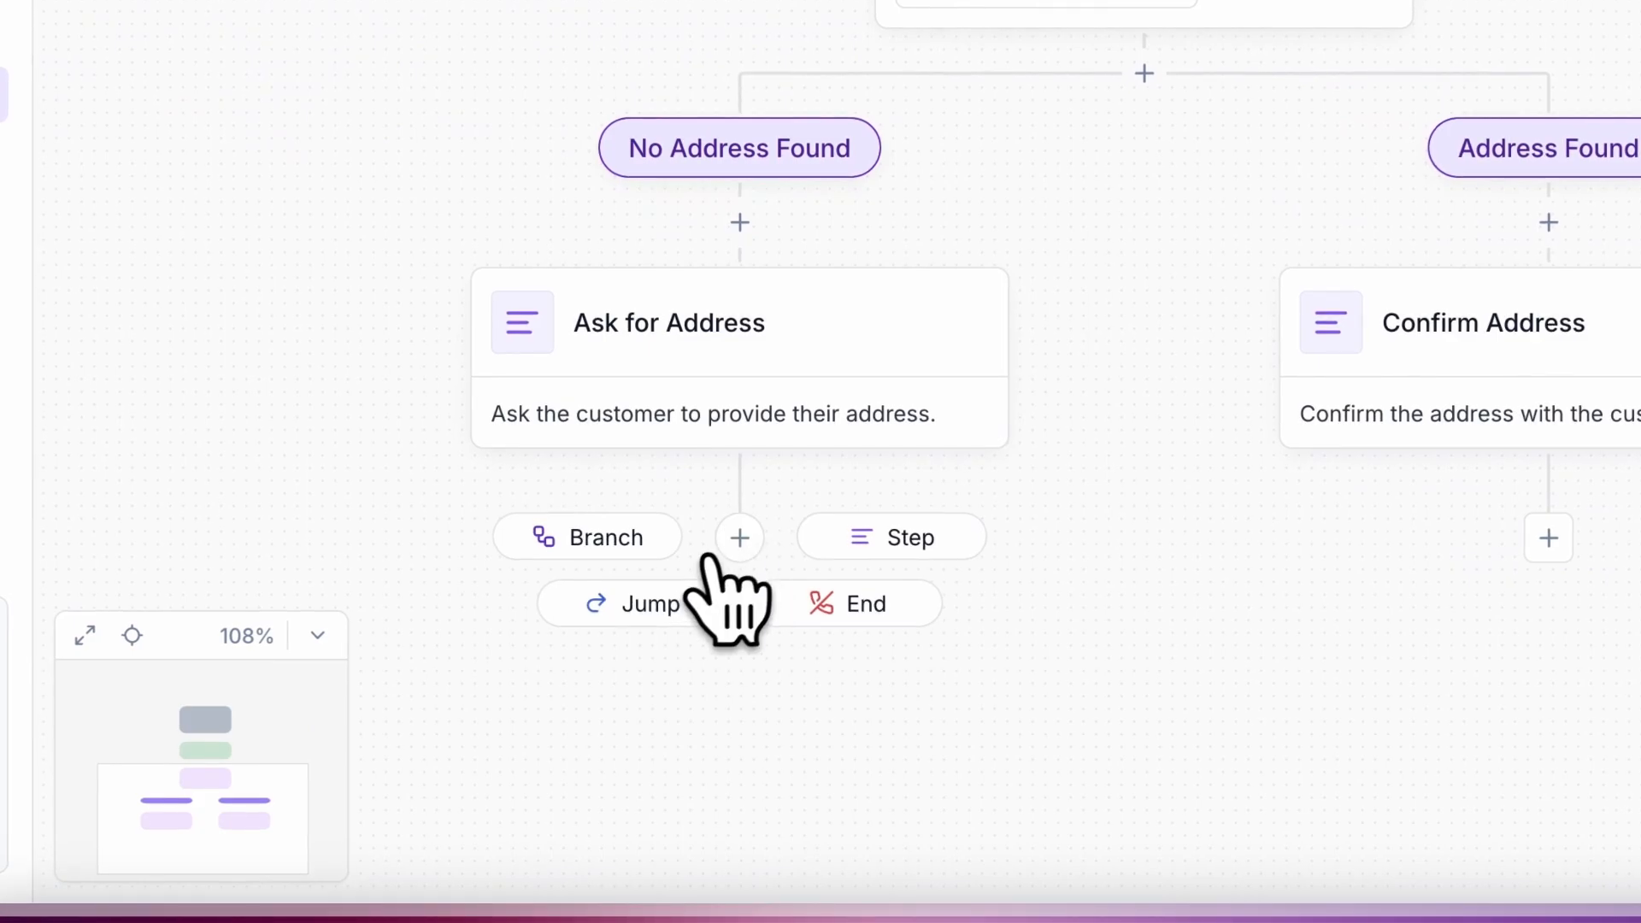
left_click(641, 604)
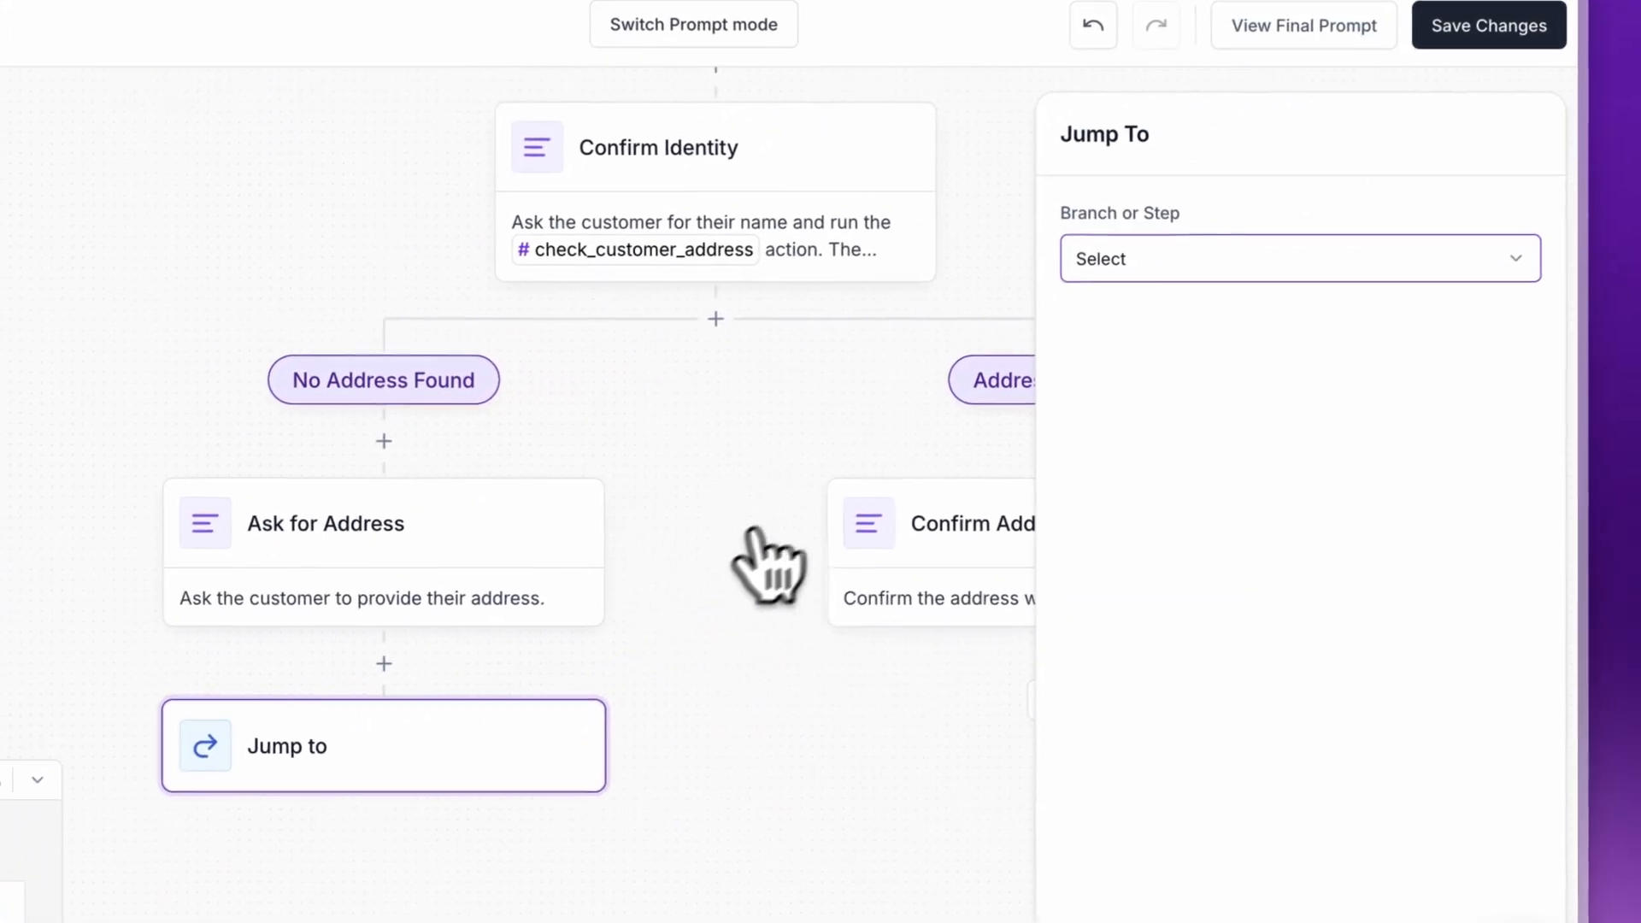
left_click(1299, 258)
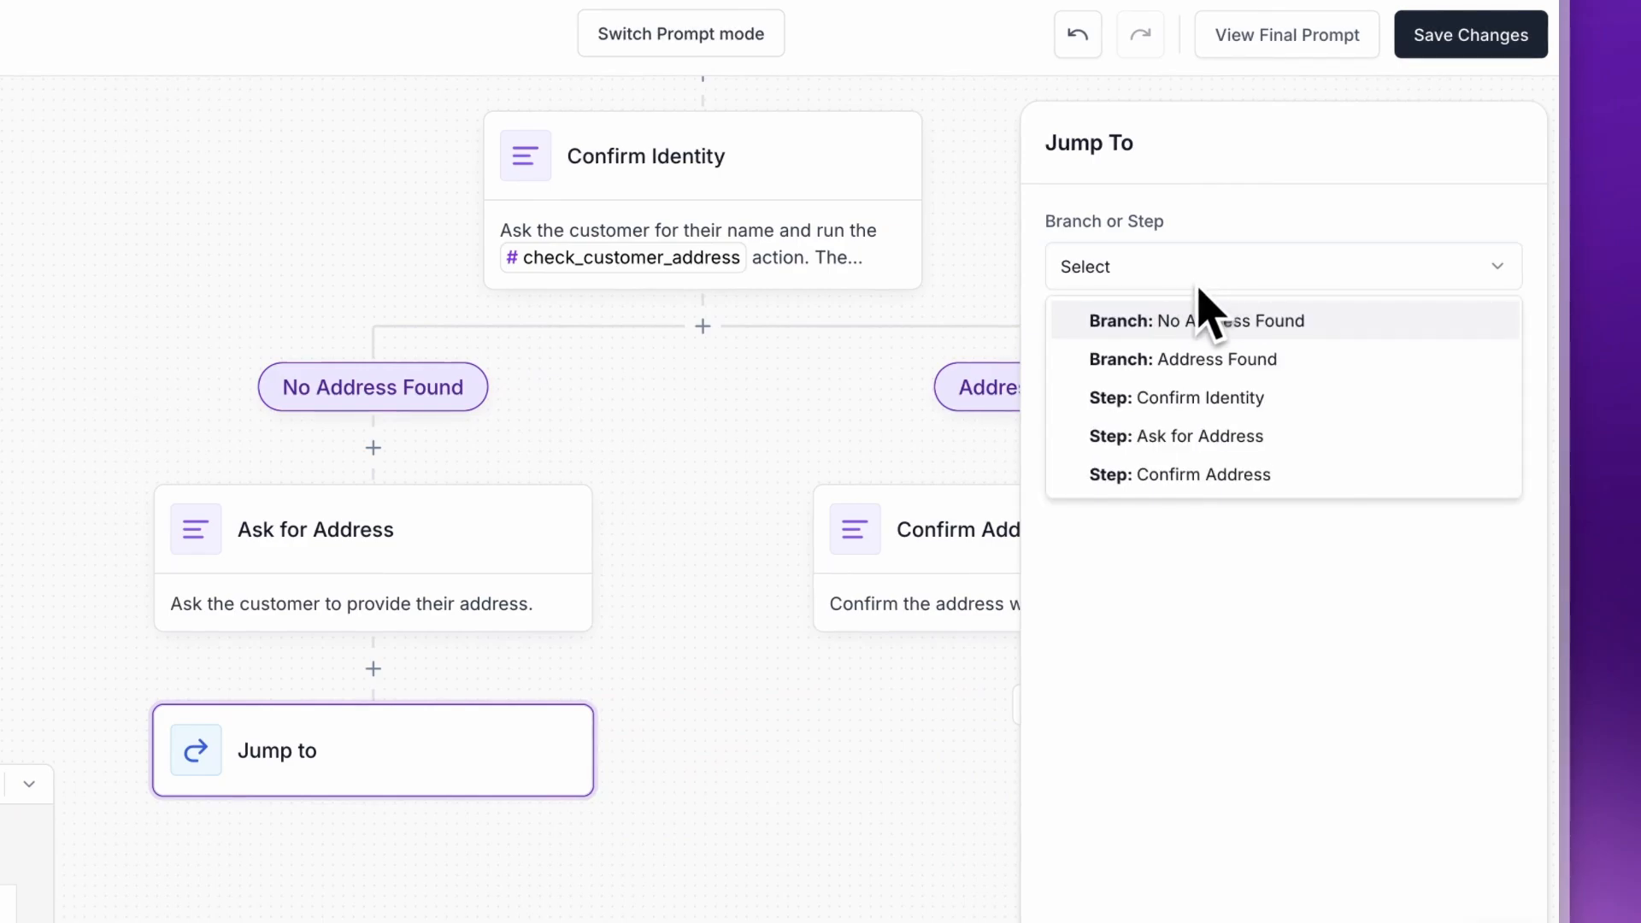
left_click(1179, 474)
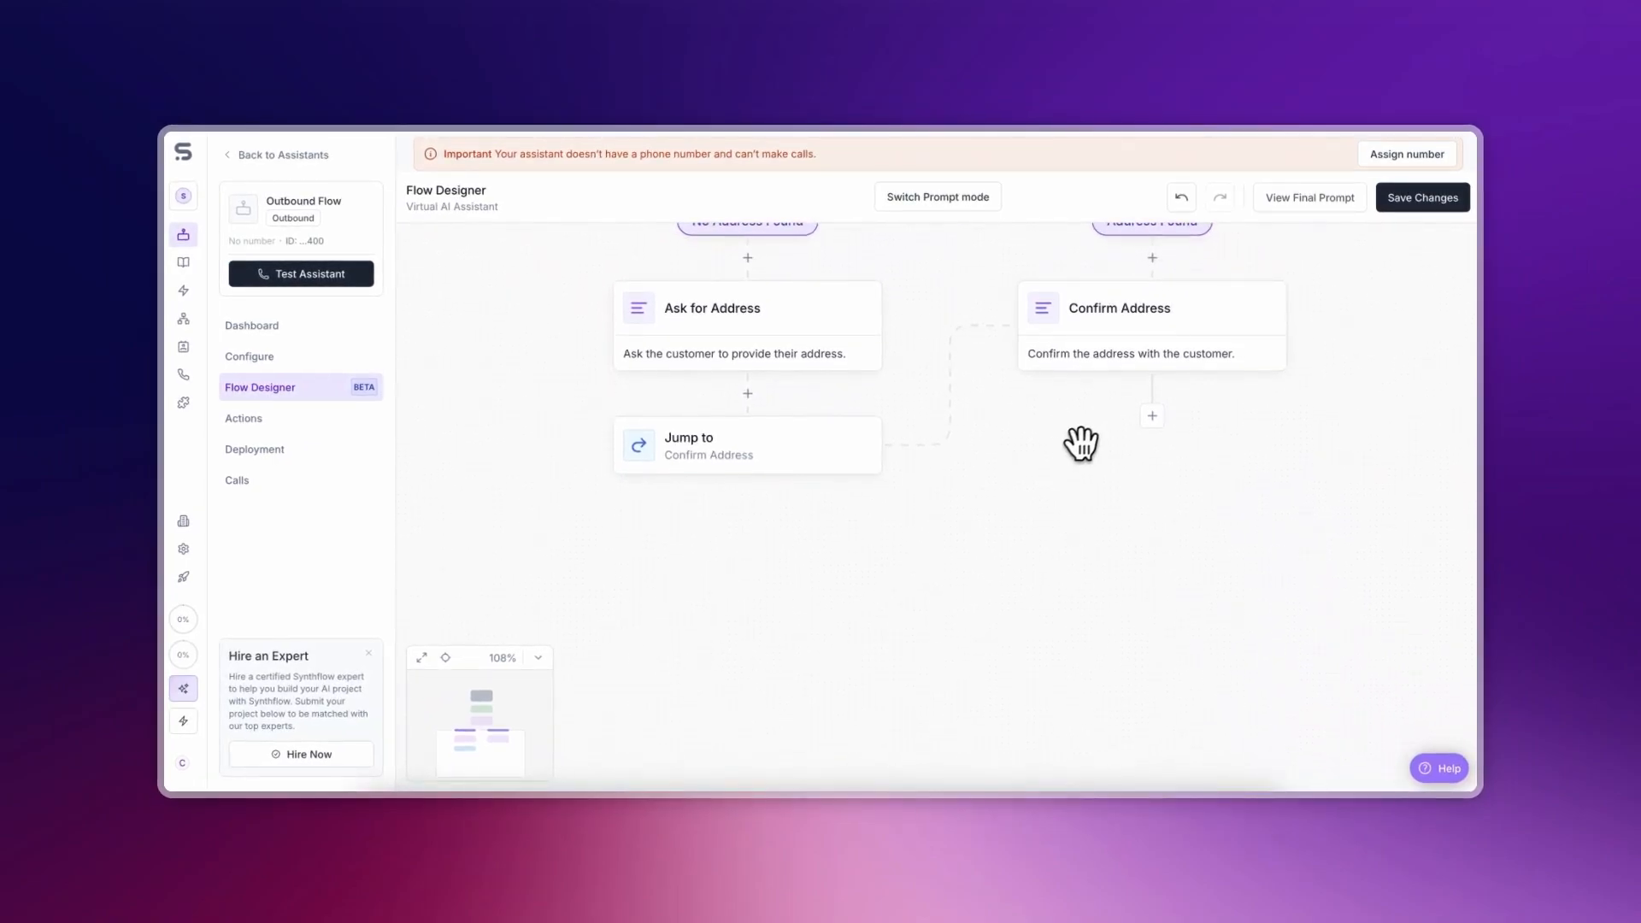
mouse_move(956, 439)
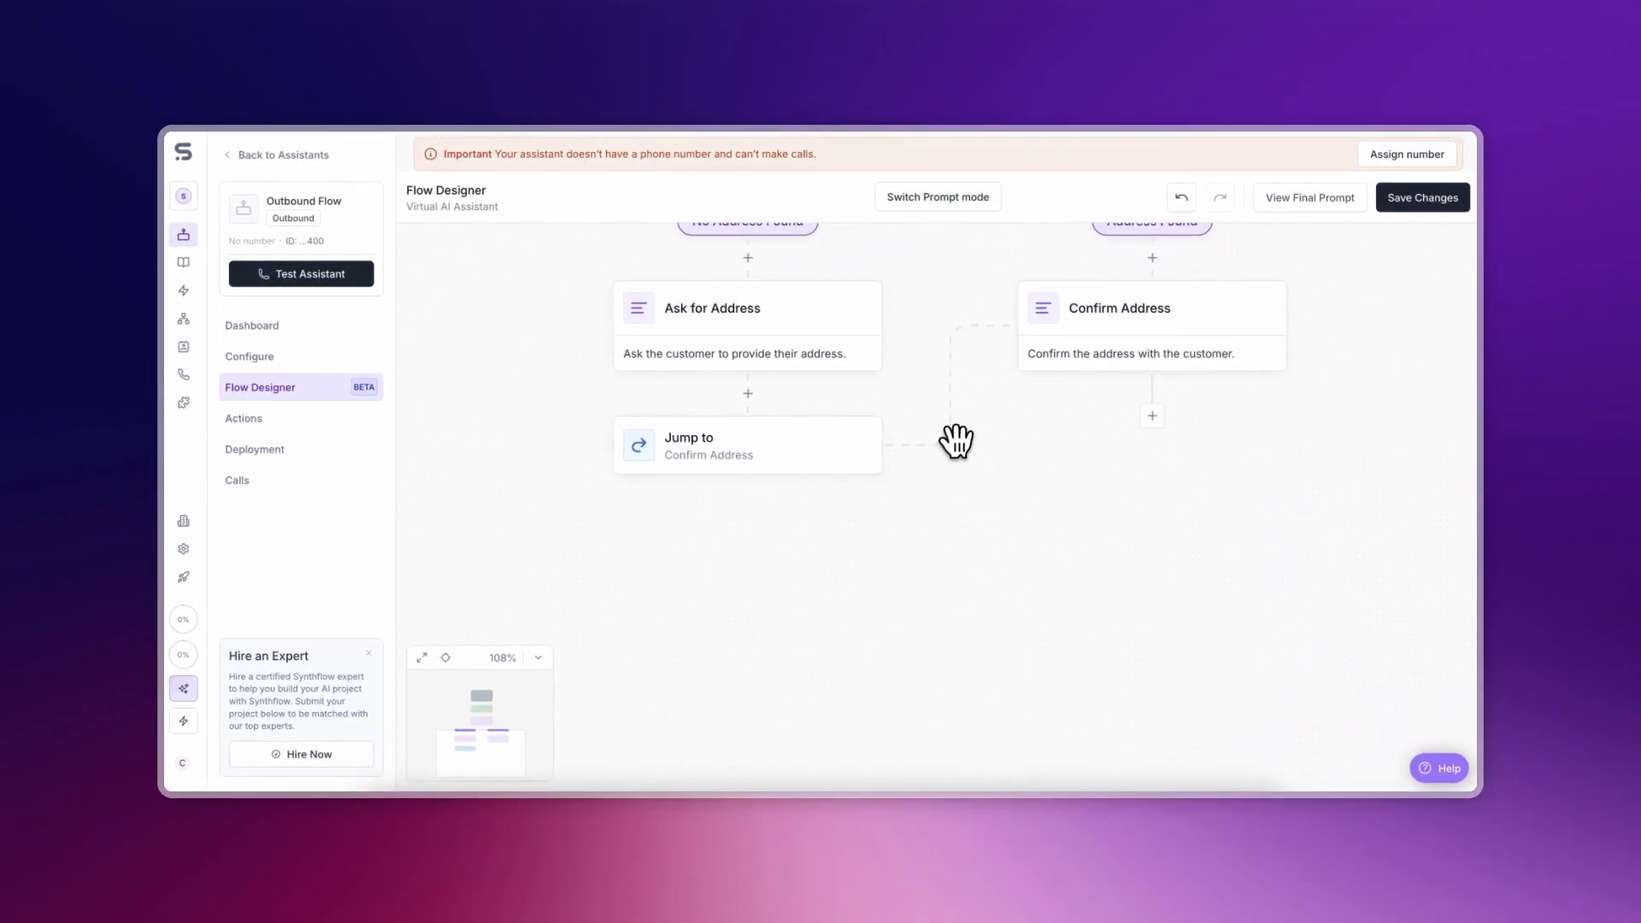
mouse_move(1010, 336)
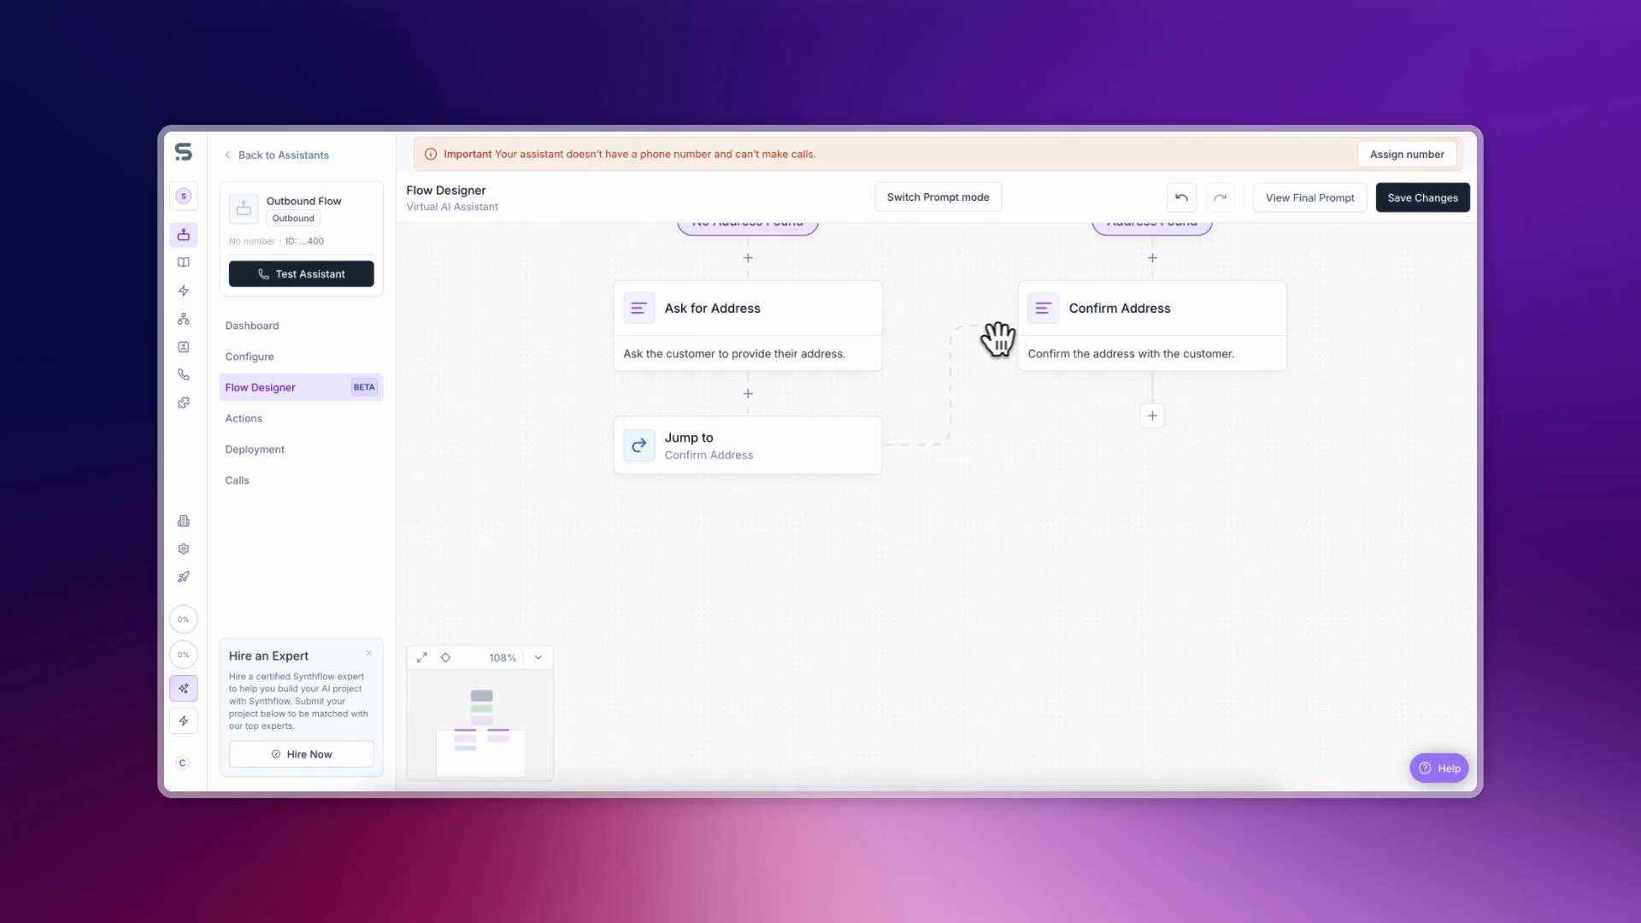
left_click(747, 393)
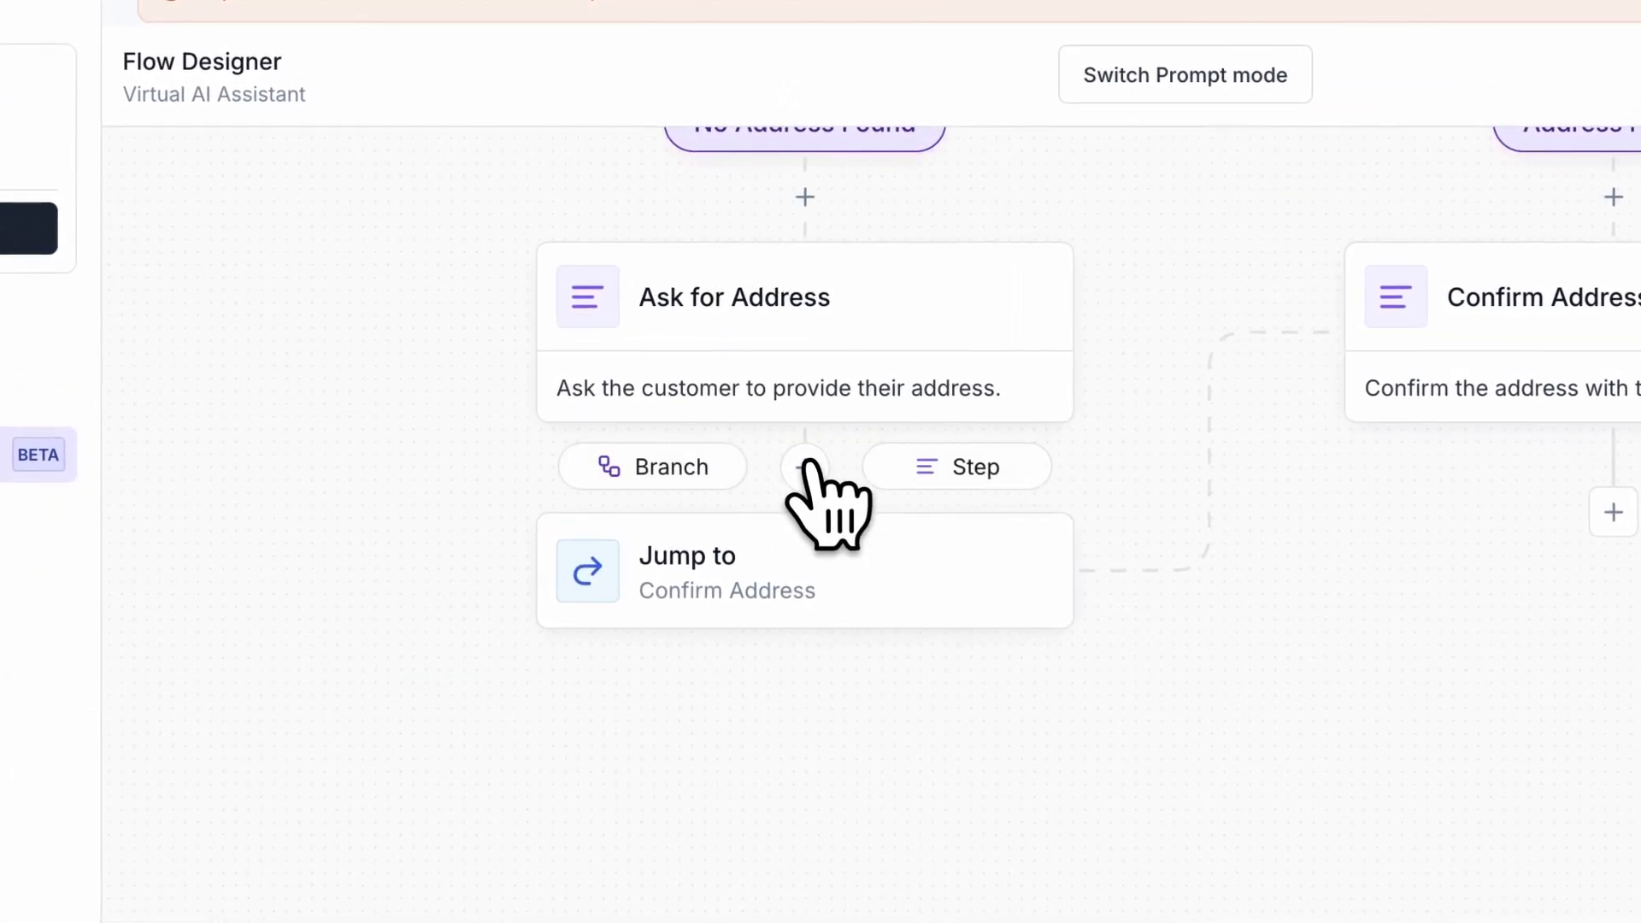
mouse_move(774, 503)
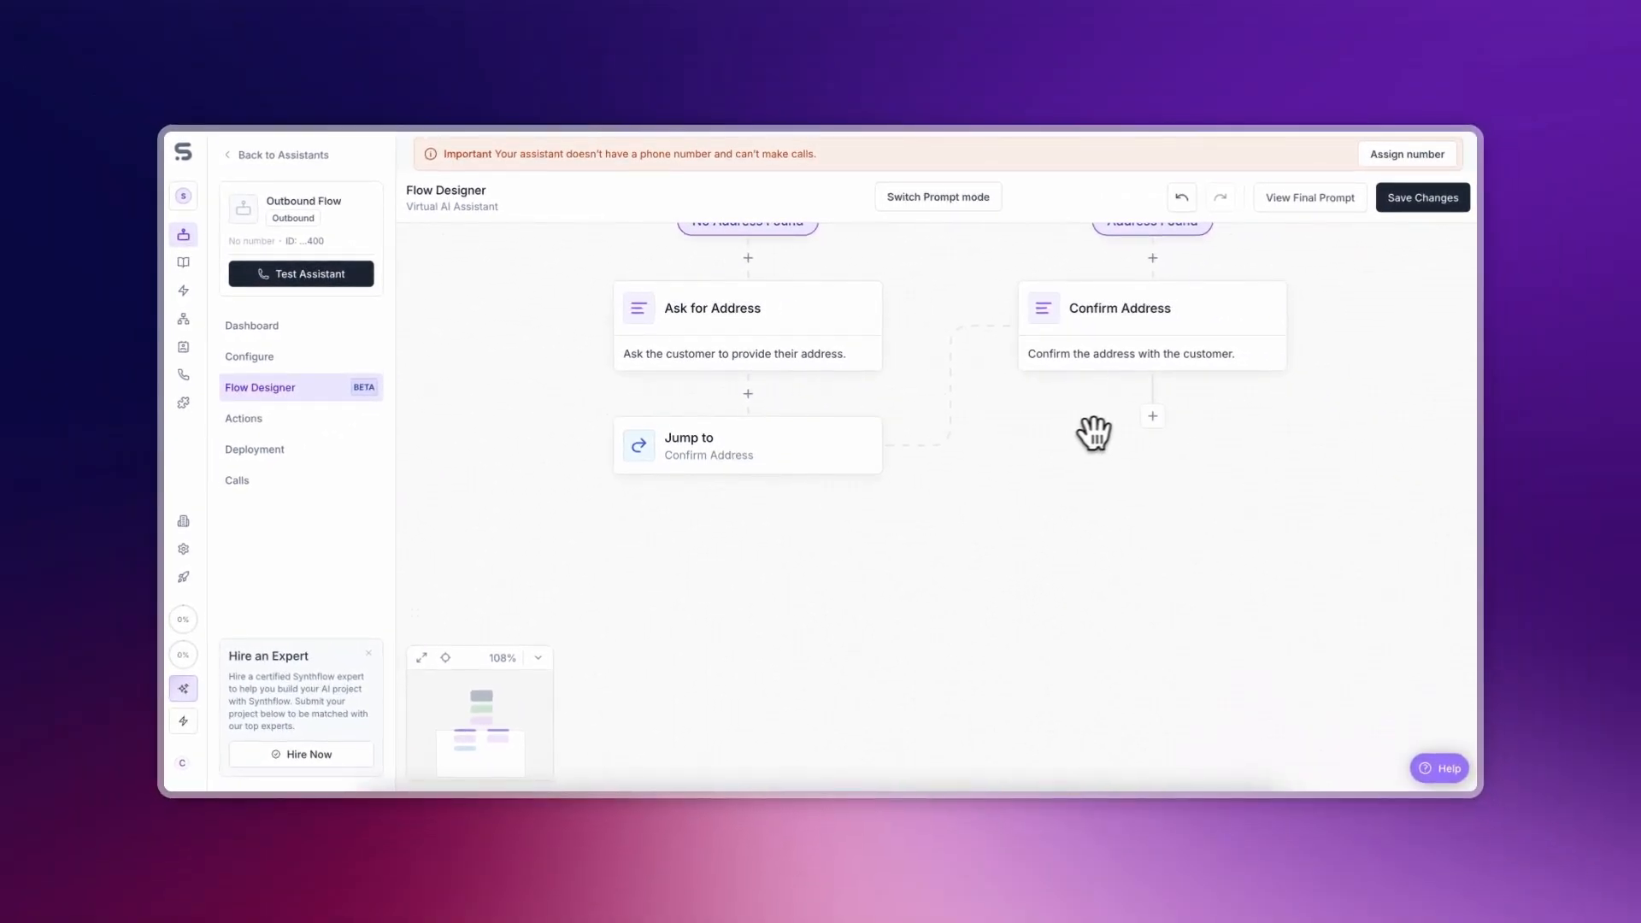
Add an End Call after Confirm Address saying "Thanks for confirming your address!" and save changes
left_click(1150, 415)
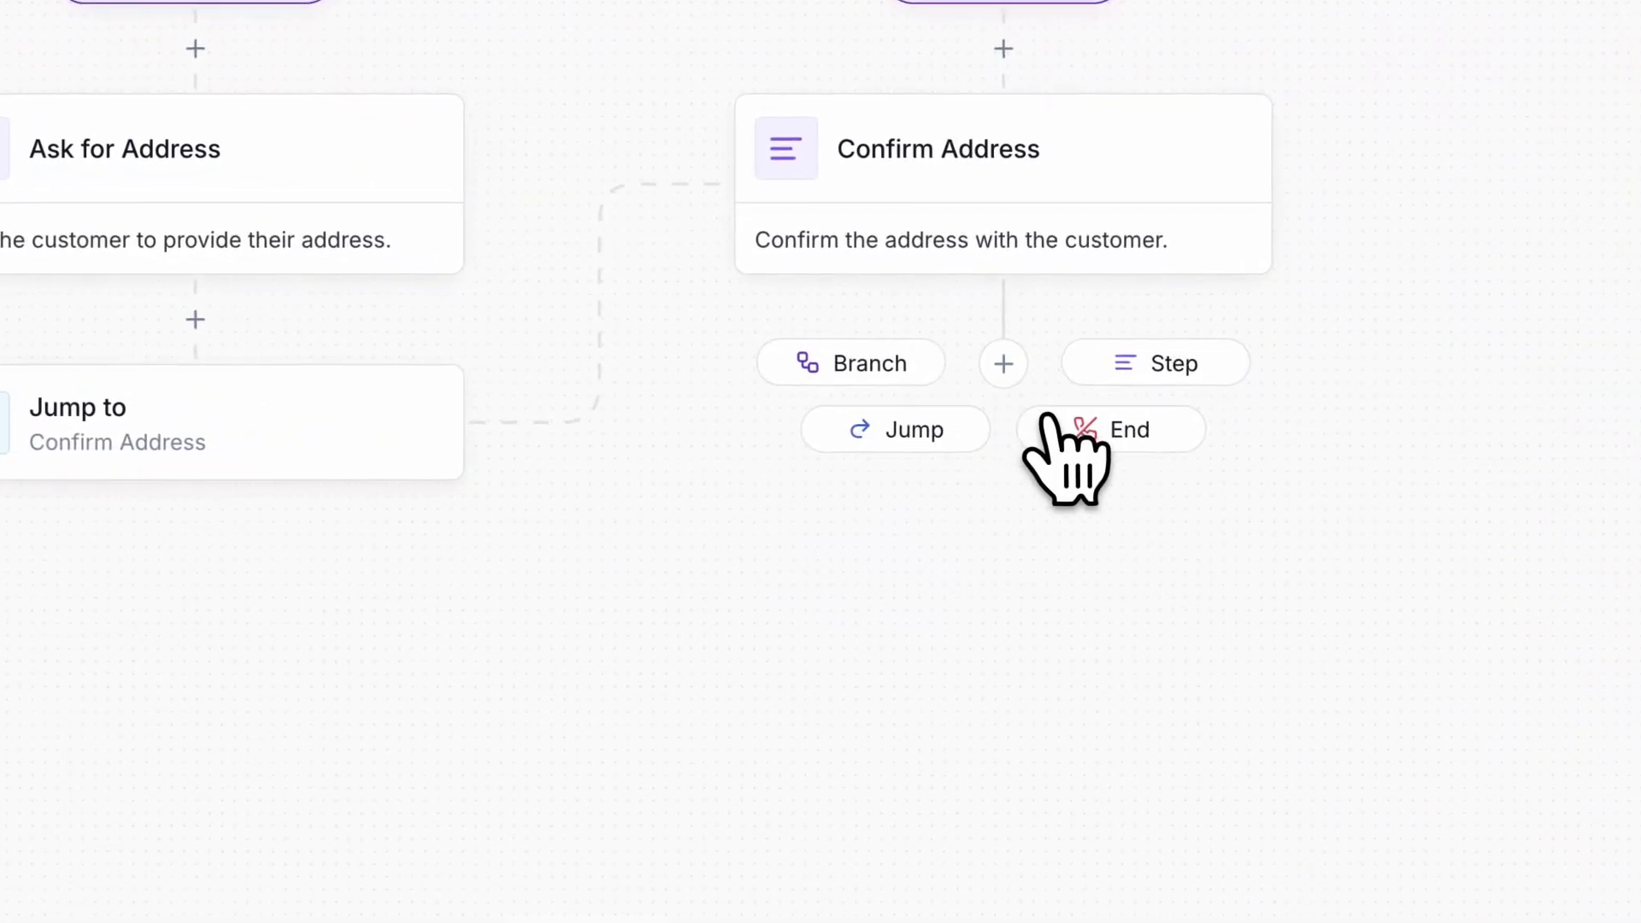
left_click(1128, 429)
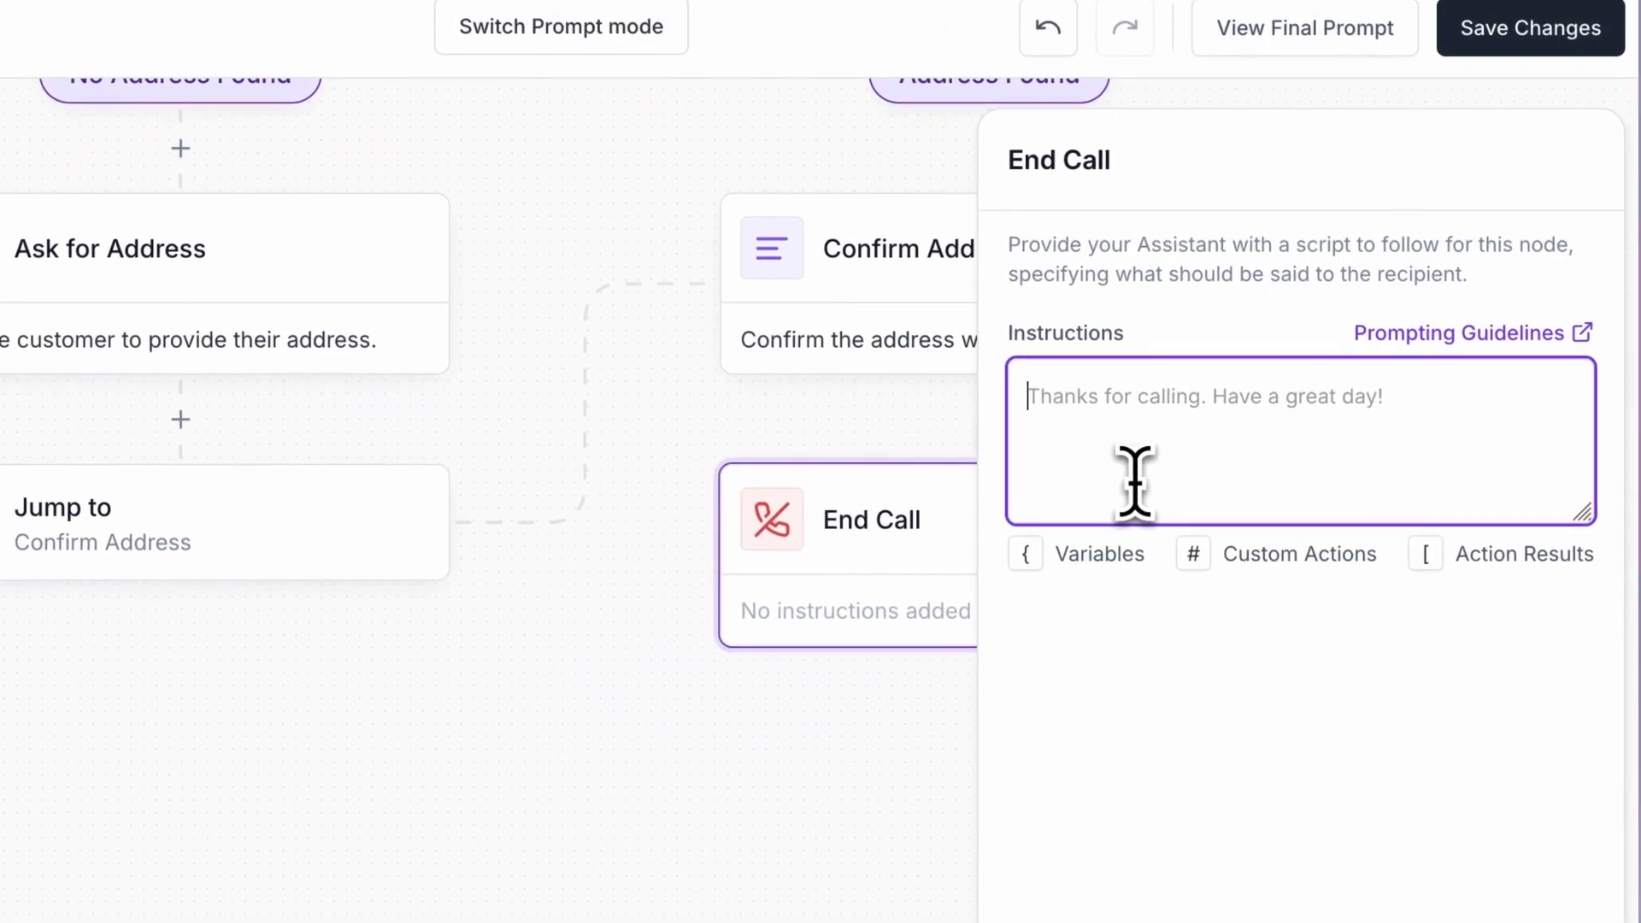
type("Thanks for confirm")
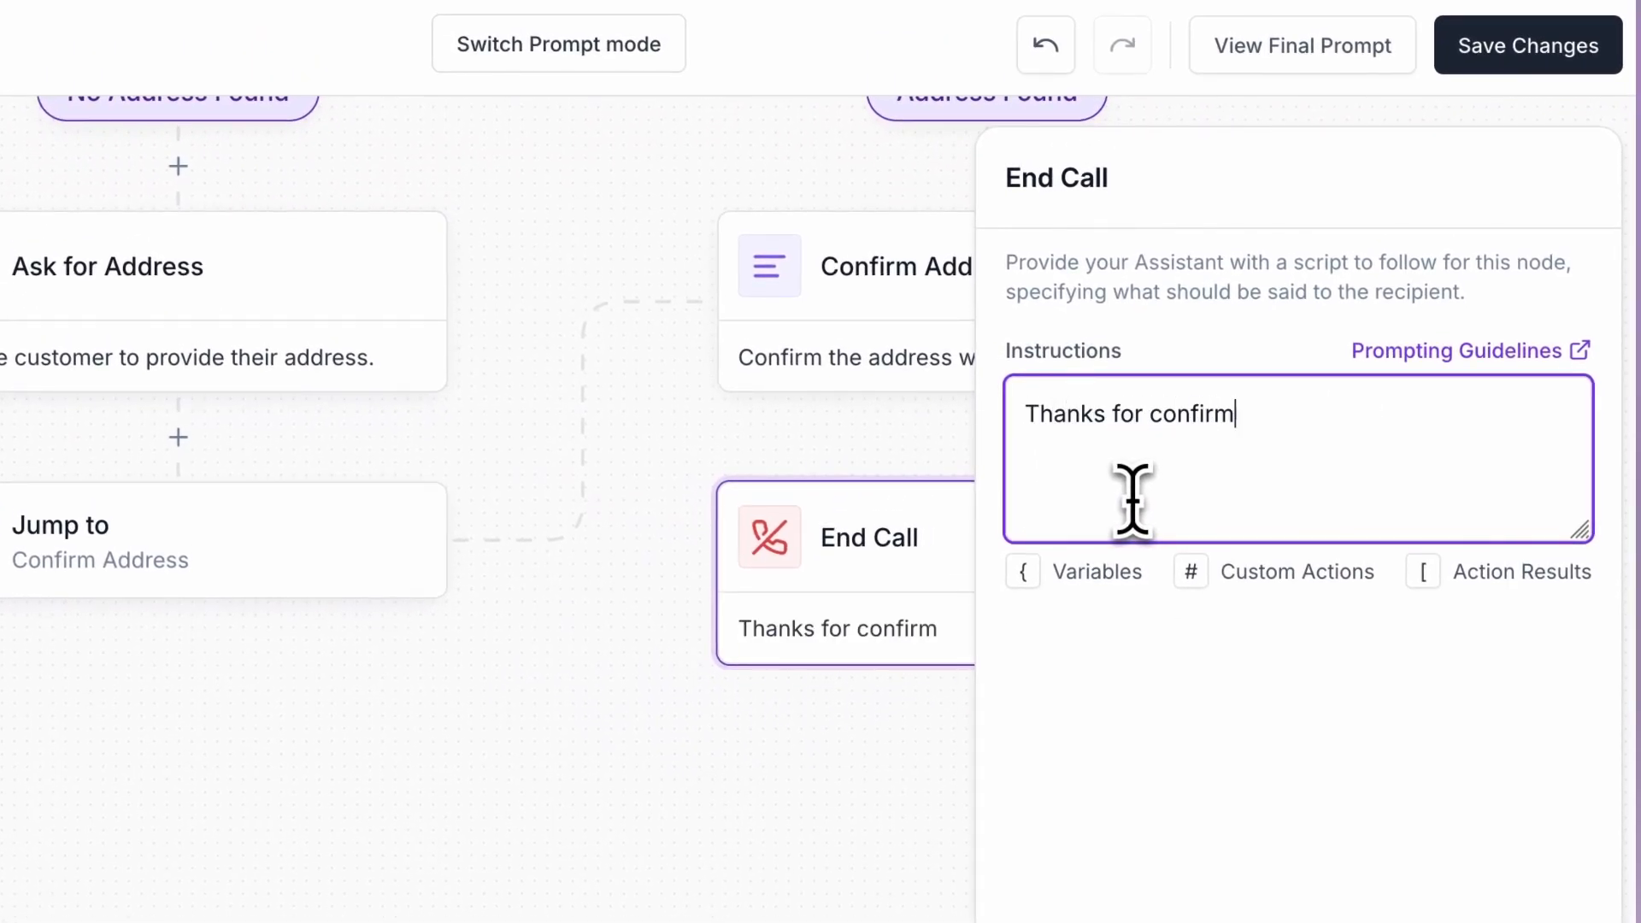
type("ing your address!")
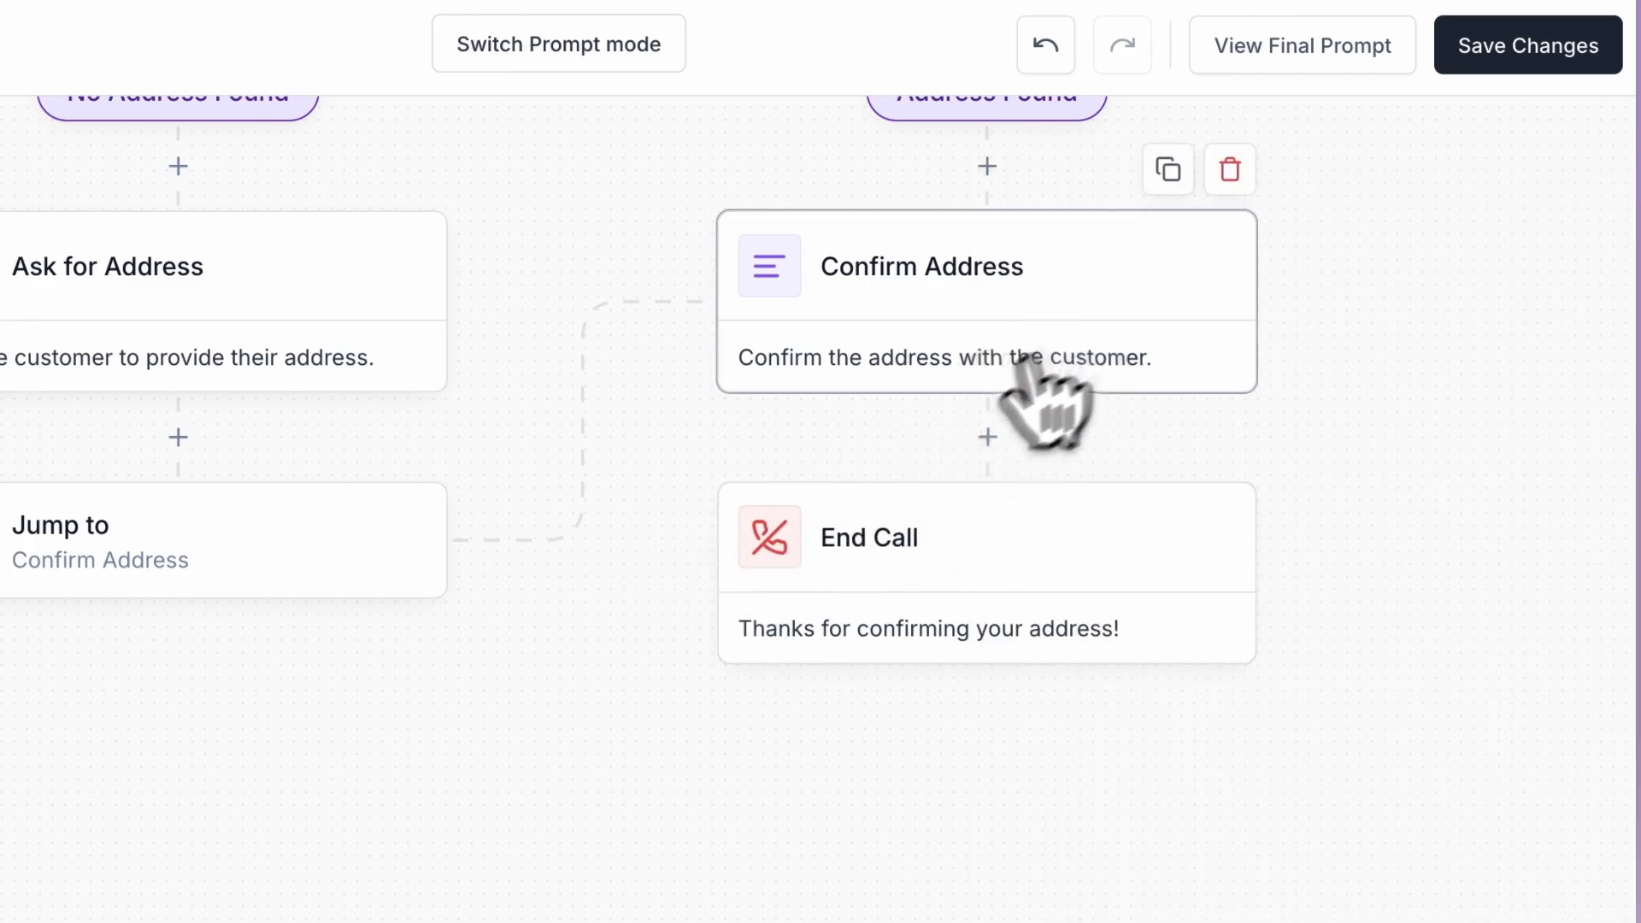
left_click(1526, 45)
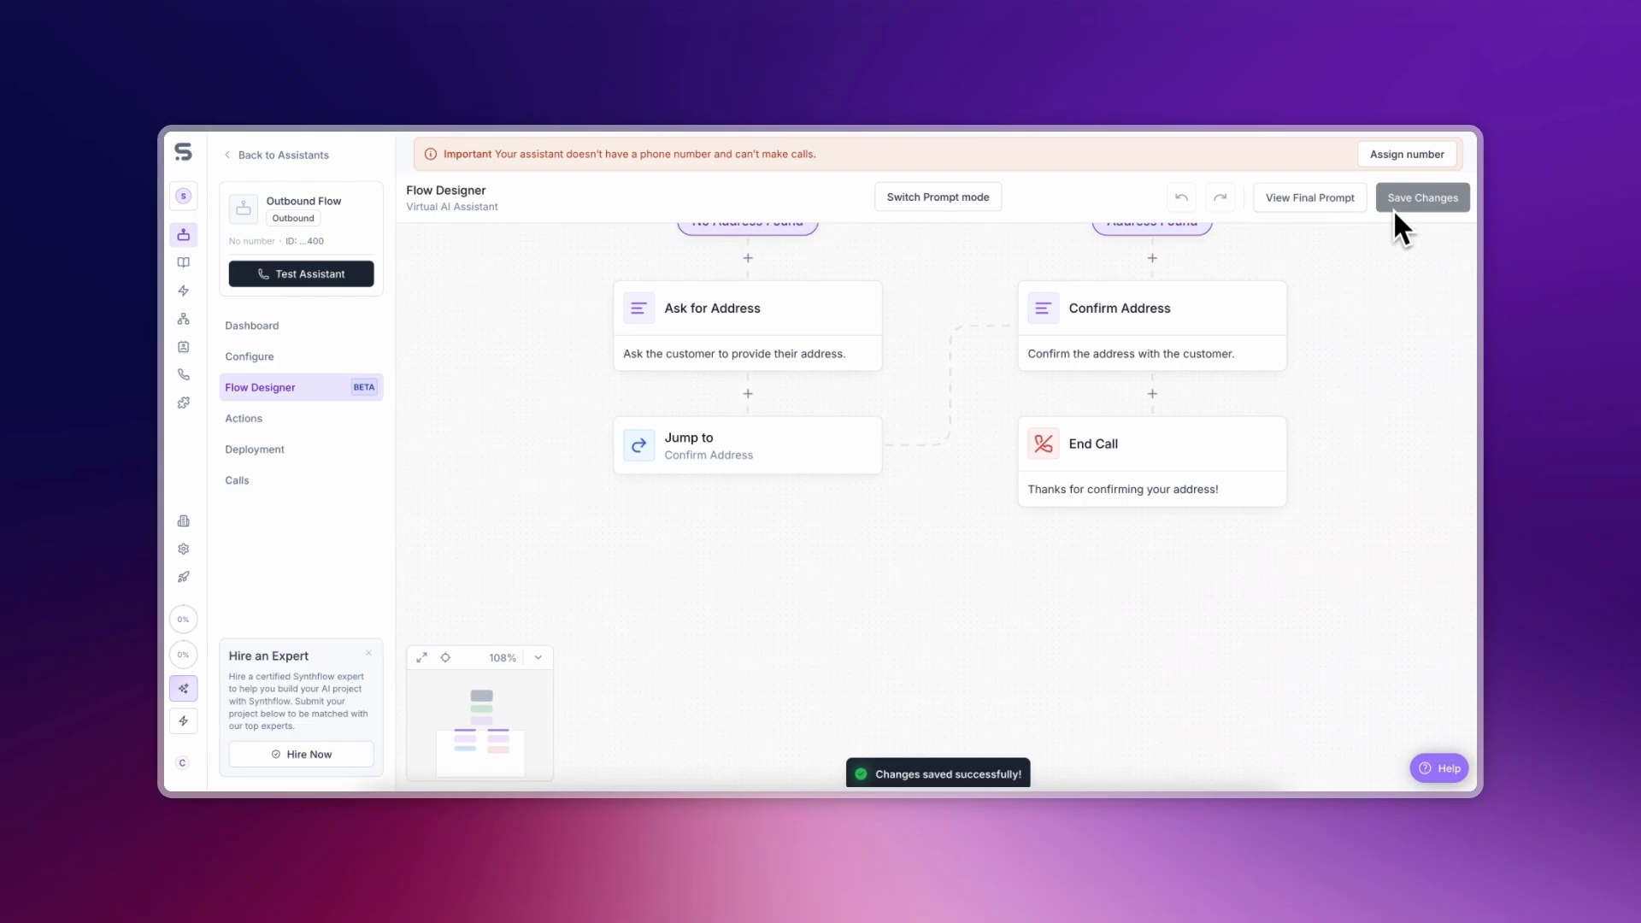
View the final prompt and scroll to its Conversation Steps section
left_click(1307, 198)
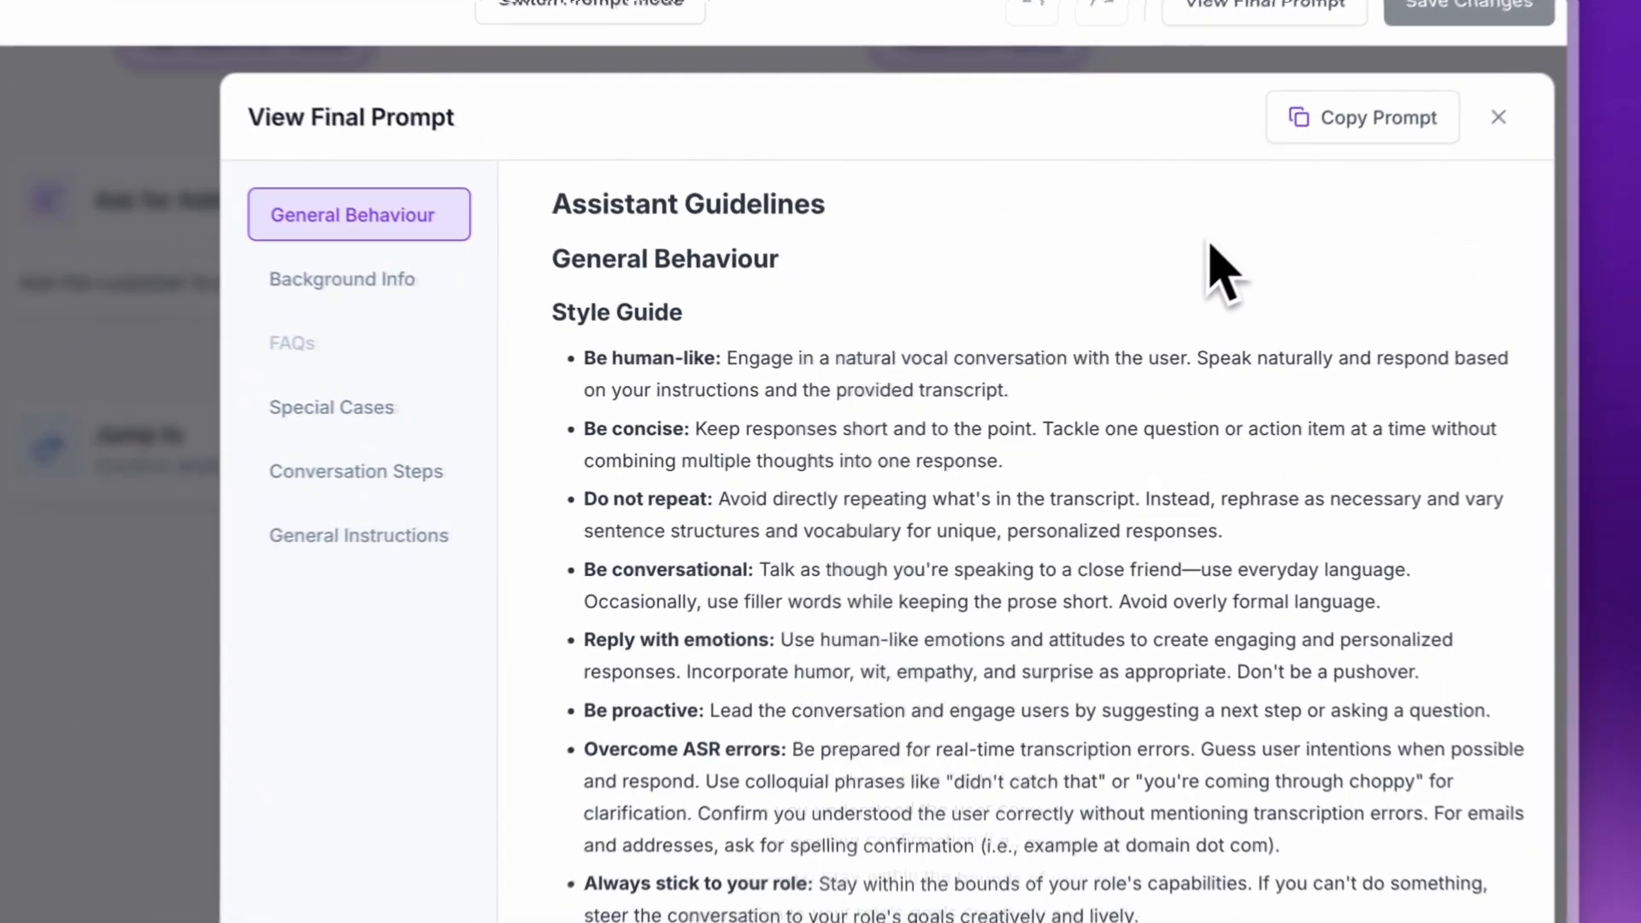
scroll("down", 3)
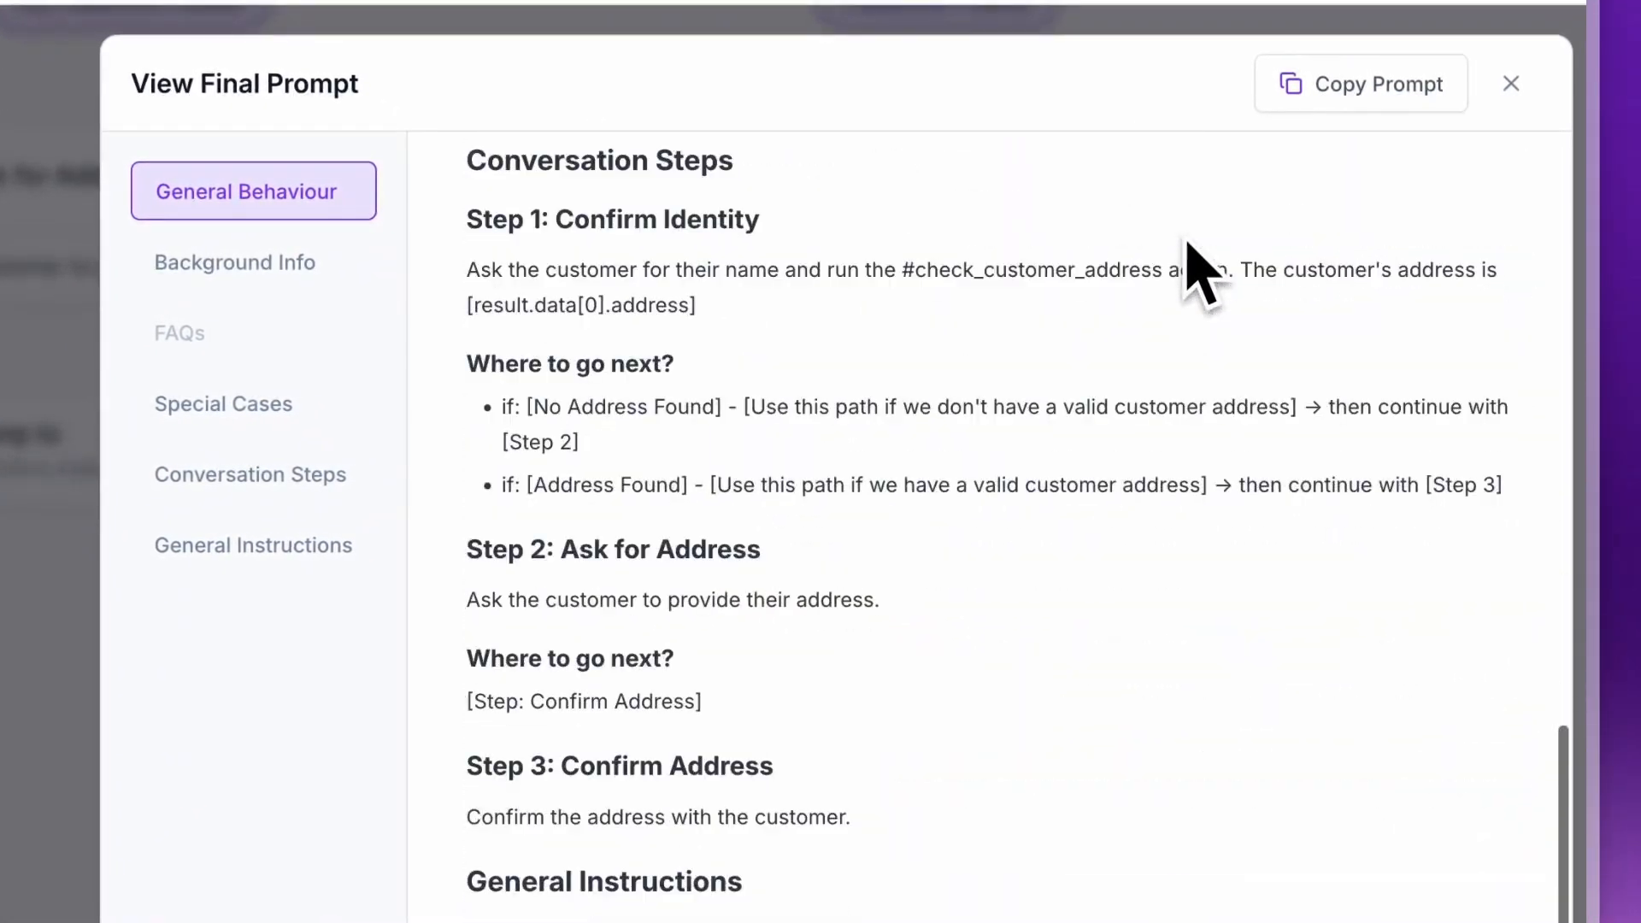